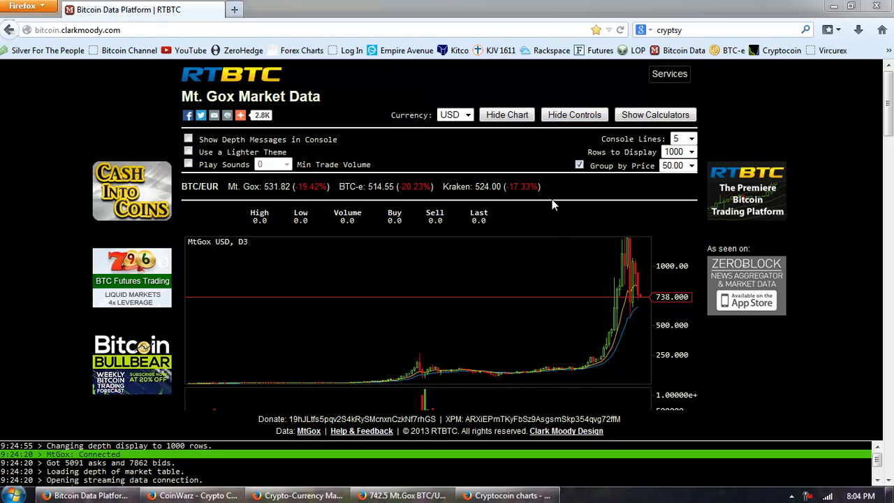
mouse_move(548, 230)
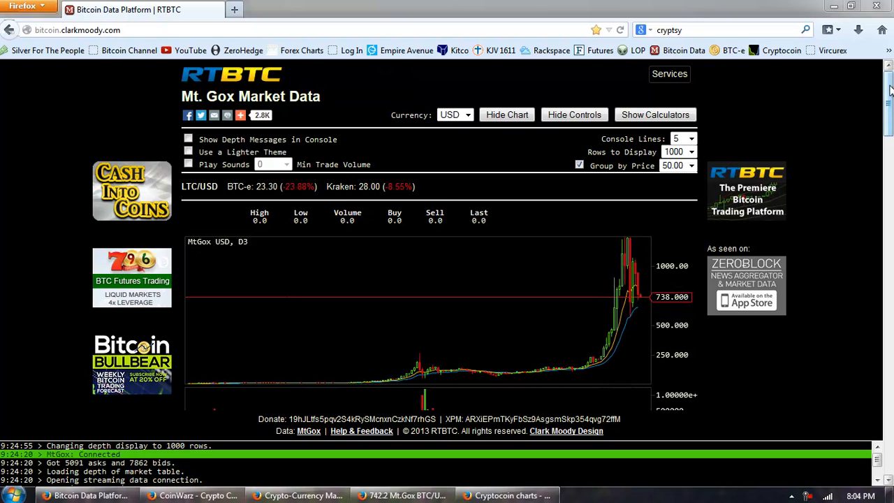
Scroll the RTBTC Mt. Gox page down to the bids and asks order book
scroll("down", 3)
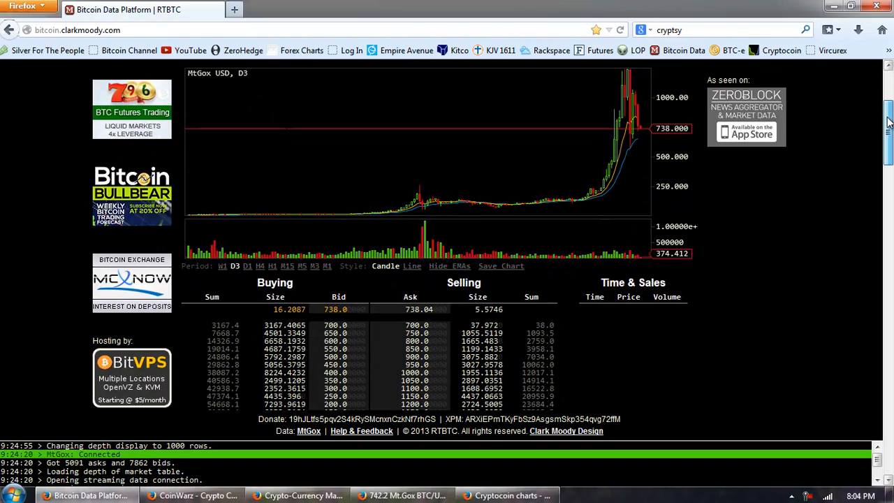
scroll("down", 3)
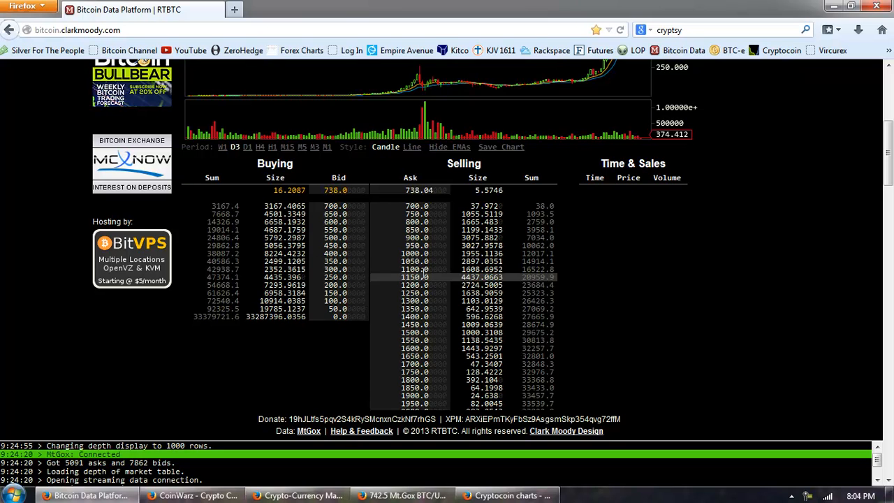
mouse_move(433, 245)
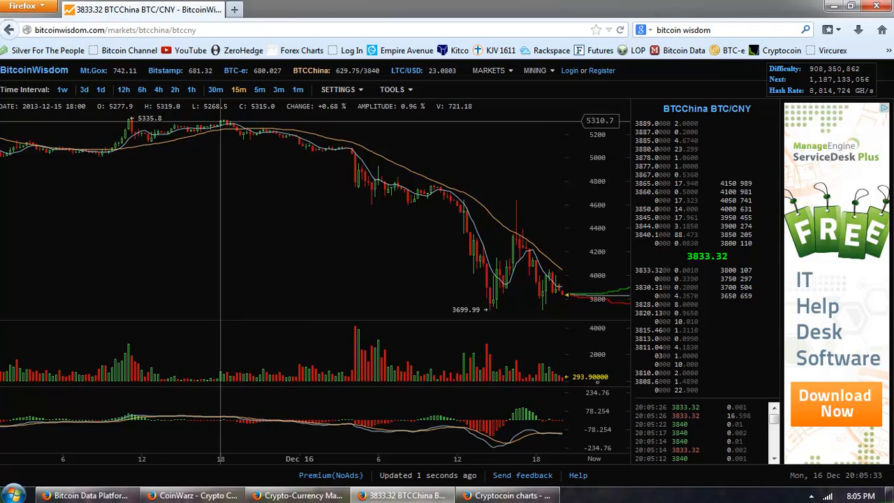
Step the BTCChina BTC/CNY chart through 1h and 4h to 6-hour candles
left_click(191, 89)
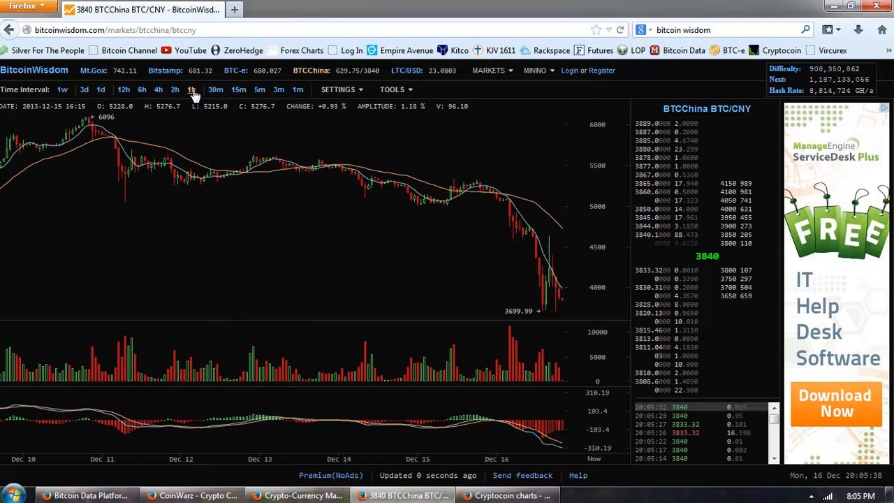
left_click(174, 89)
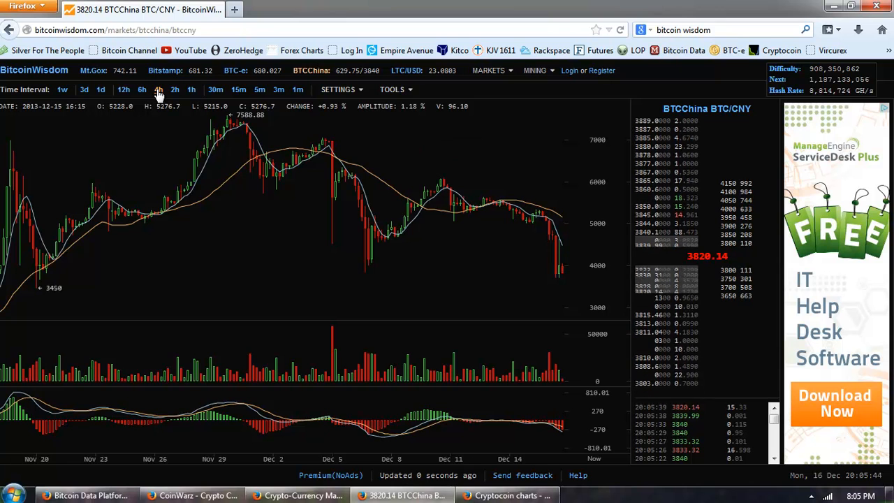
left_click(142, 90)
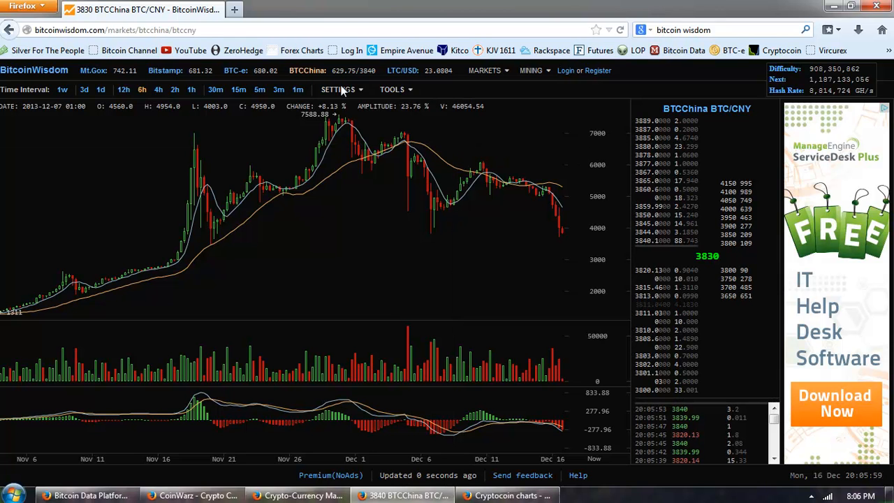
View BTC-e LTC/USD, set Mt. Gox BTC/USD to 1d then 12h candles, then open CoinWarz
left_click(403, 70)
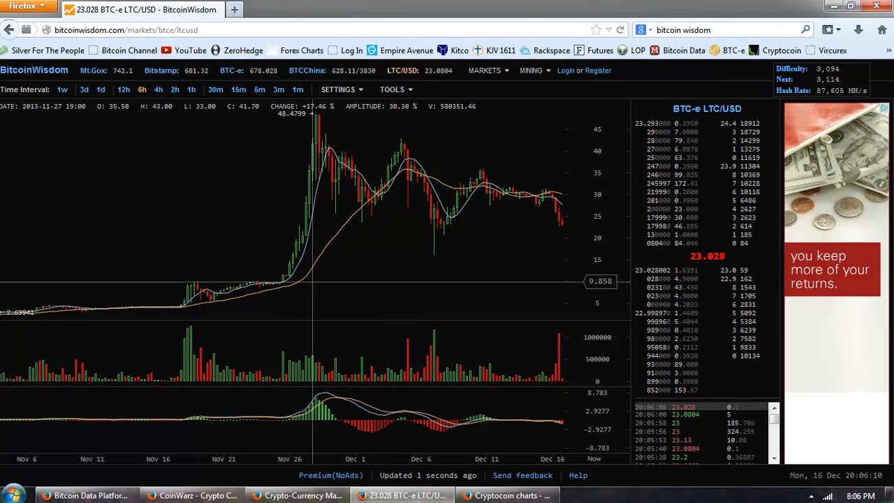
mouse_move(494, 115)
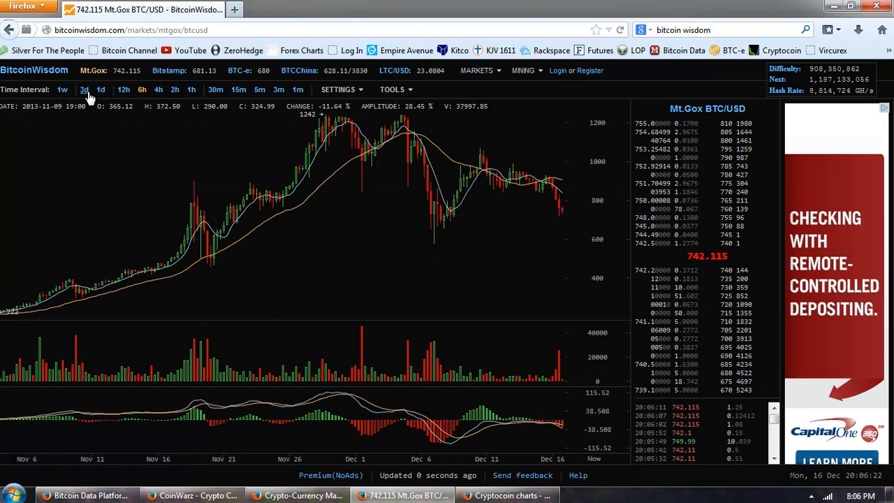
left_click(101, 89)
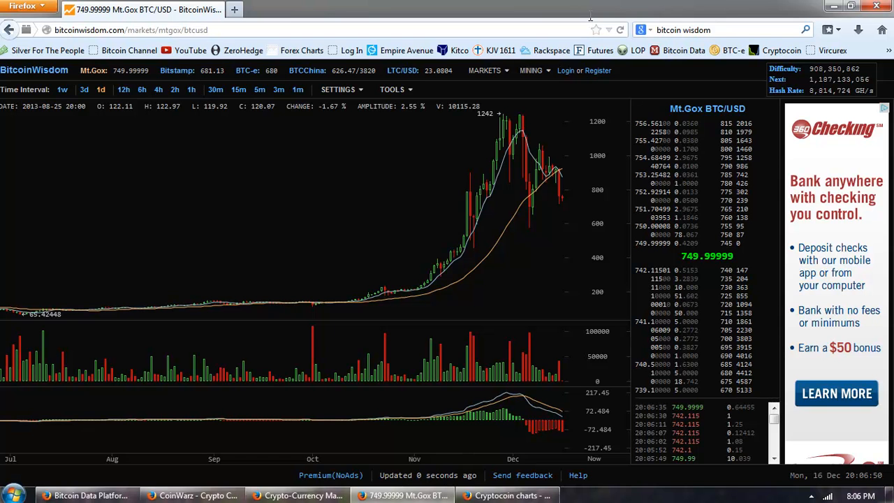
mouse_move(551, 177)
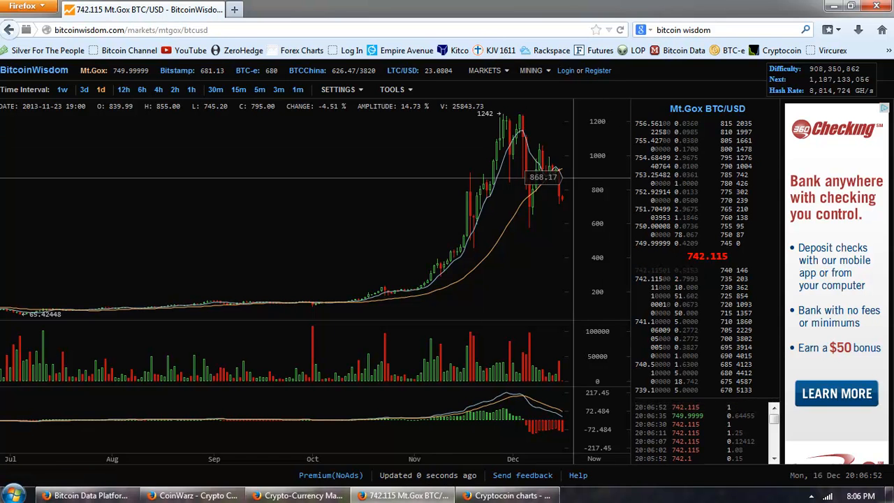
mouse_move(538, 249)
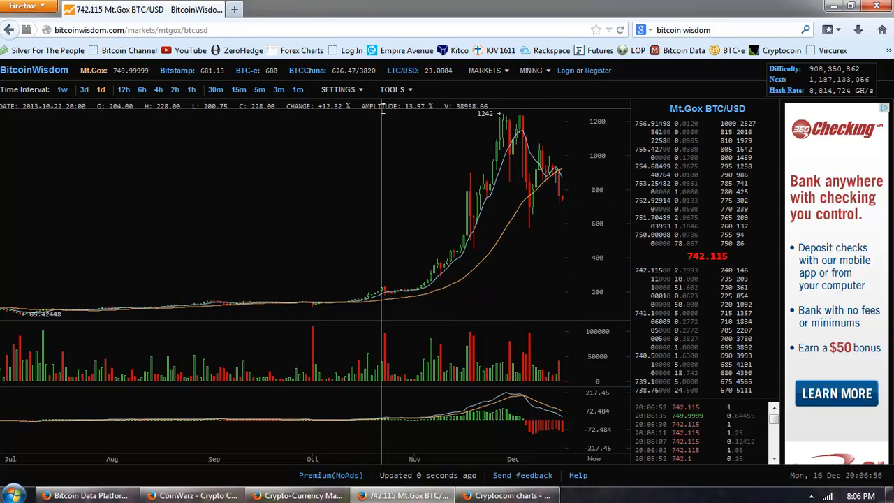
mouse_move(545, 169)
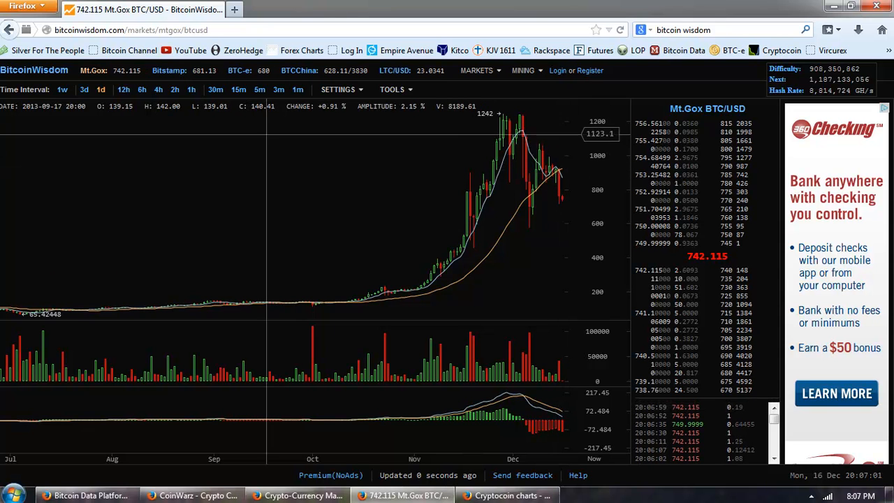
left_click(124, 89)
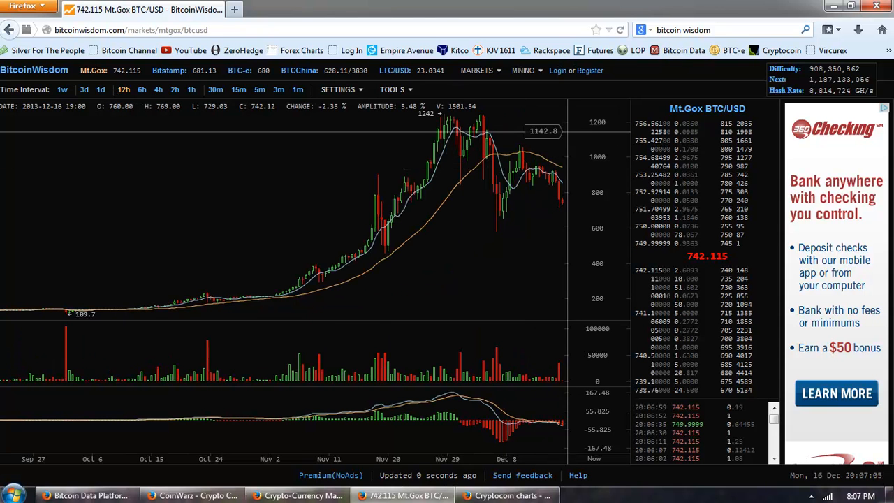
mouse_move(559, 173)
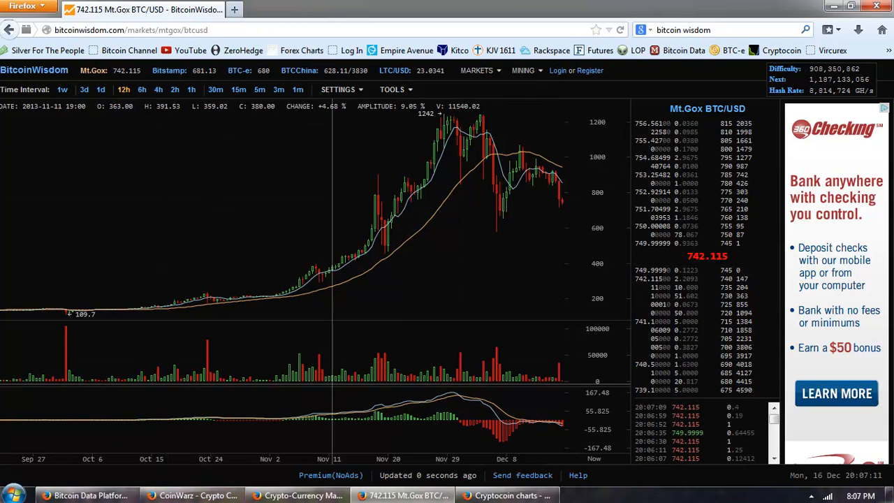
left_click(196, 495)
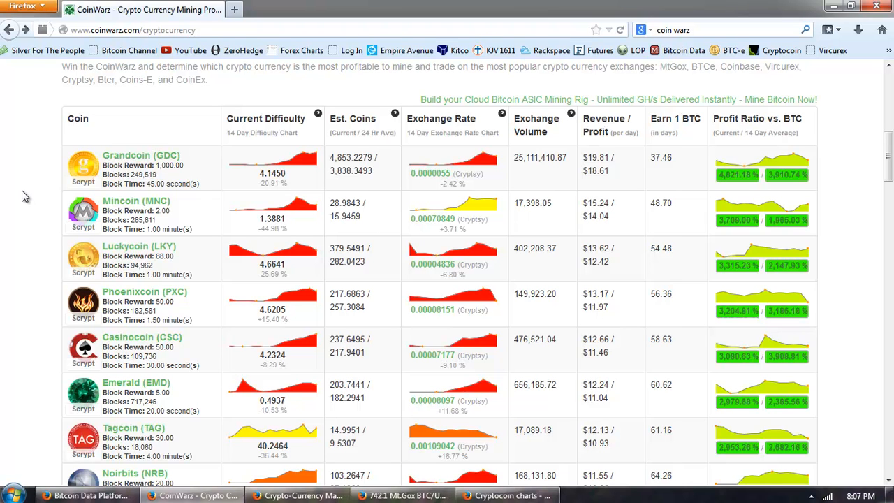
mouse_move(34, 190)
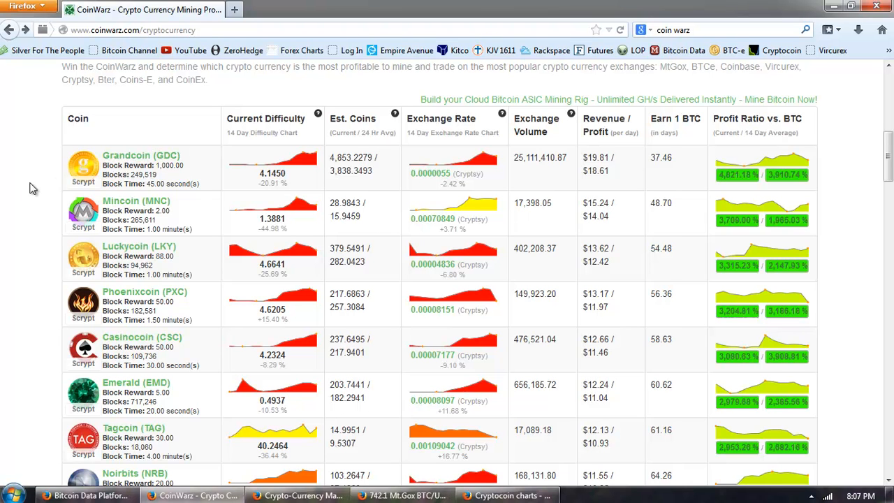
mouse_move(607, 174)
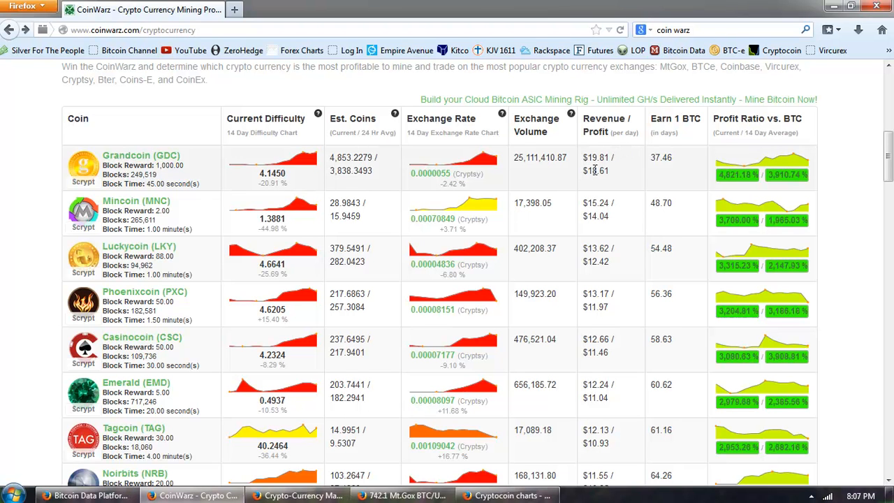
mouse_move(592, 173)
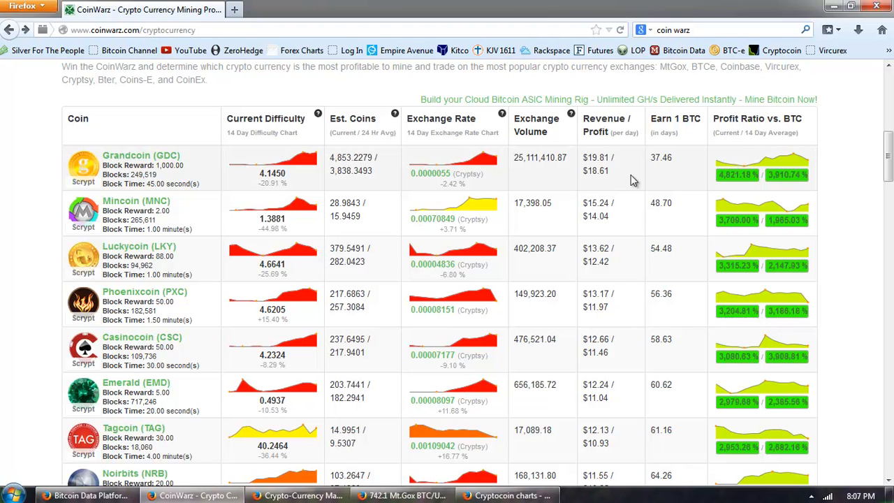
mouse_move(681, 166)
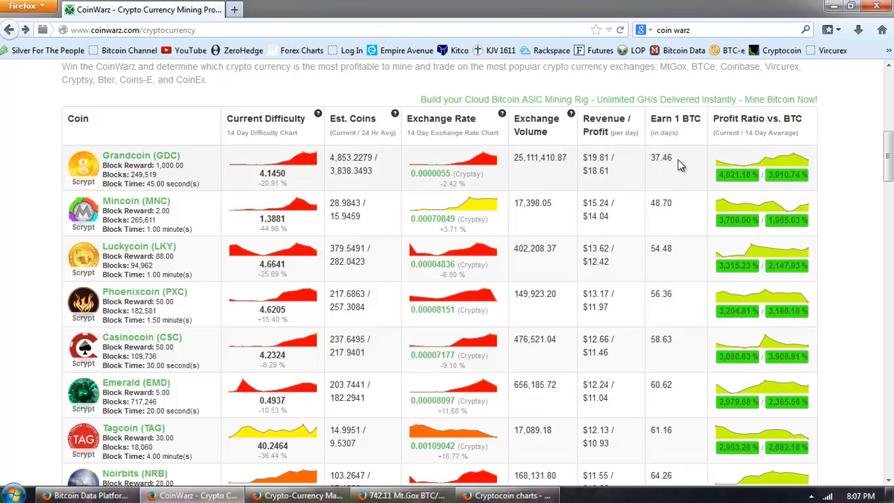
Select Grandcoin's 0.0000055 Cryptsy exchange rate in the CoinWarz table
double_click(660, 157)
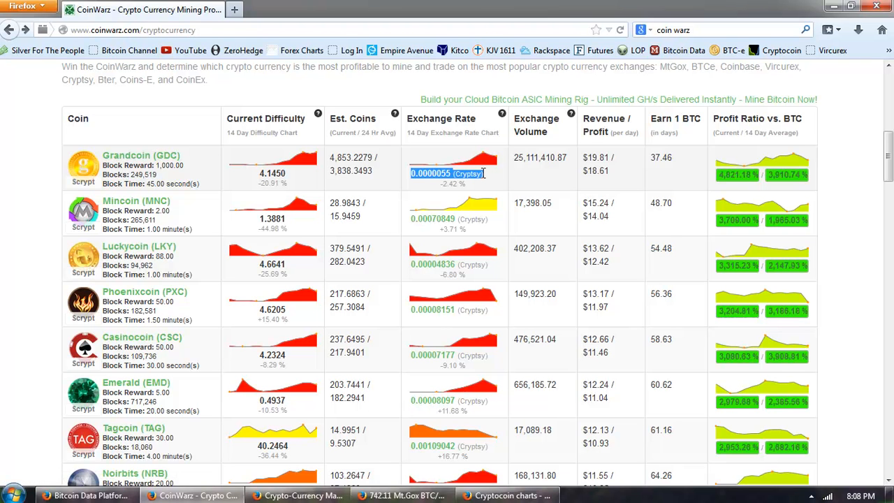
mouse_move(315, 198)
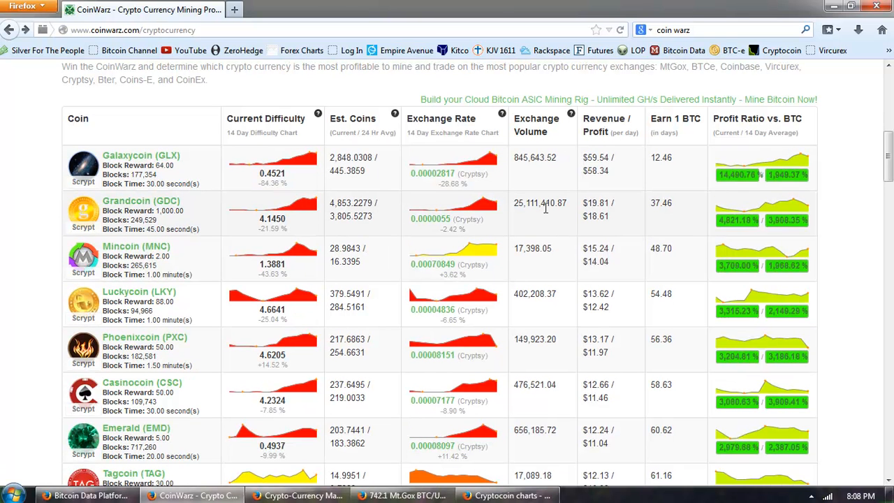
mouse_move(615, 248)
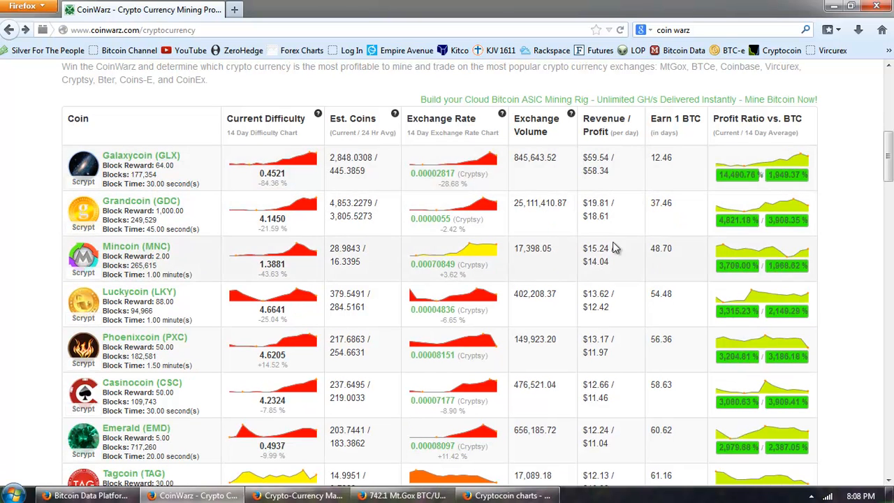
mouse_move(614, 172)
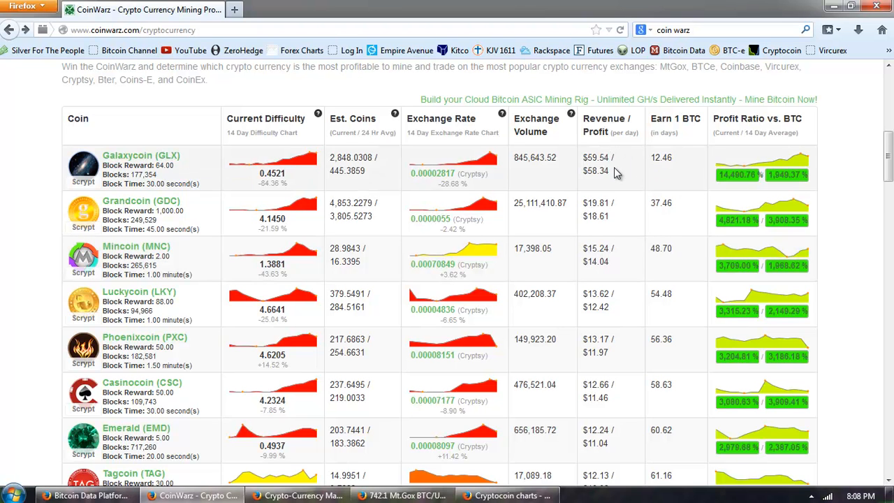
mouse_move(618, 189)
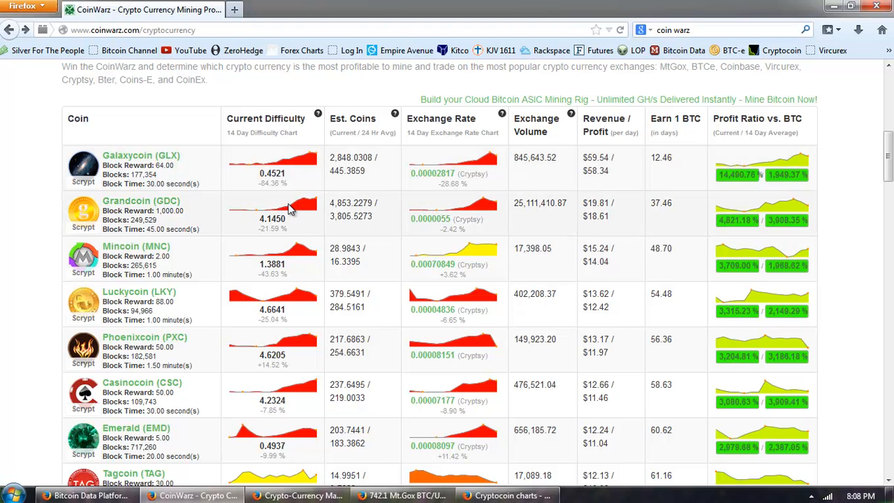
mouse_move(412, 185)
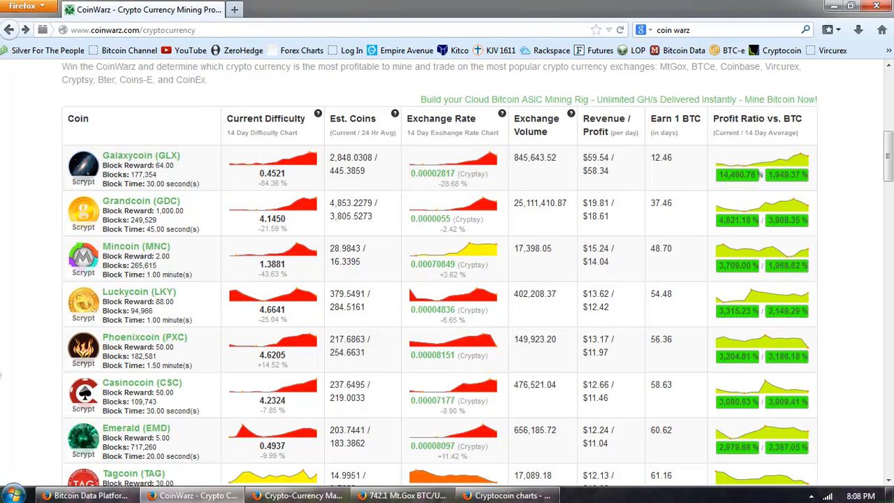
mouse_move(11, 279)
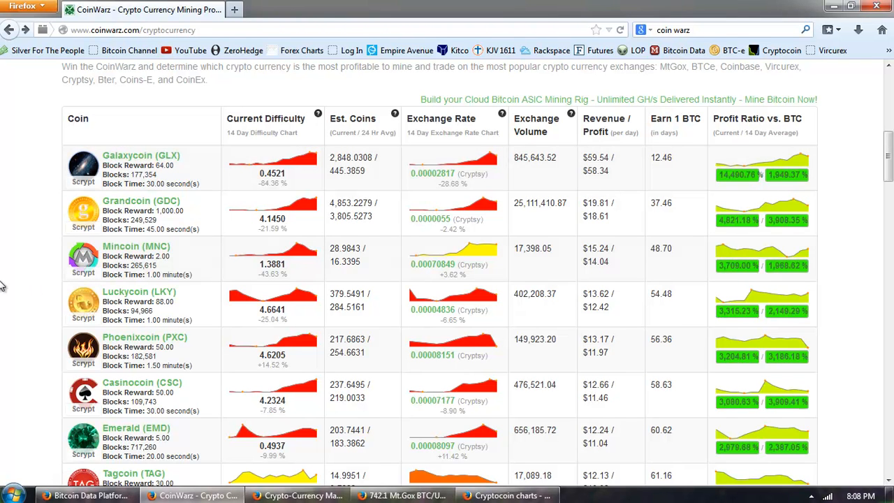
mouse_move(185, 175)
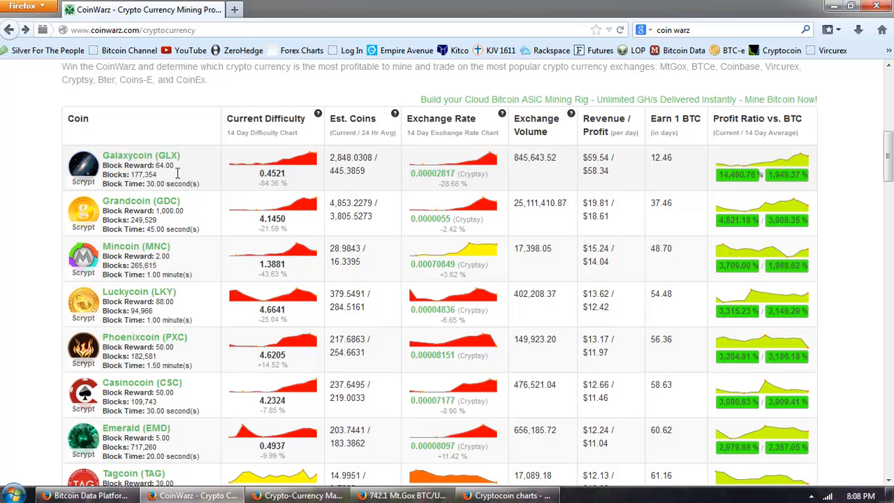
mouse_move(32, 254)
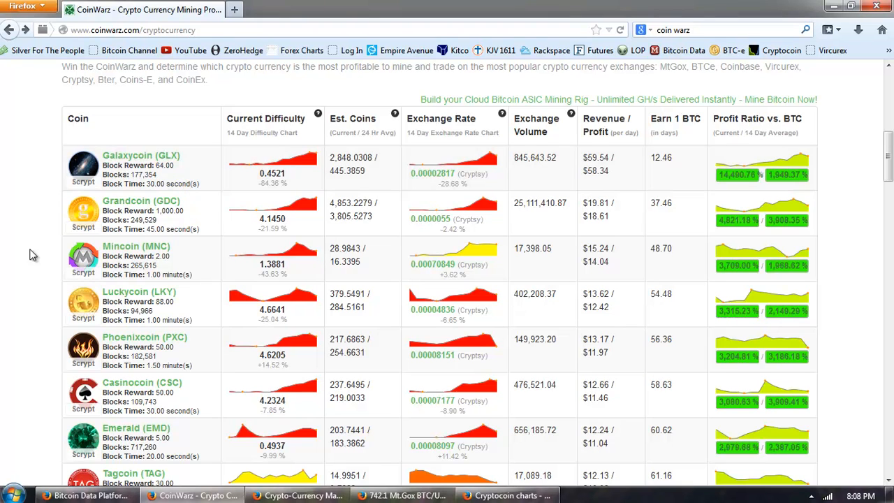
mouse_move(35, 181)
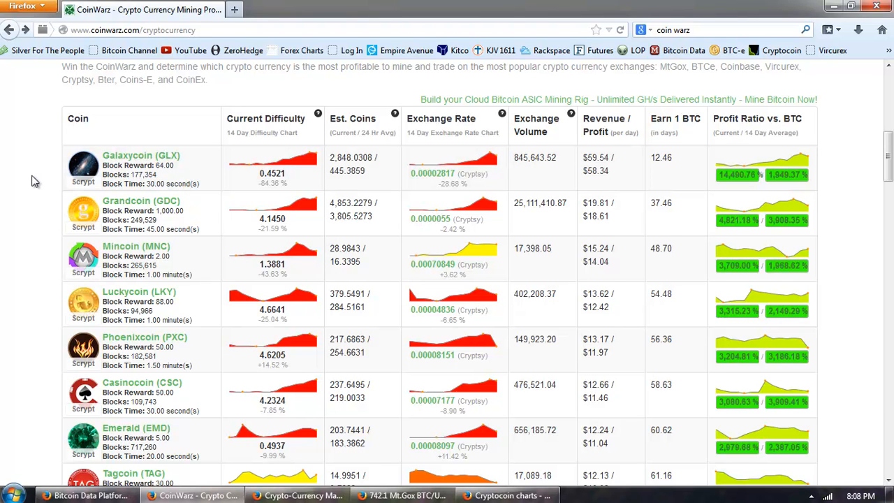
mouse_move(55, 179)
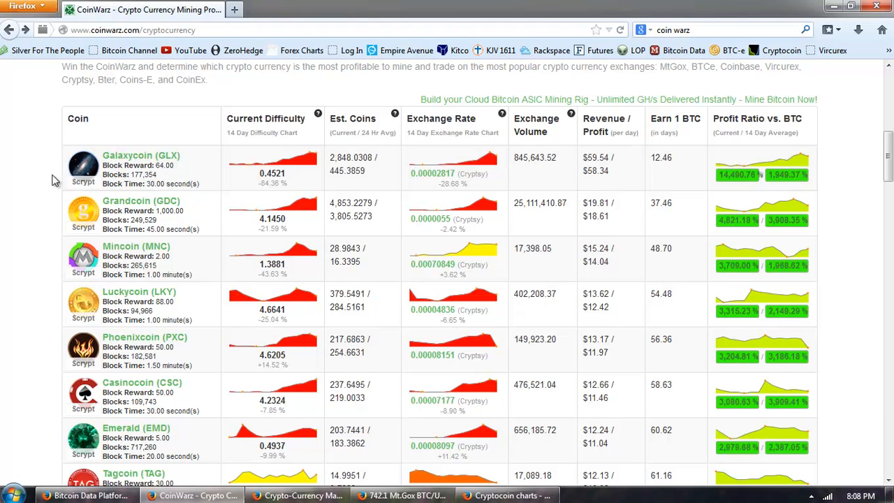
scroll("down", 3)
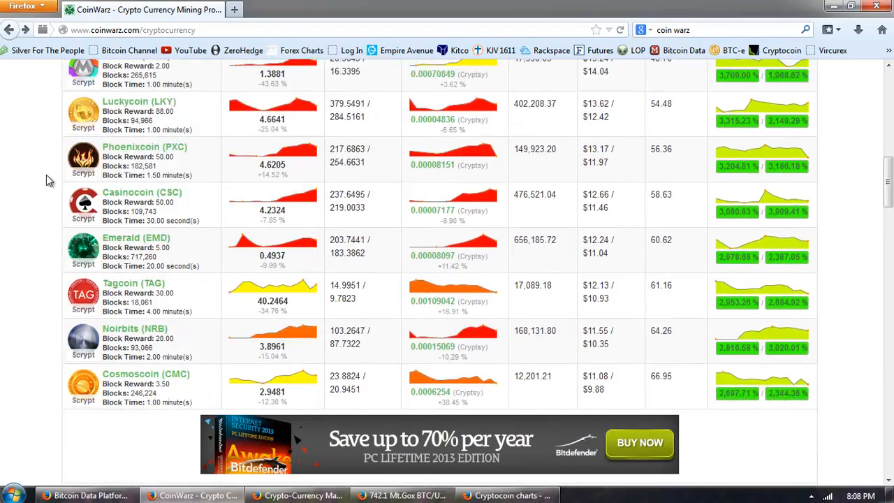
scroll("down", 3)
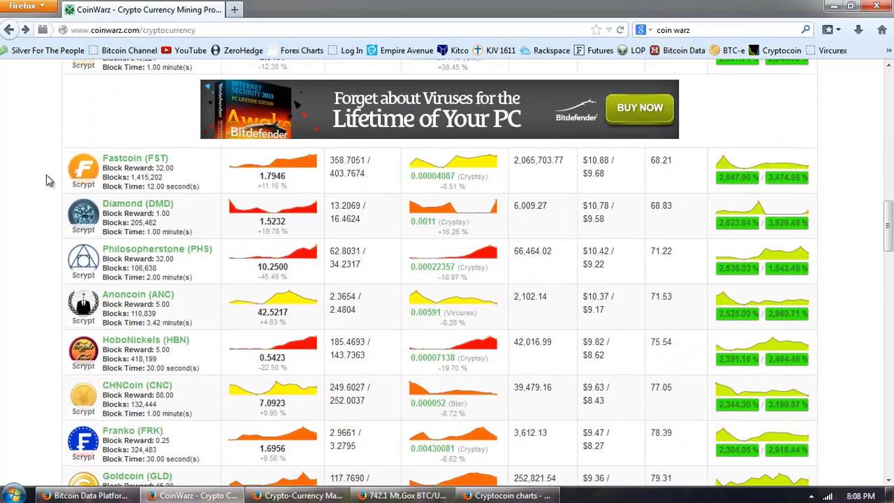
scroll("down", 3)
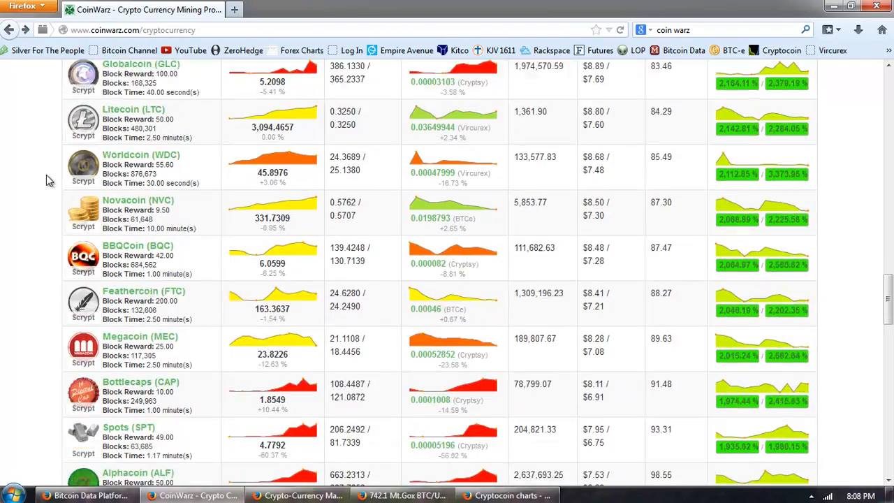
scroll("down", 3)
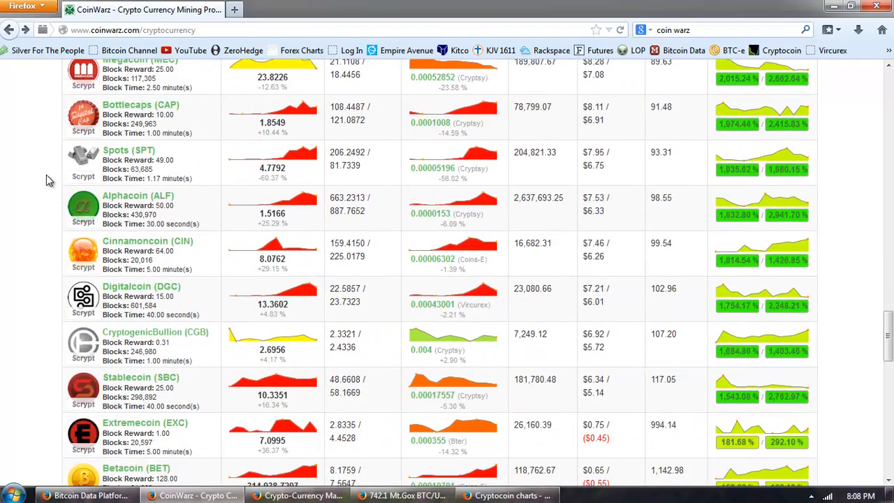
scroll("down", 3)
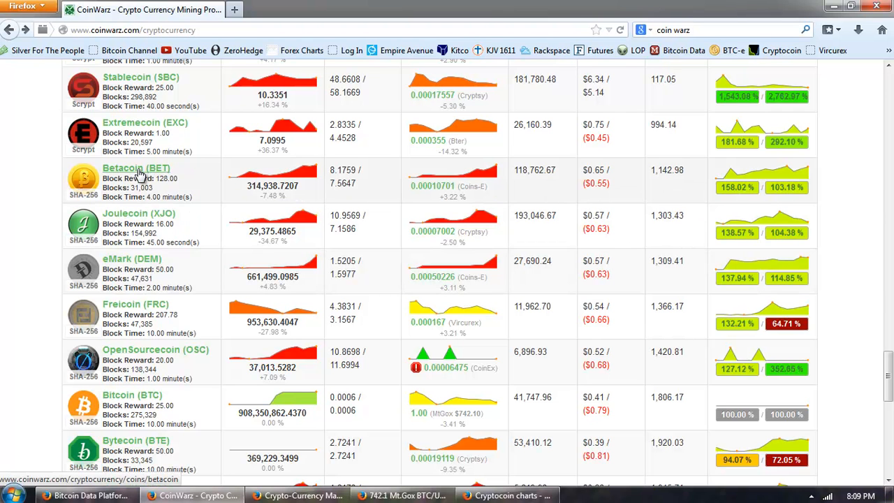
scroll("down", 3)
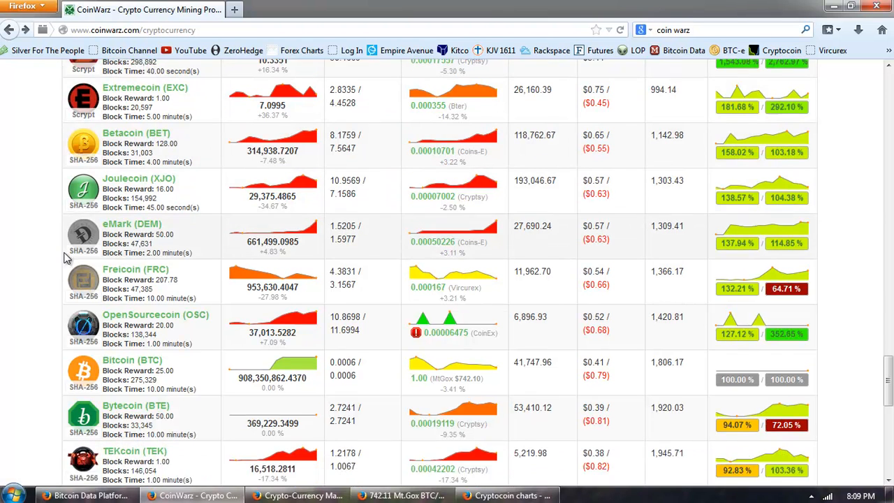
scroll("down", 3)
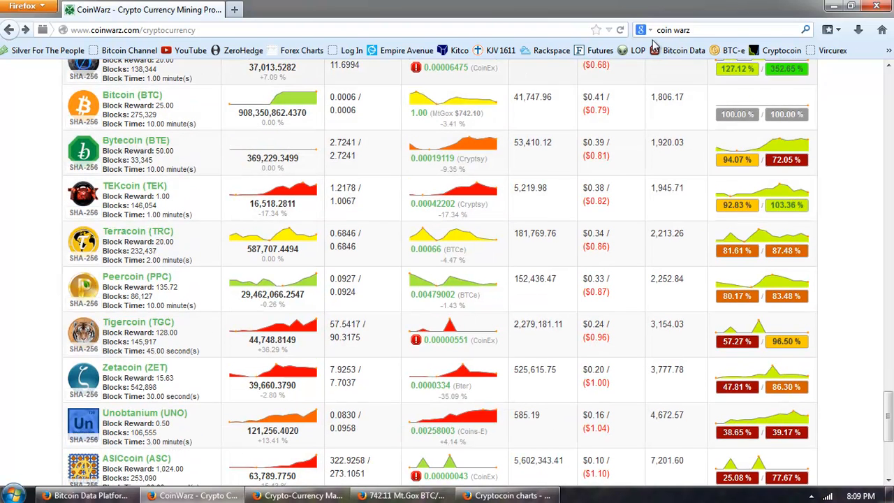
mouse_move(663, 112)
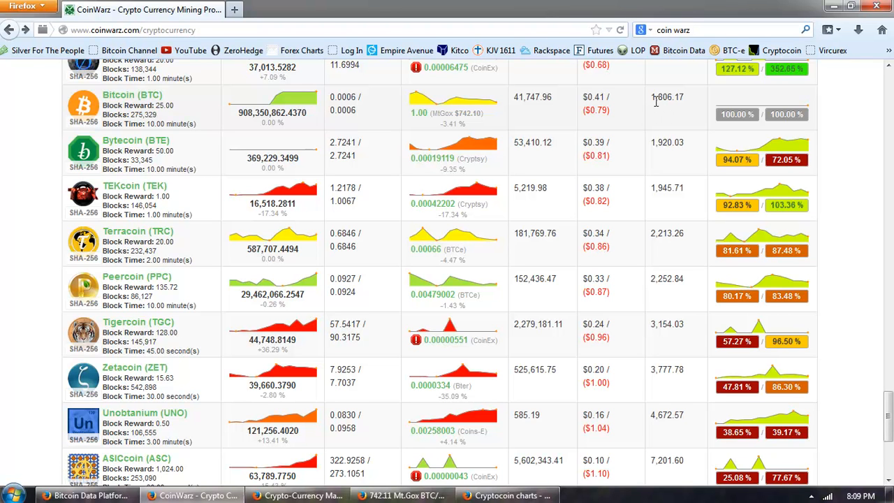
double_click(656, 97)
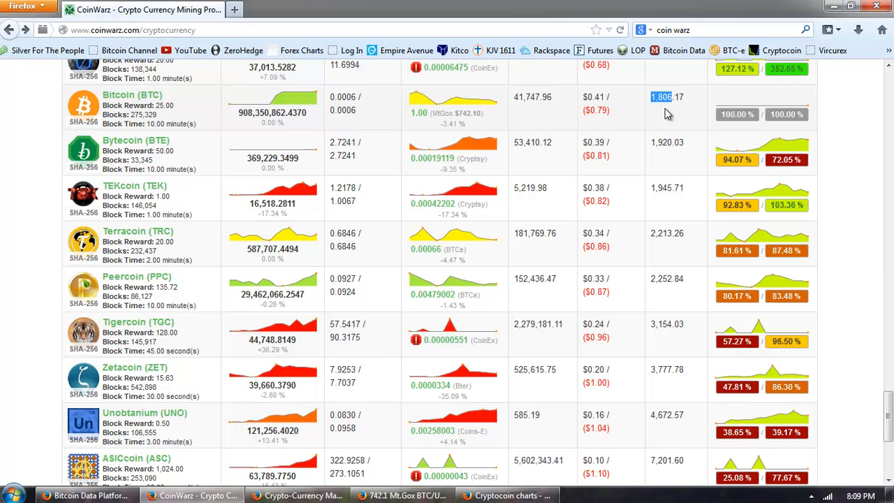
mouse_move(659, 114)
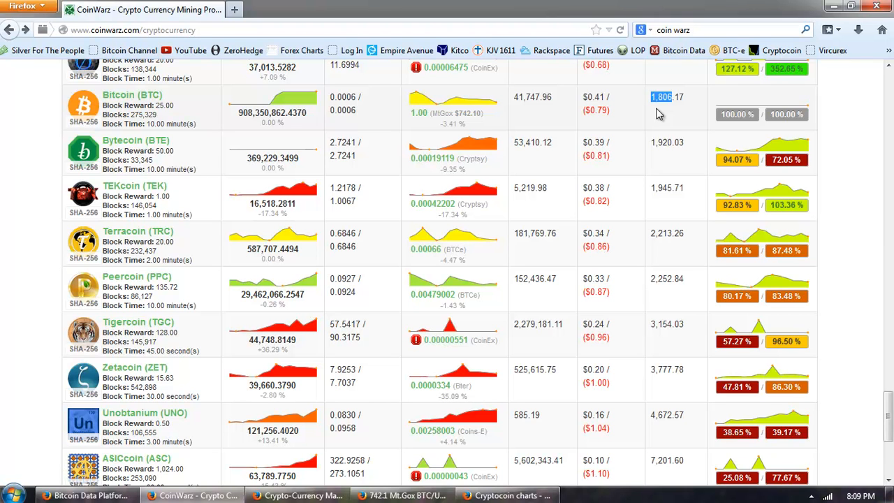
mouse_move(593, 139)
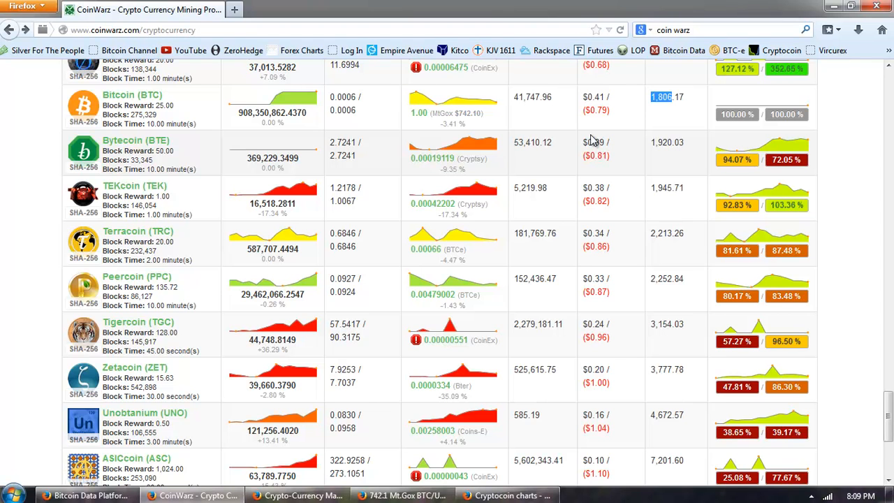
scroll("down", 3)
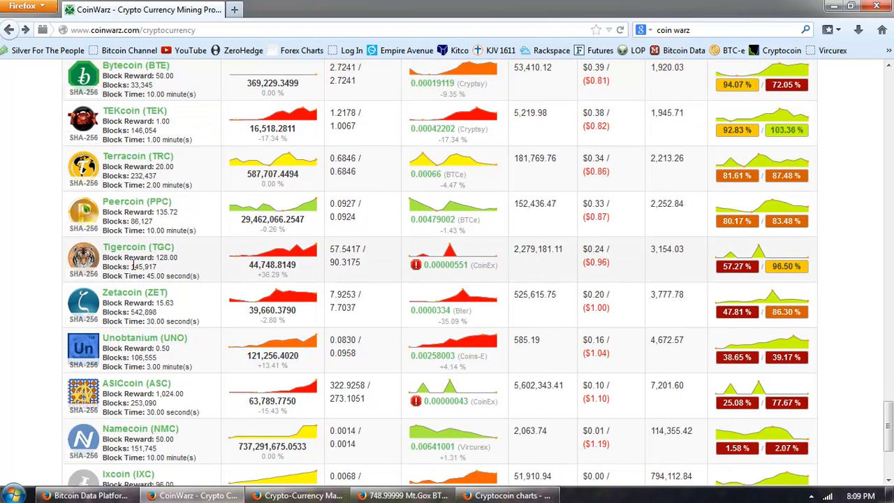
scroll("down", 3)
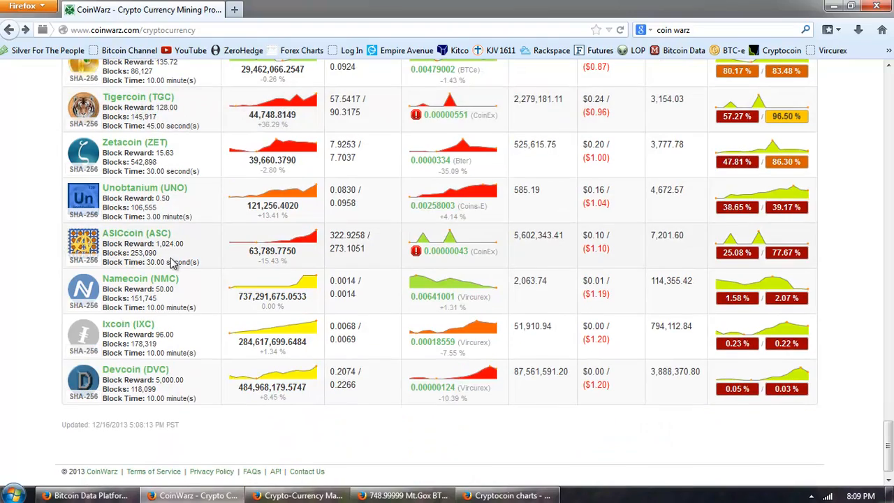
scroll("down", 3)
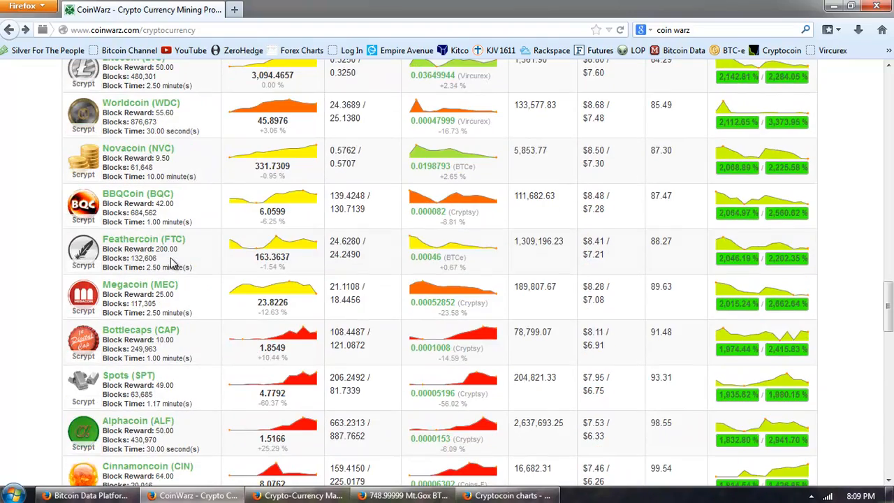
scroll("down", 3)
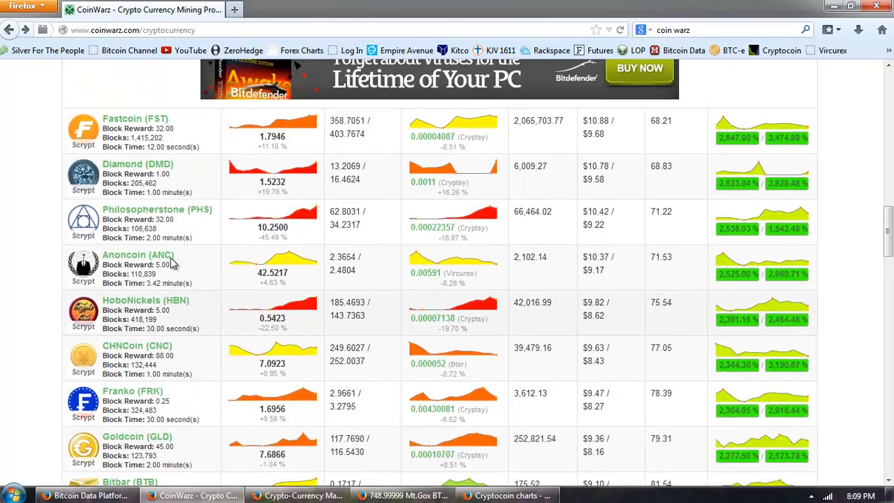
scroll("down", 3)
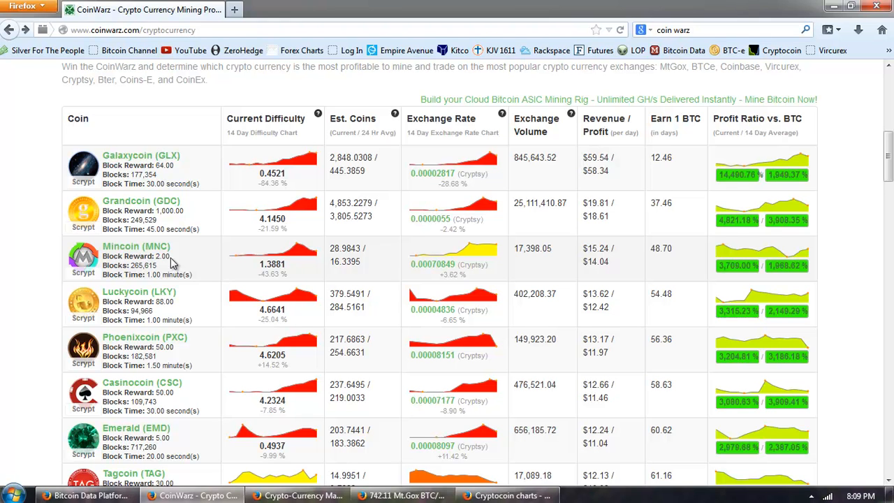
mouse_move(123, 251)
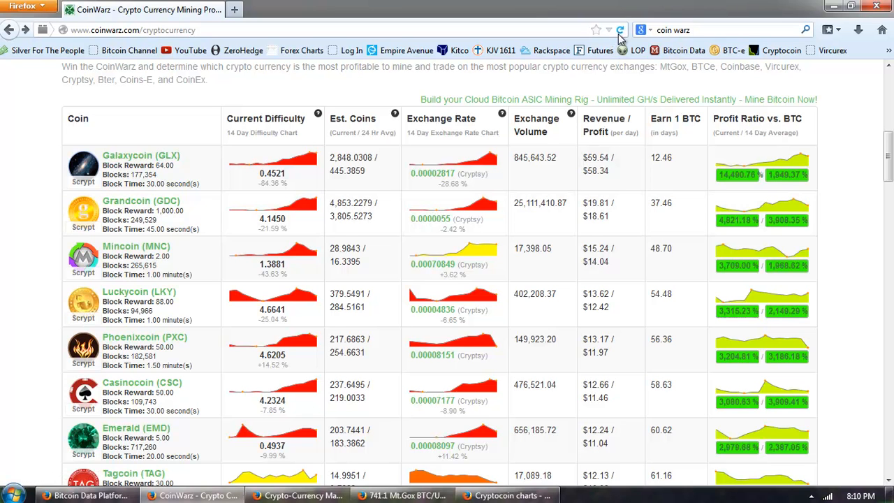
left_click(620, 30)
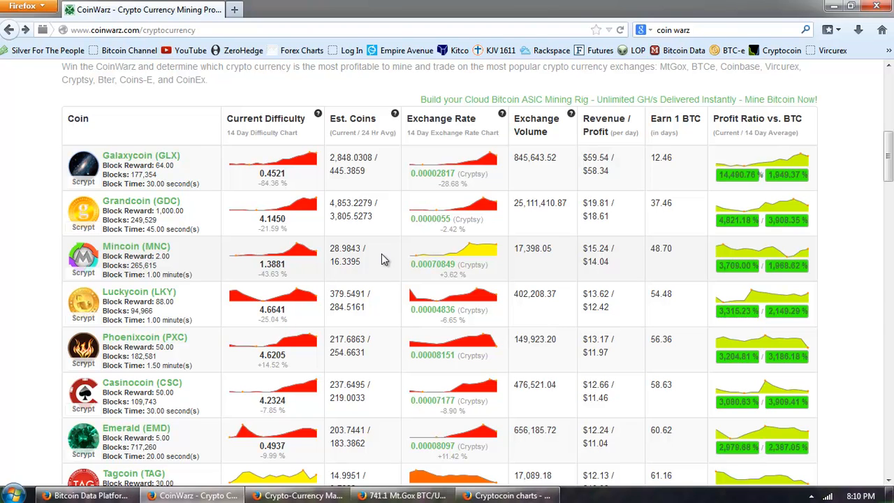
mouse_move(132, 208)
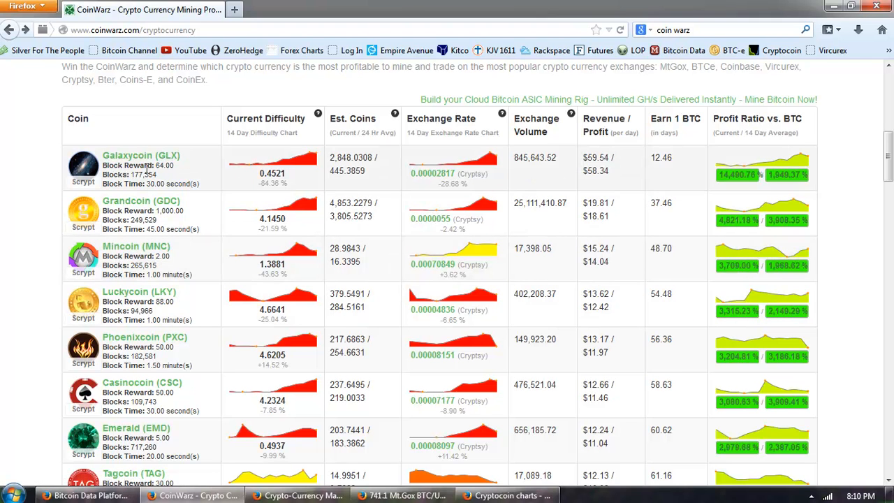
mouse_move(128, 161)
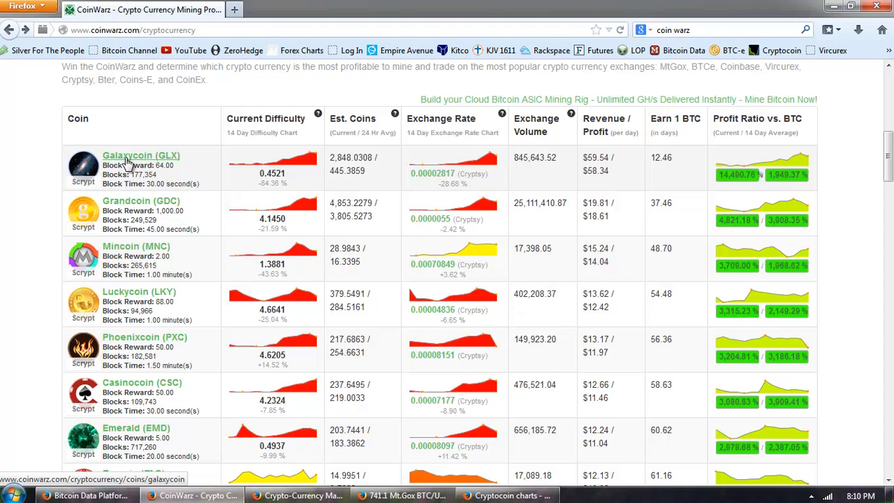
left_click(140, 155)
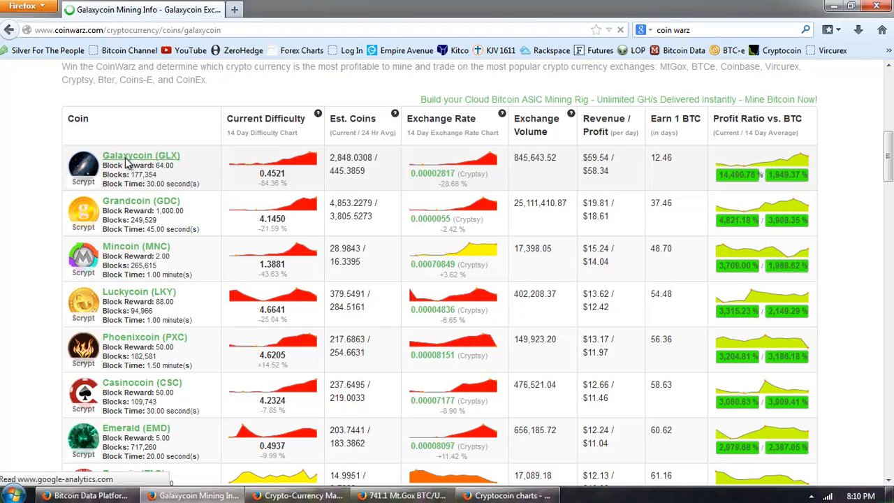
left_click(140, 155)
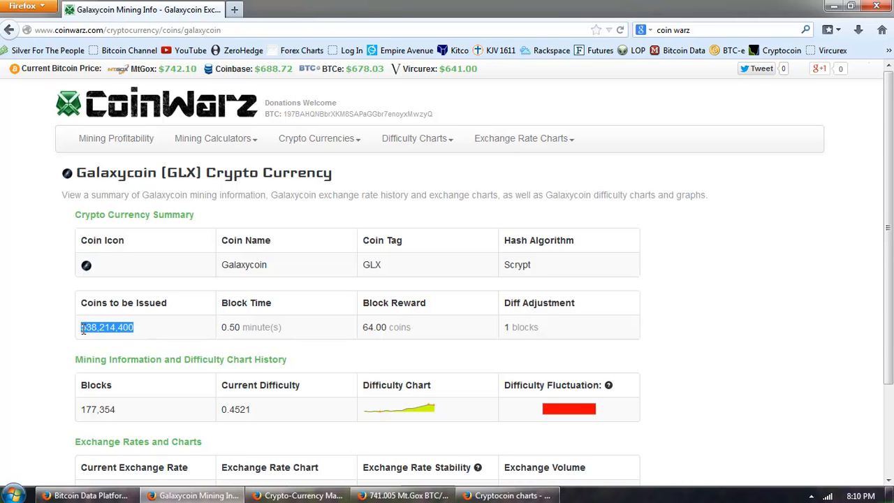
mouse_move(153, 338)
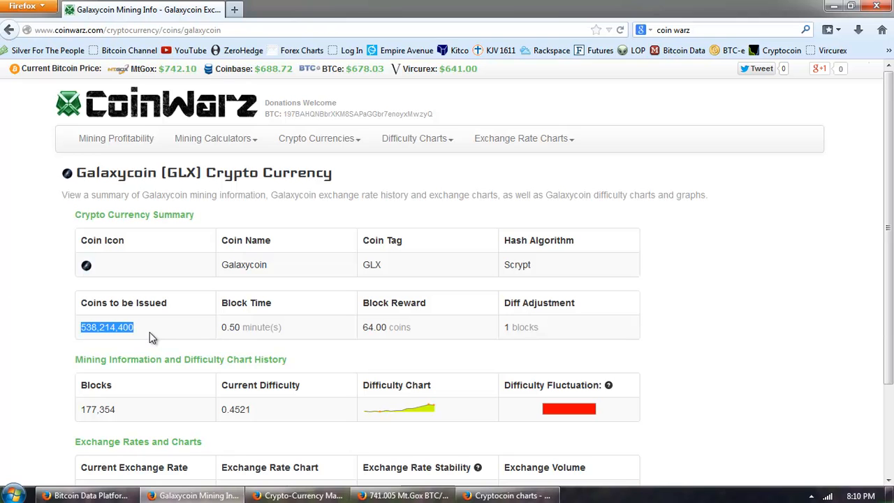
mouse_move(202, 191)
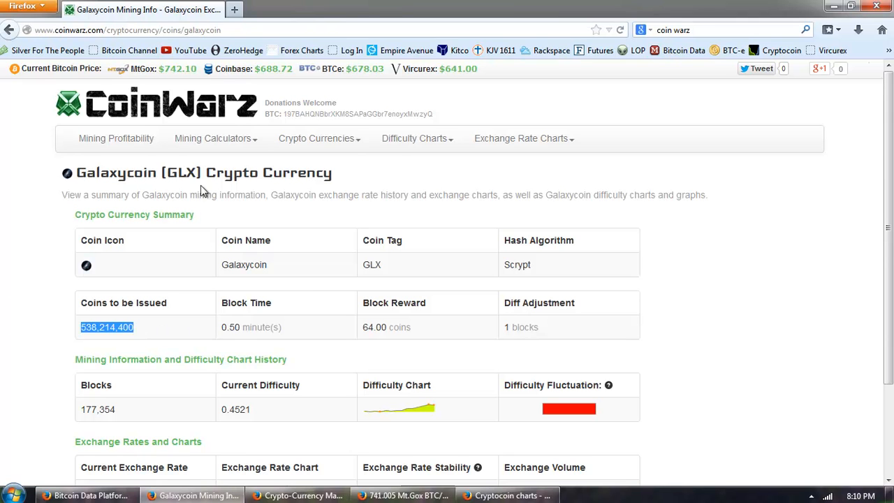
left_click(9, 29)
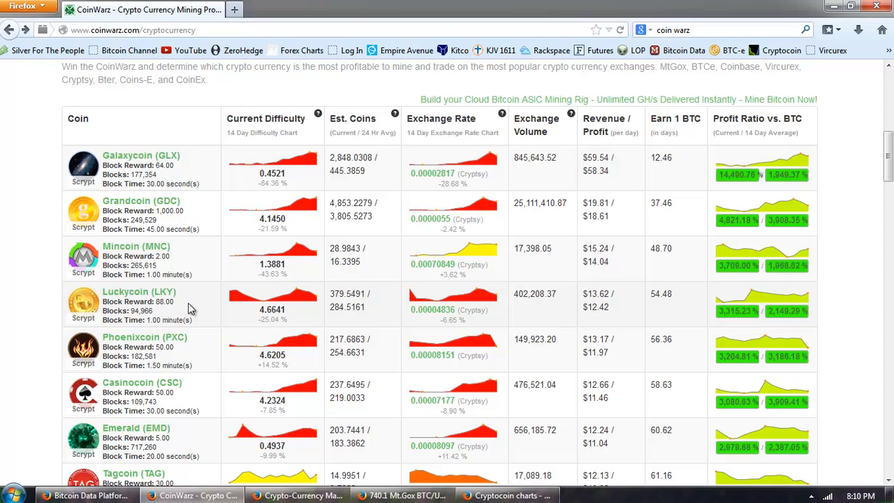
scroll("down", 3)
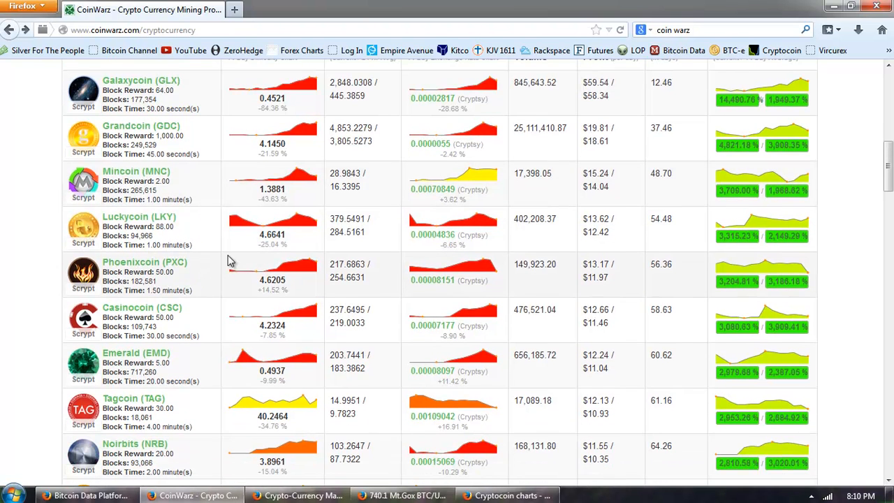
scroll("down", 3)
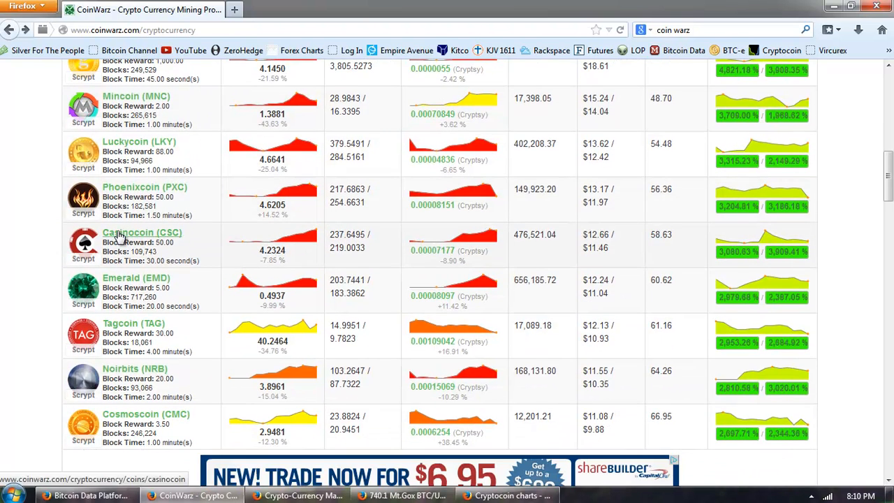
left_click(141, 232)
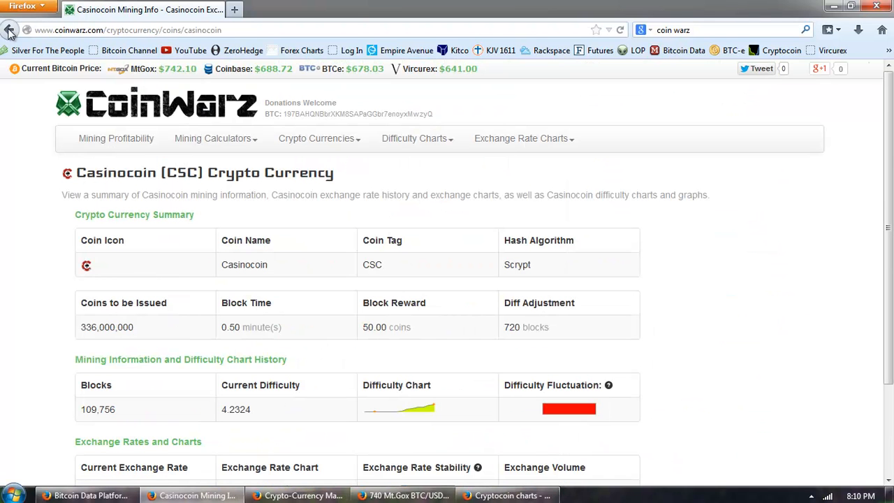
left_click(10, 29)
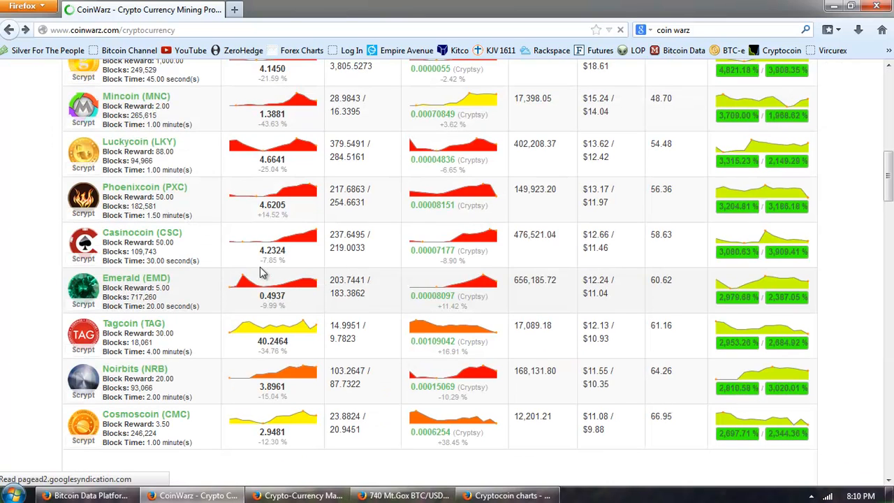
left_click(136, 96)
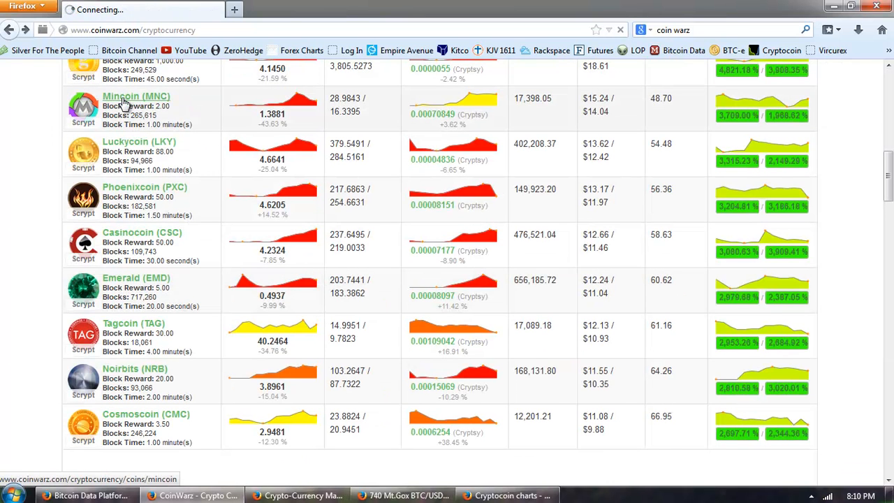
left_click(137, 96)
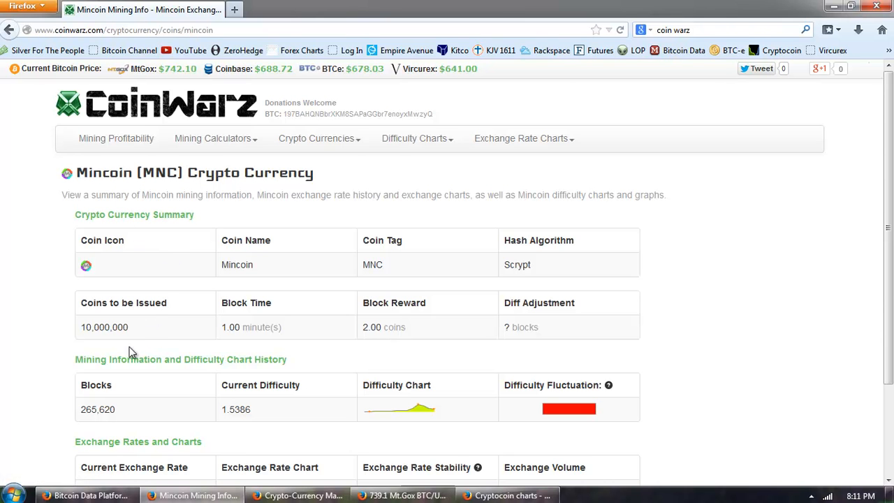
double_click(105, 327)
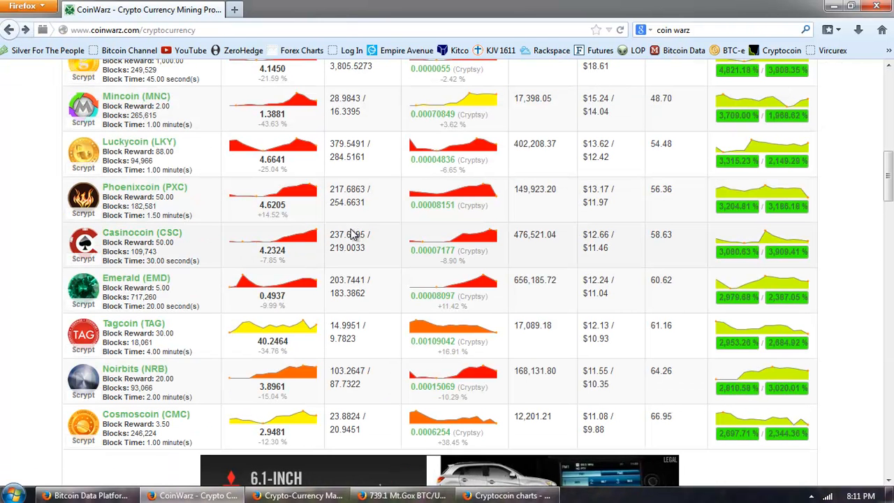
mouse_move(367, 199)
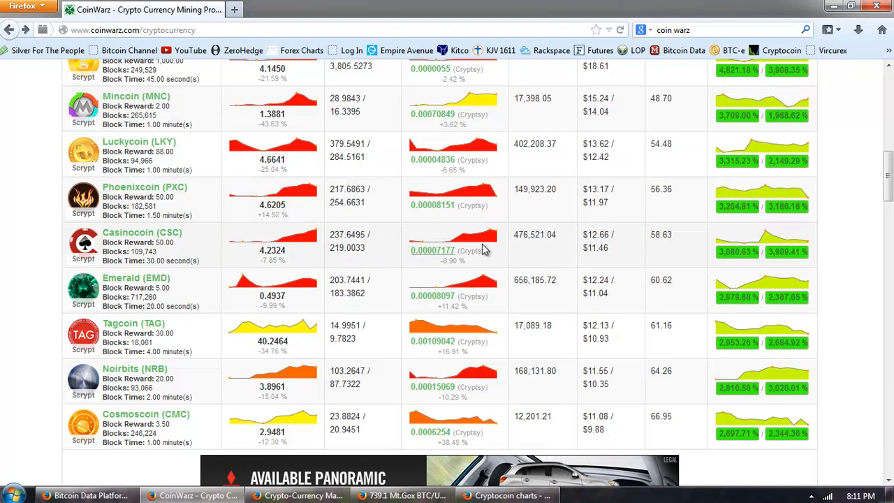
Scroll the CoinWarz table back up to its column headers and the Galaxycoin row
scroll("up", 3)
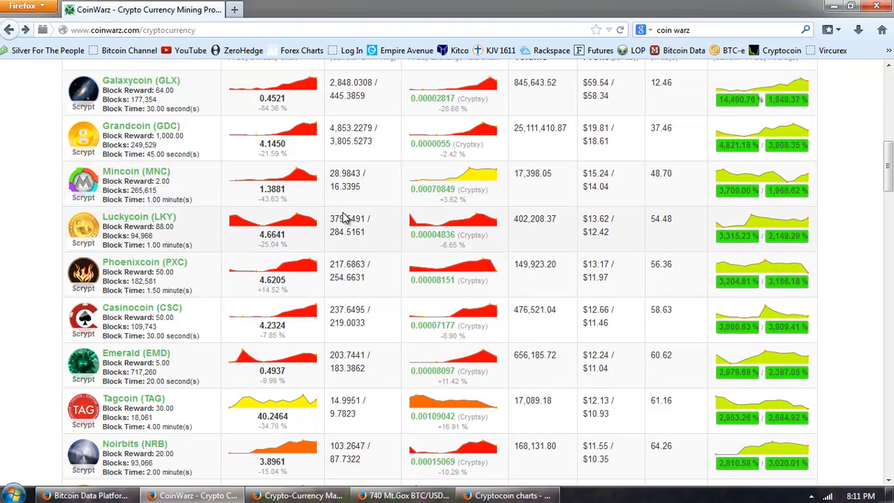
scroll("up", 3)
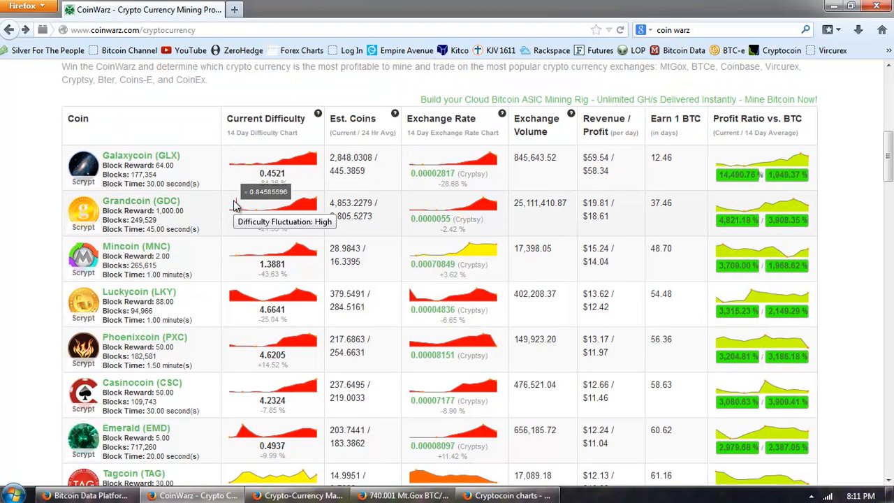
mouse_move(474, 266)
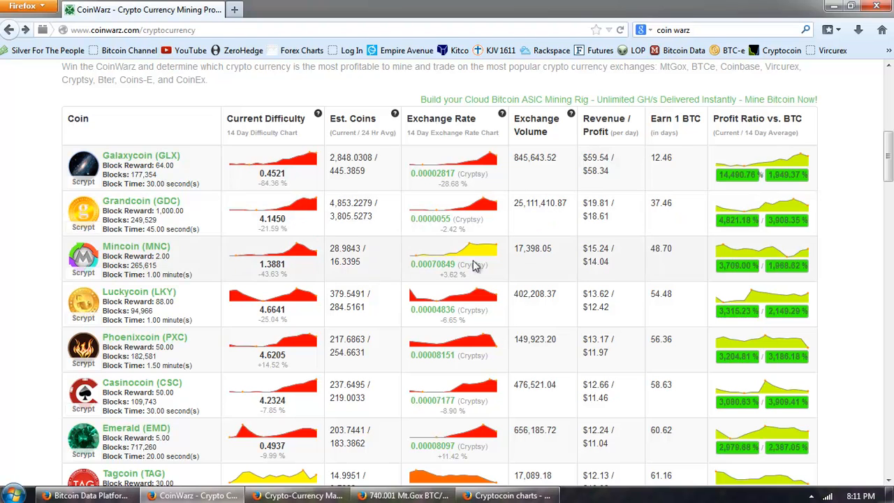
mouse_move(482, 195)
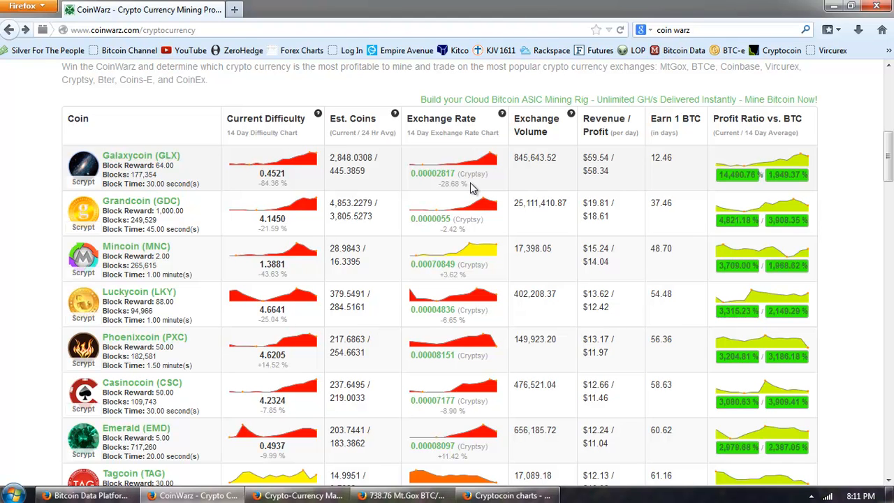
mouse_move(545, 94)
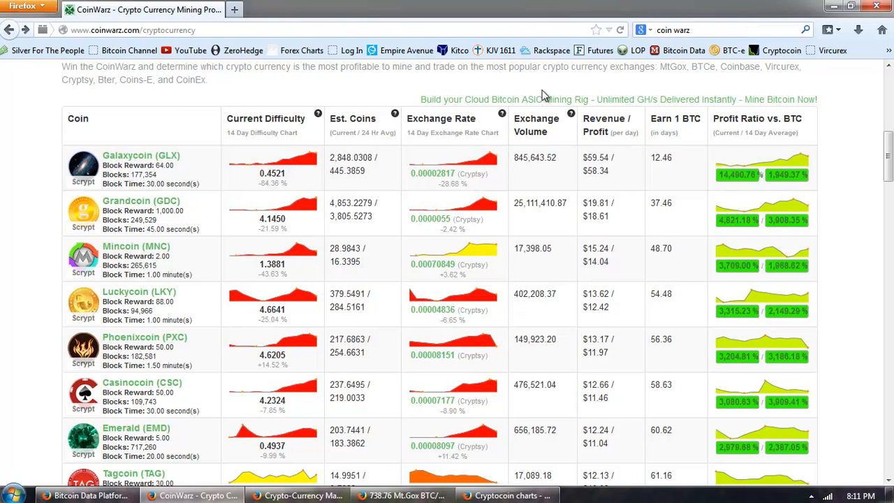
mouse_move(466, 152)
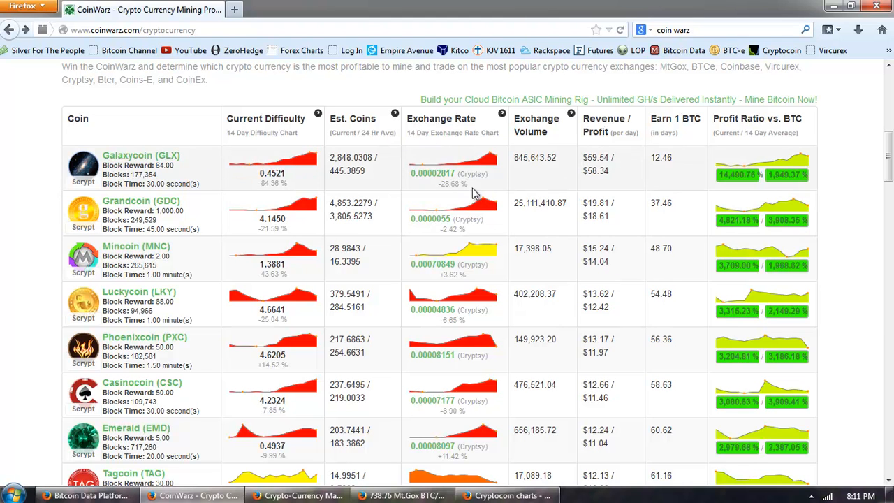
mouse_move(508, 180)
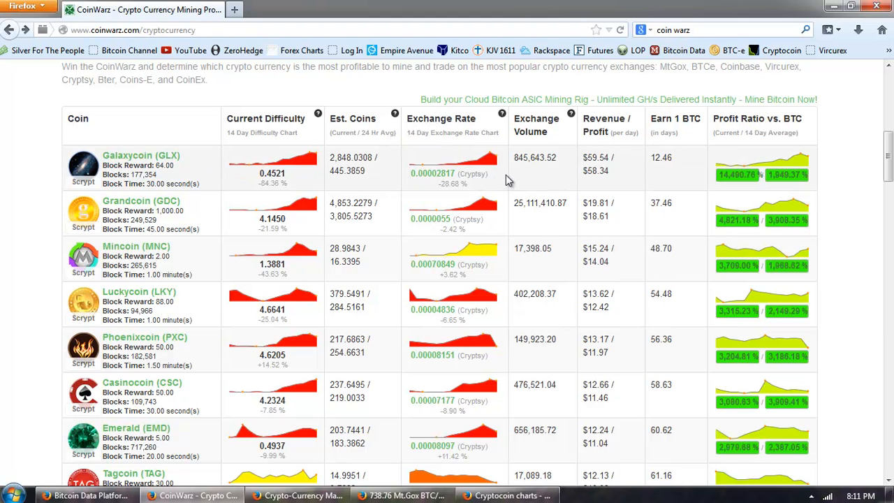
mouse_move(489, 190)
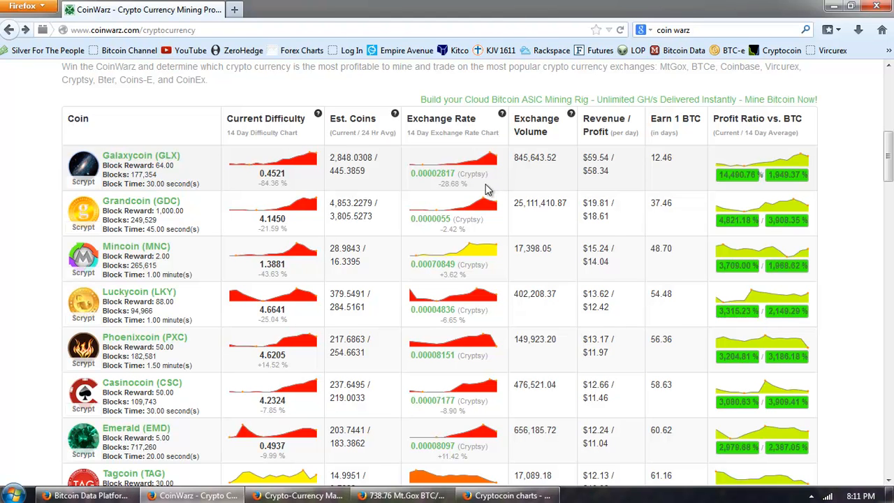
mouse_move(487, 192)
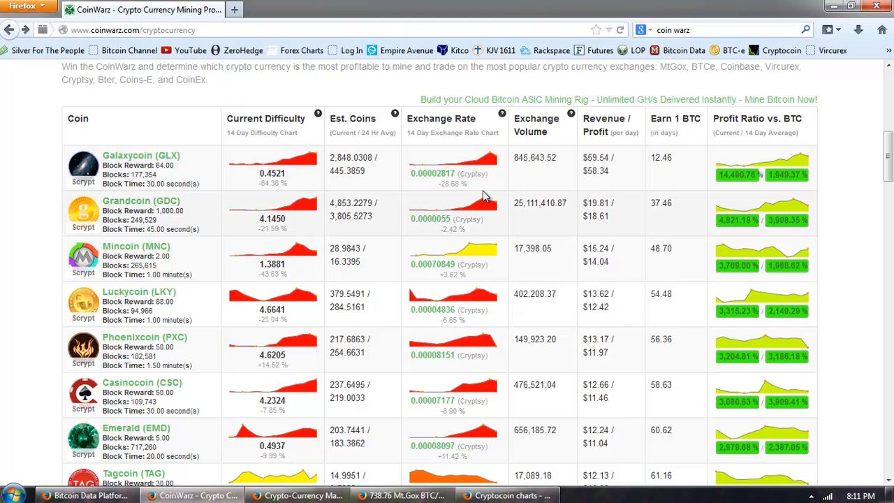
mouse_move(457, 210)
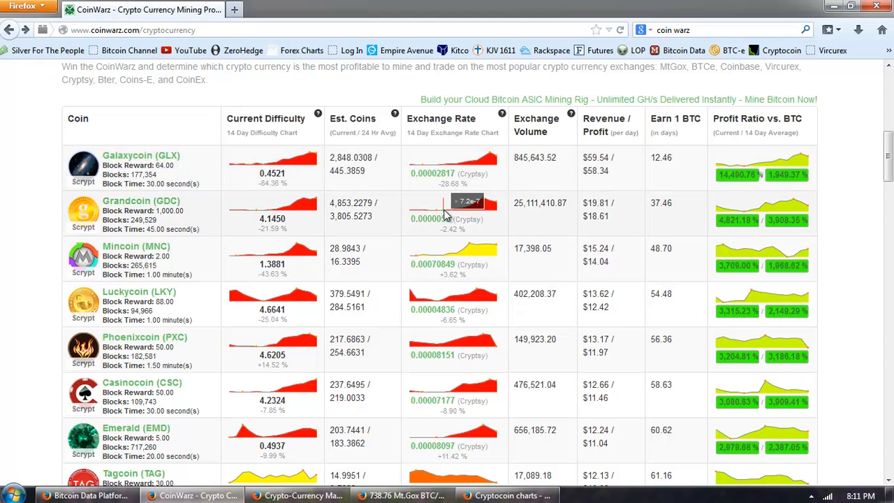
mouse_move(452, 210)
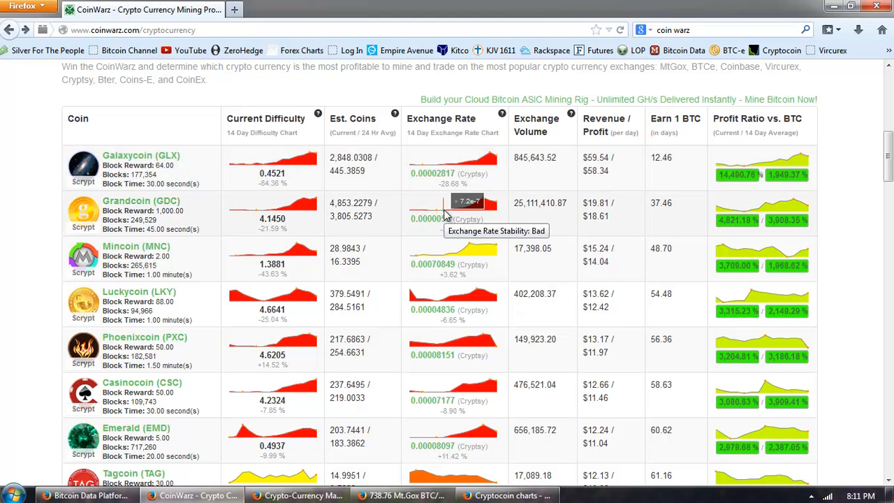
mouse_move(391, 302)
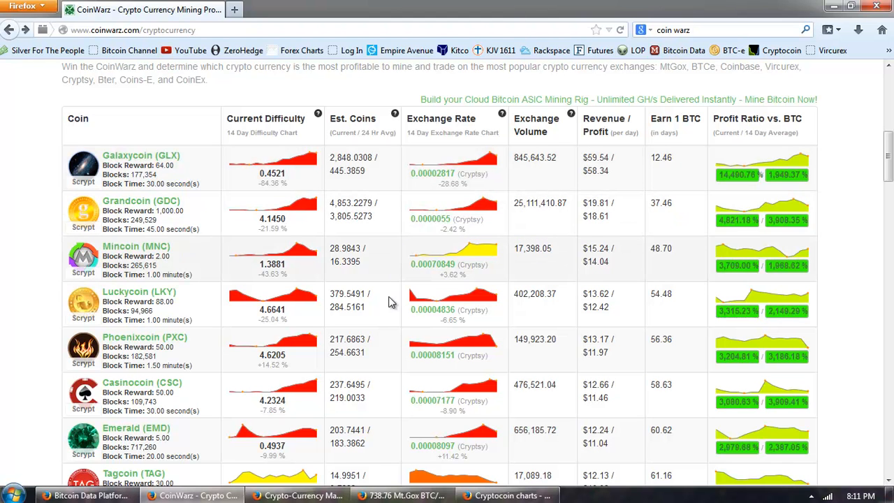
mouse_move(437, 268)
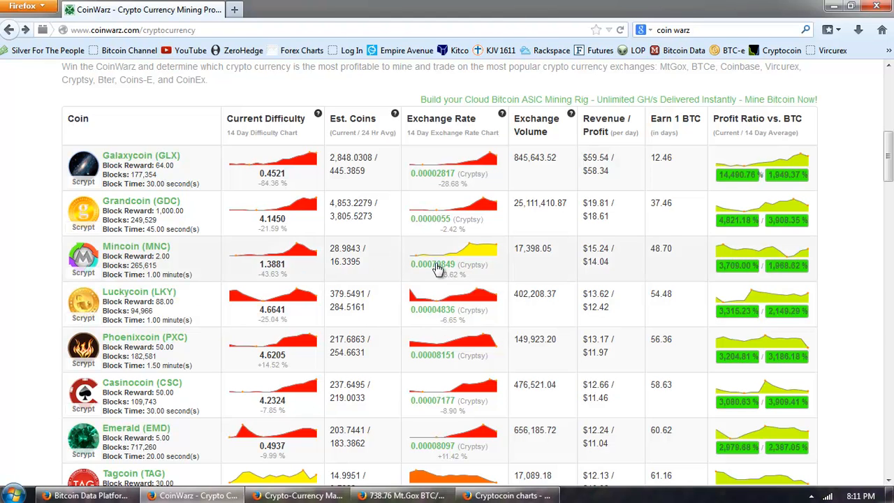
mouse_move(436, 262)
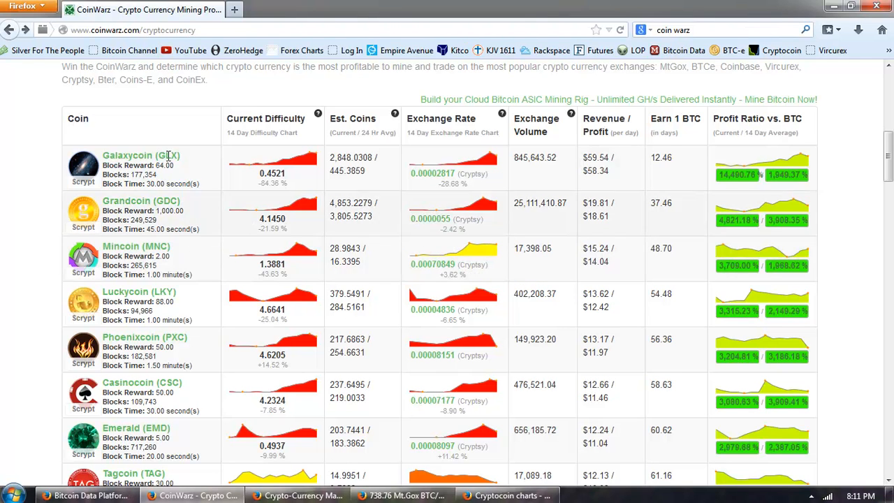
mouse_move(519, 207)
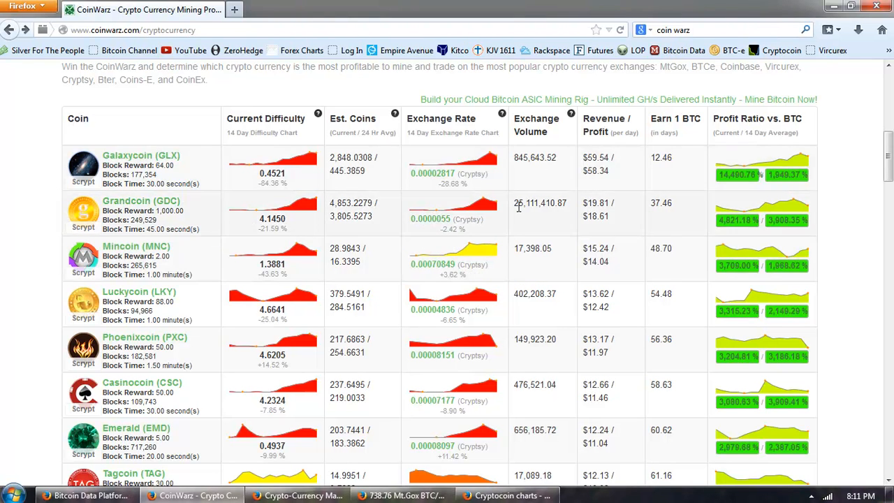
mouse_move(578, 178)
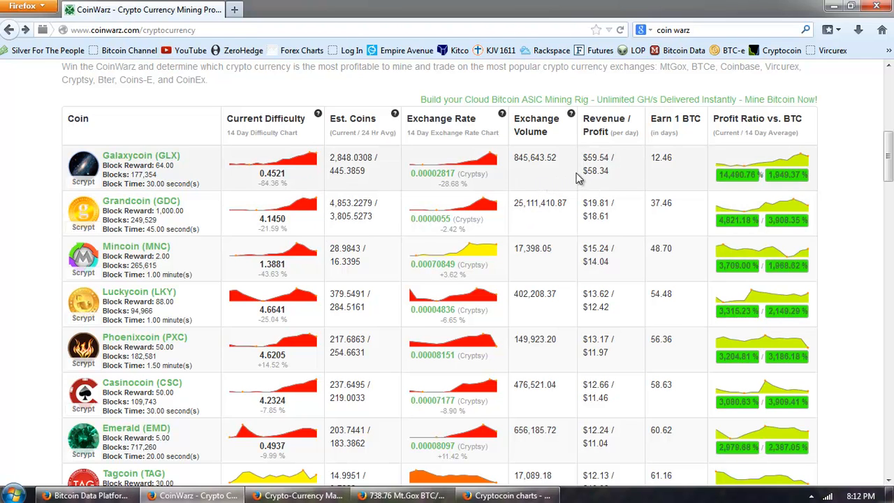
mouse_move(199, 194)
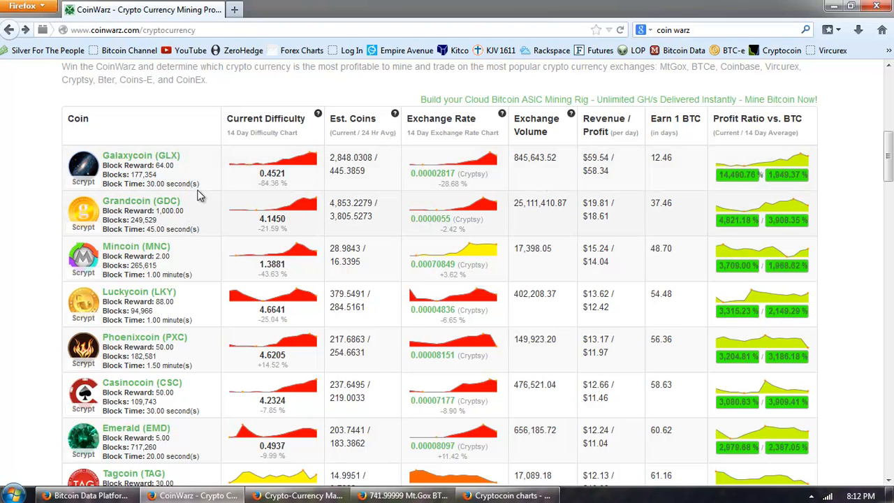
mouse_move(195, 178)
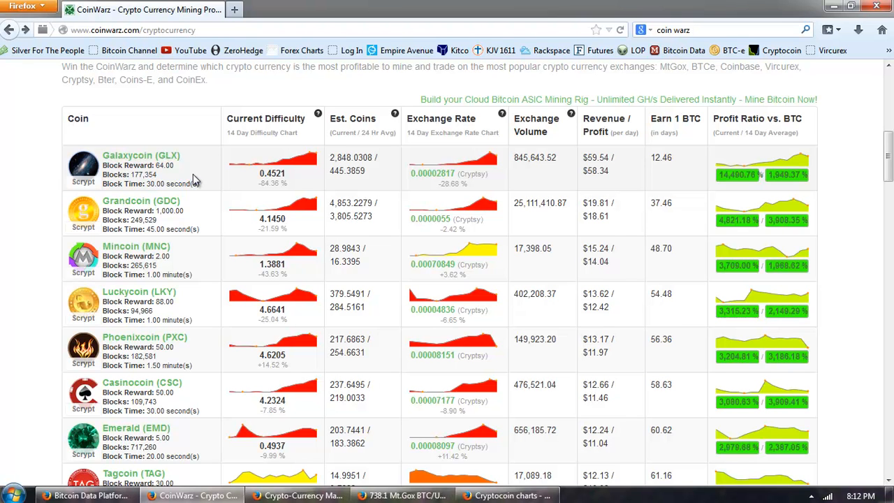
mouse_move(205, 174)
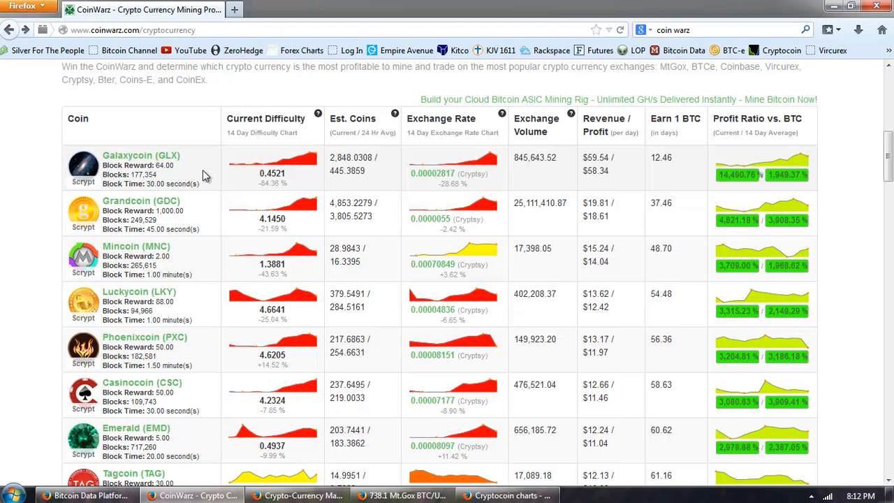
mouse_move(446, 178)
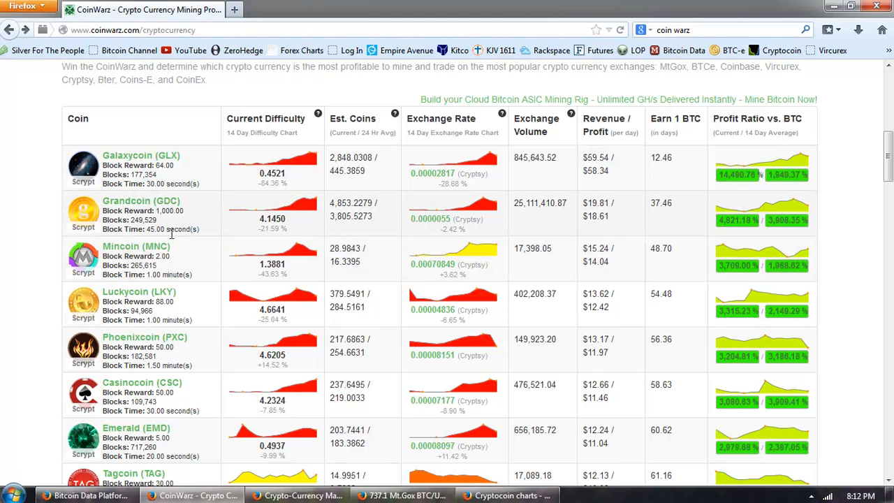
mouse_move(237, 213)
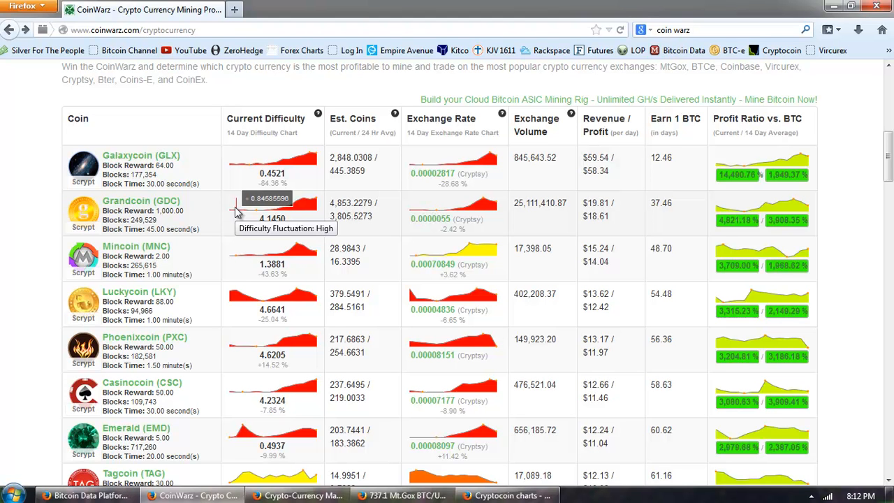
mouse_move(233, 213)
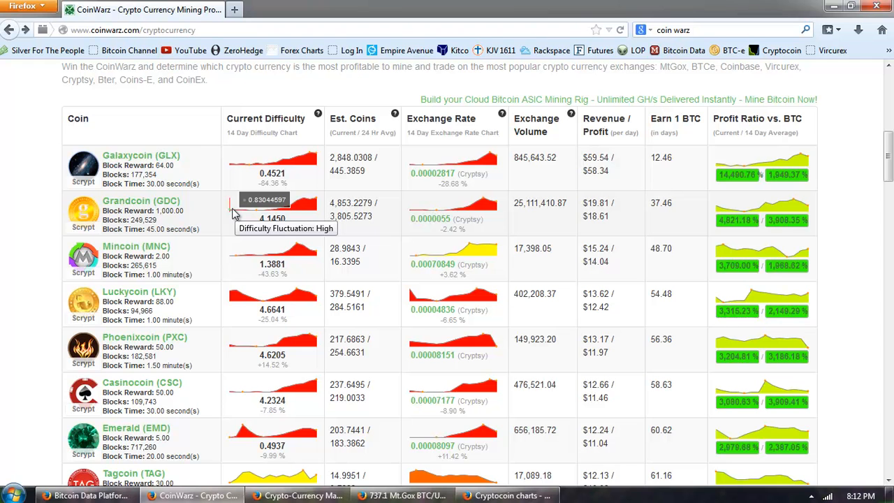
mouse_move(534, 249)
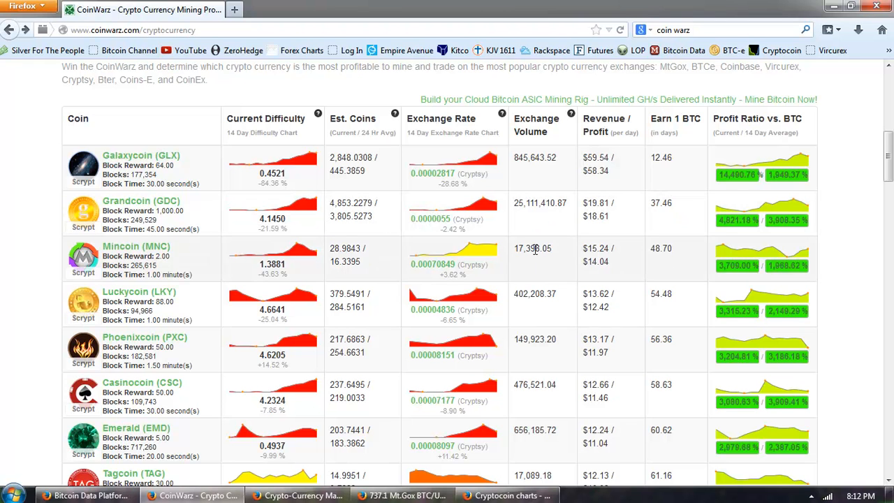
scroll("down", 3)
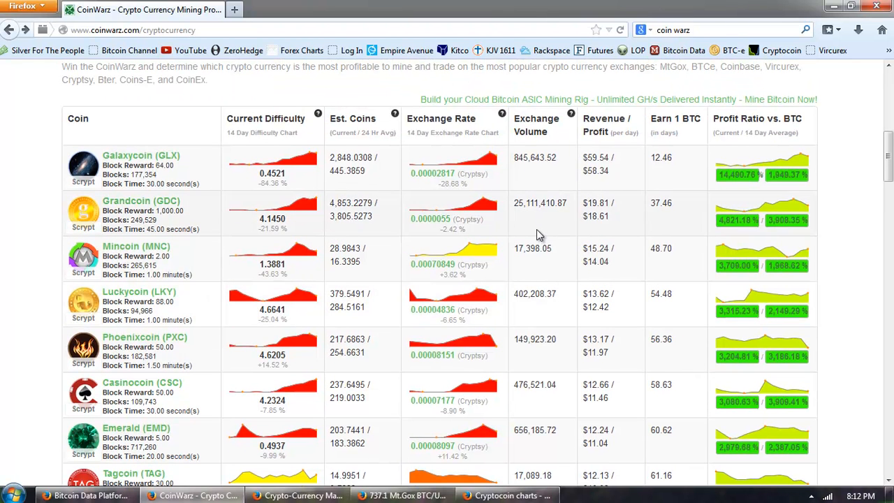
mouse_move(494, 223)
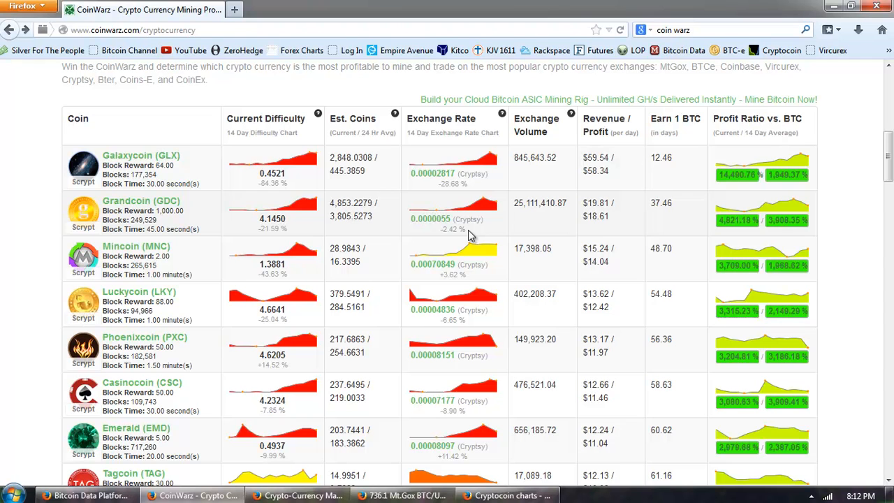
mouse_move(515, 254)
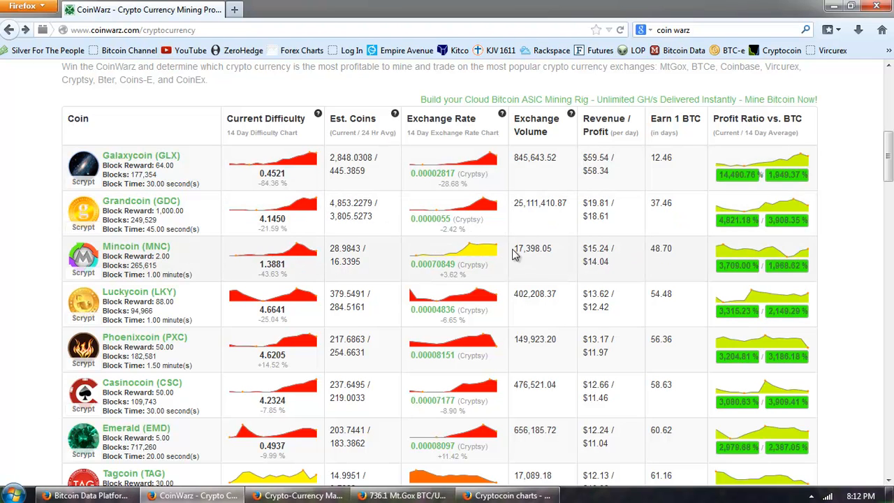
mouse_move(541, 222)
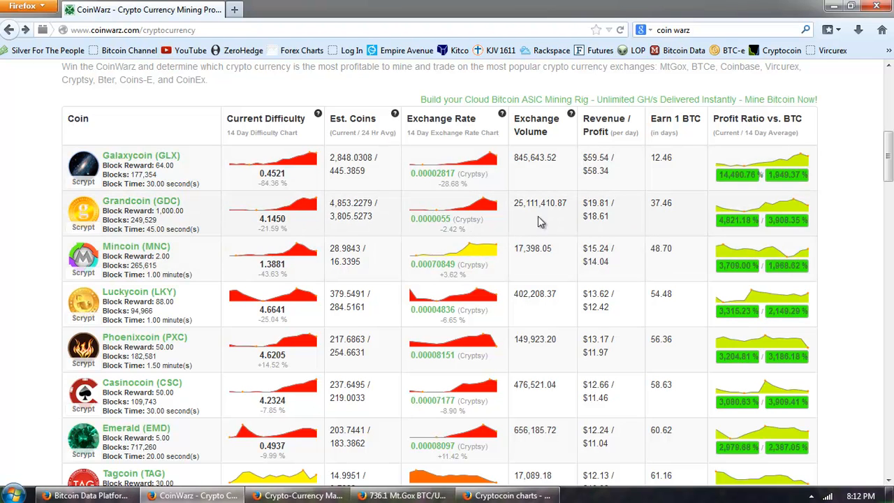
mouse_move(529, 235)
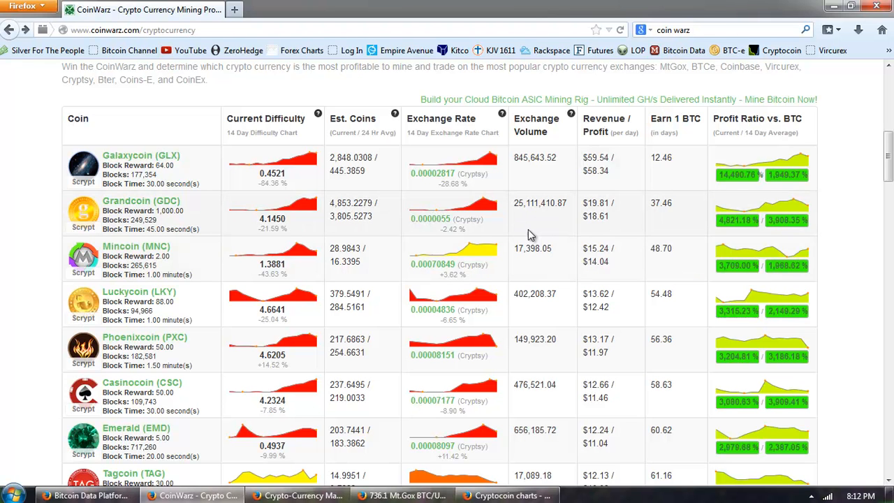
mouse_move(528, 227)
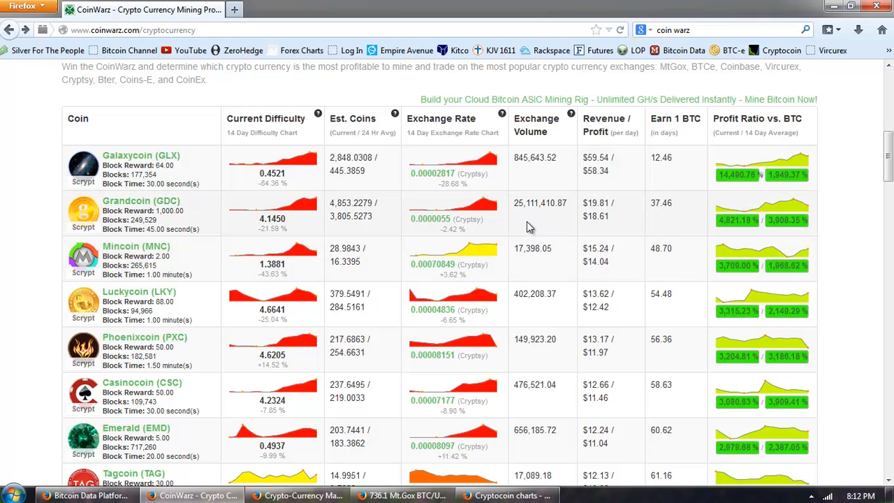
scroll("down", 3)
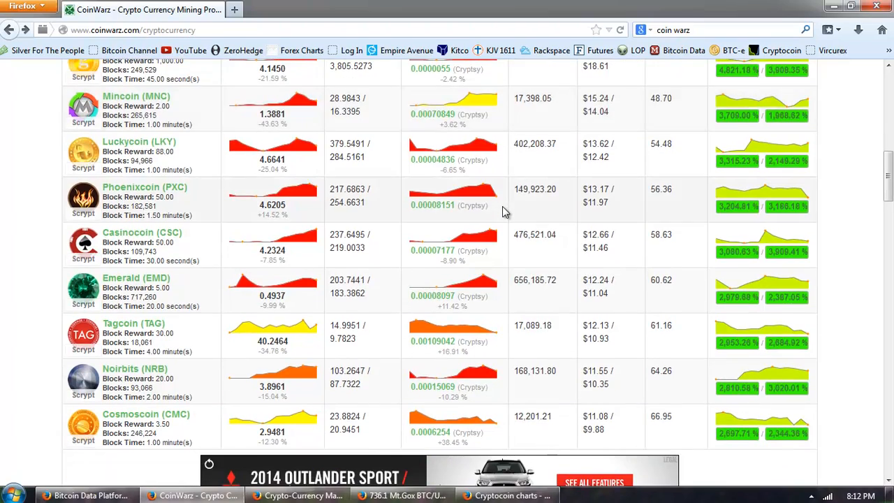
scroll("down", 3)
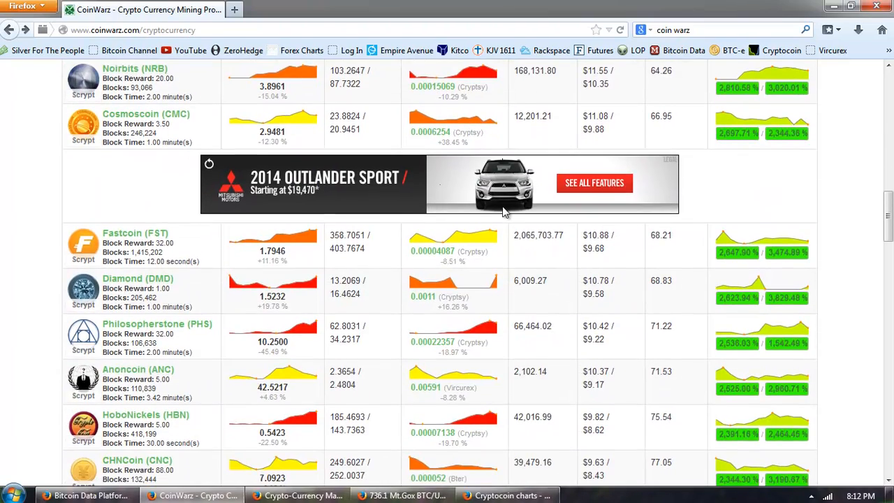
scroll("down", 3)
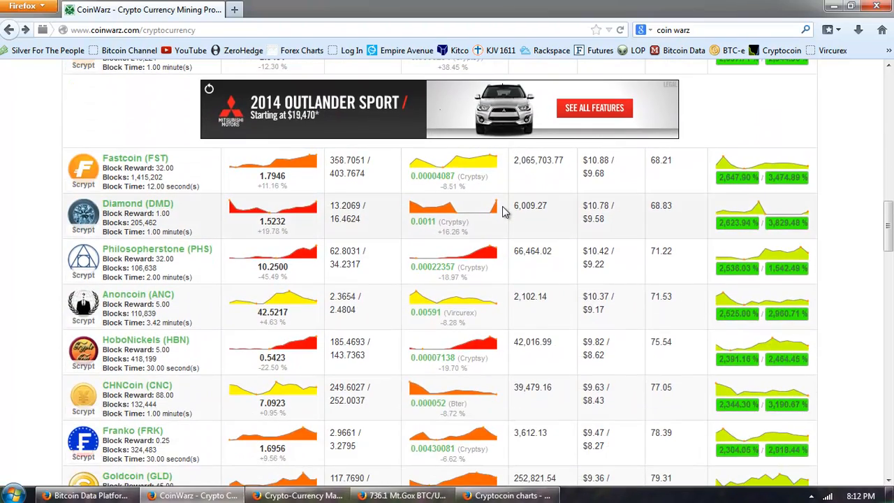
scroll("down", 3)
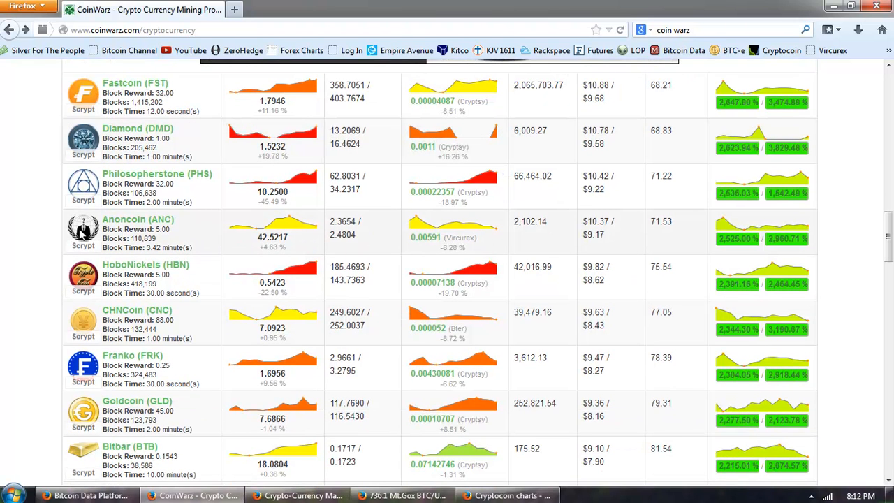
mouse_move(518, 249)
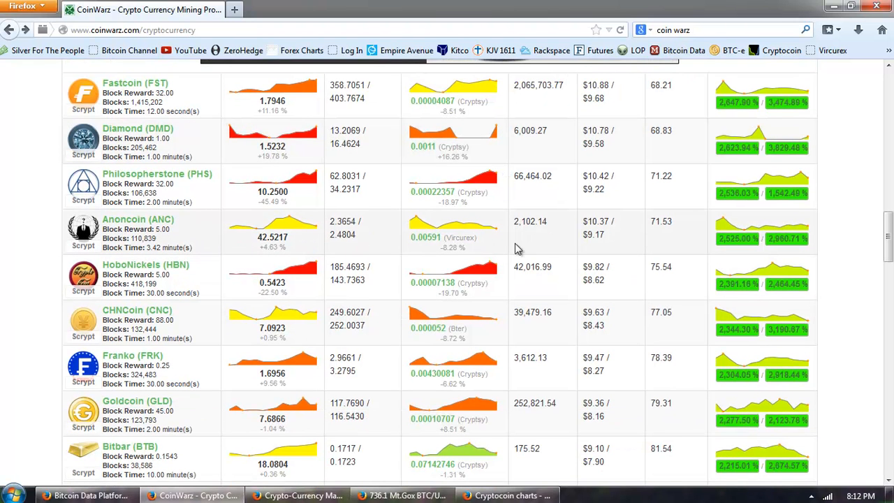
scroll("down", 3)
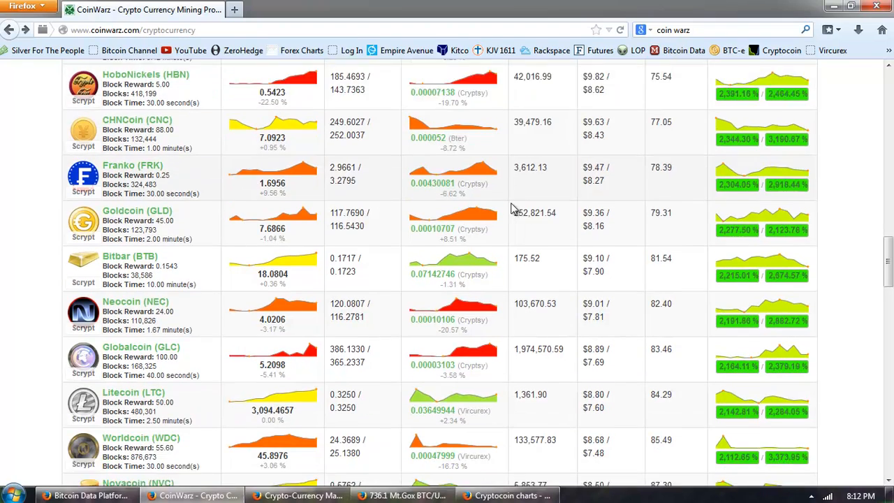
scroll("down", 3)
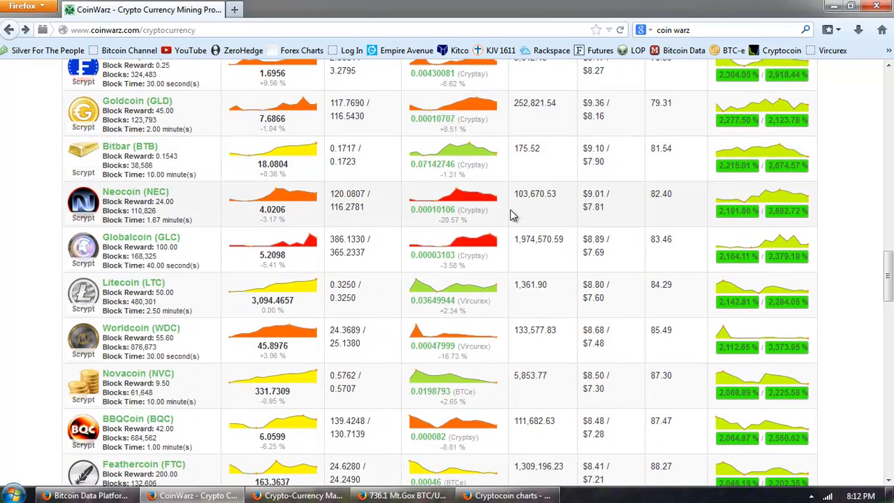
scroll("down", 3)
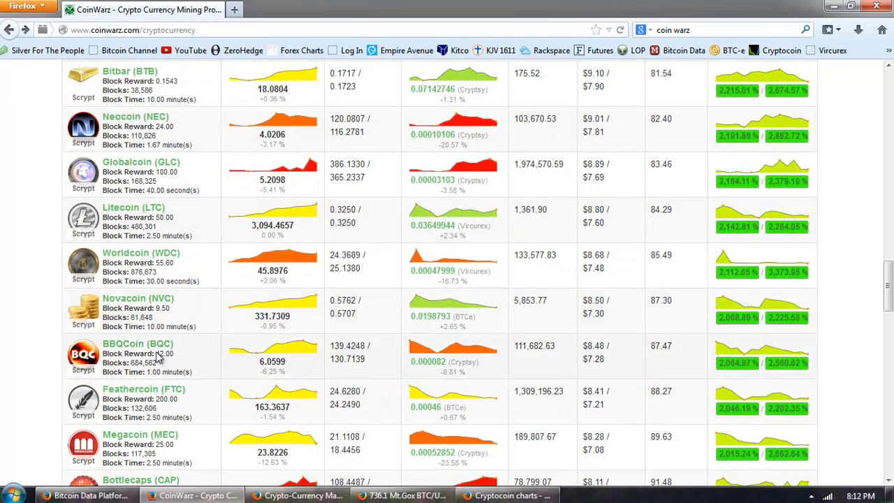
scroll("down", 3)
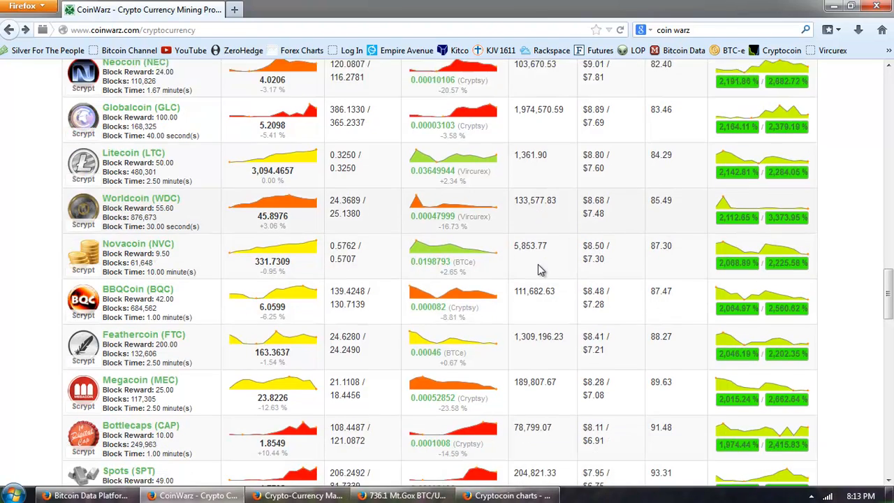
scroll("down", 3)
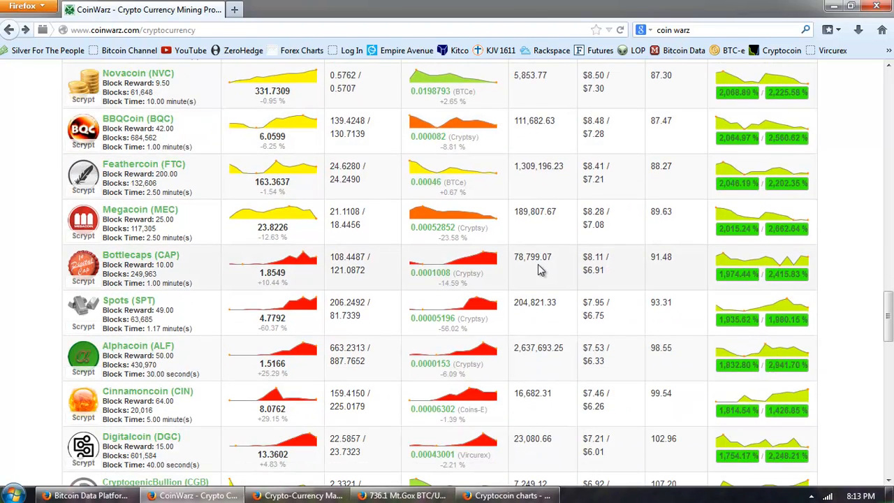
scroll("down", 3)
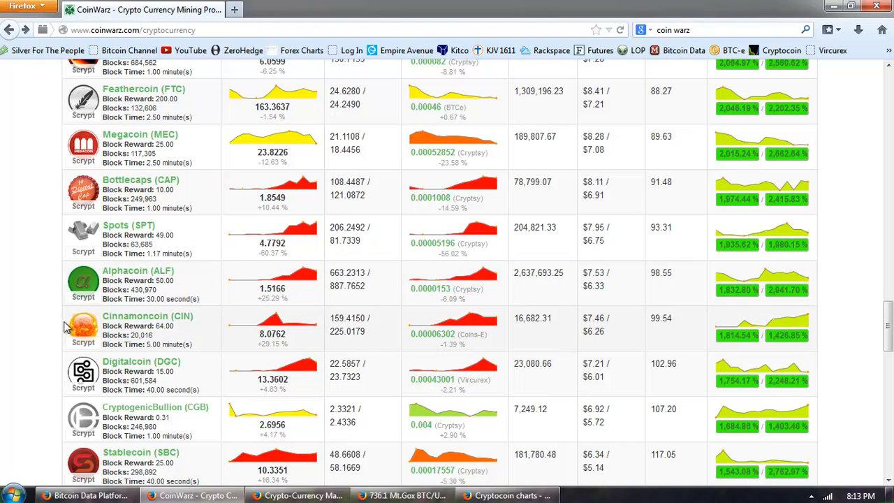
mouse_move(524, 242)
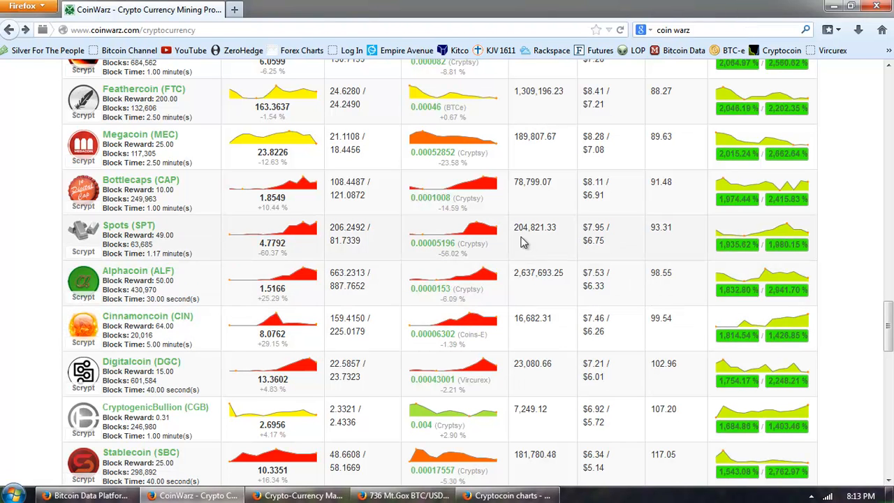
scroll("down", 3)
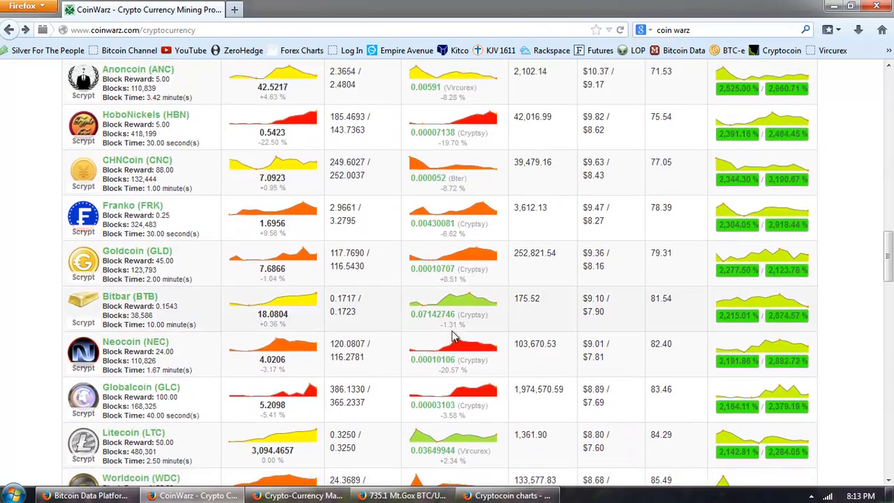
Reload the CoinWarz page so the refreshed rankings are headed by Grandcoin
scroll("down", 3)
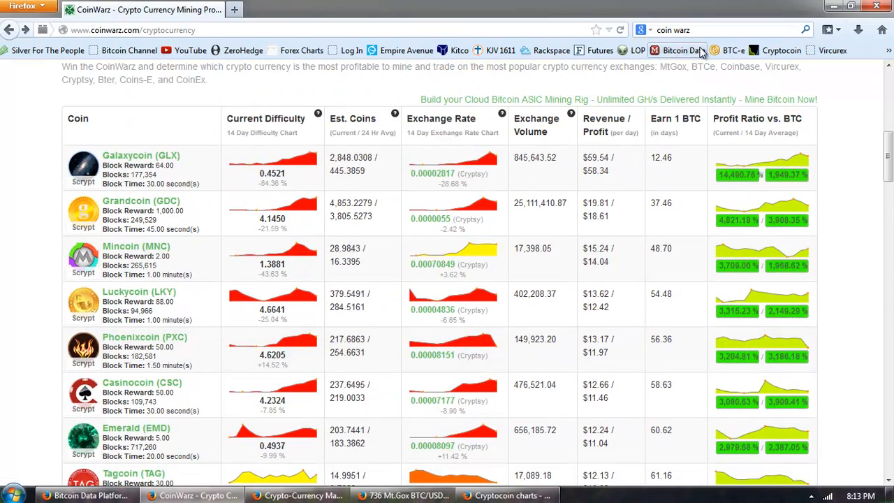
mouse_move(620, 29)
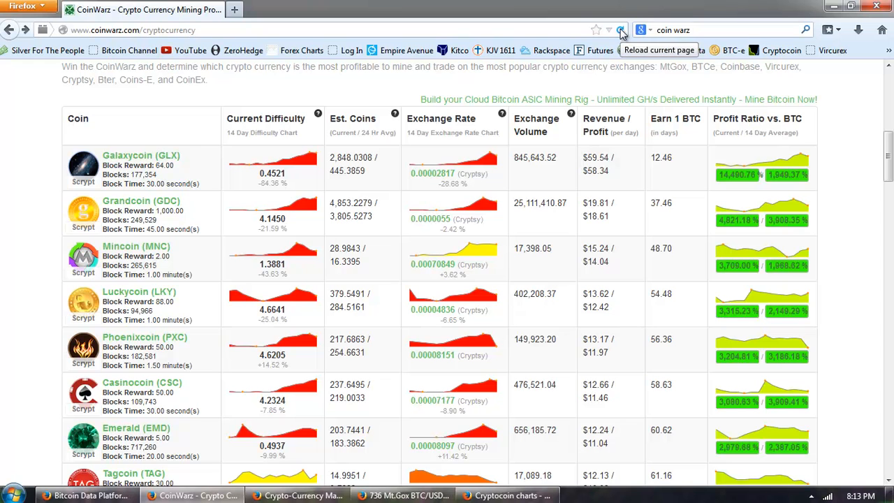
left_click(620, 29)
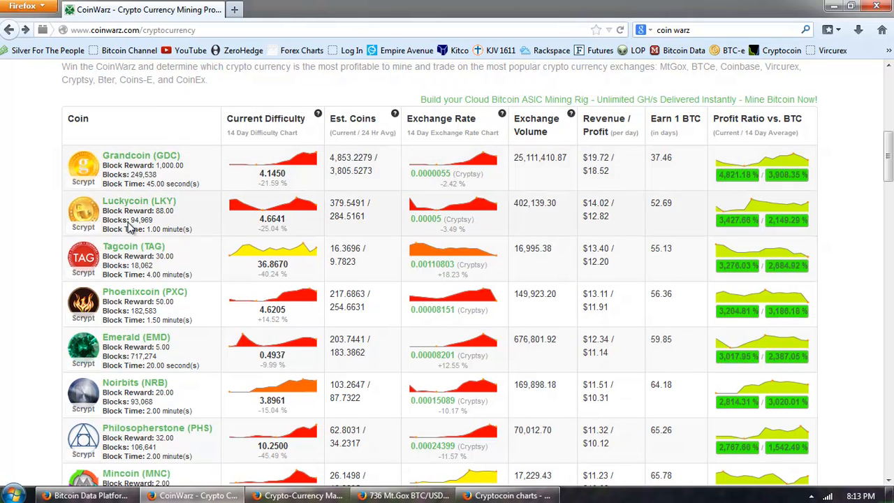
mouse_move(206, 133)
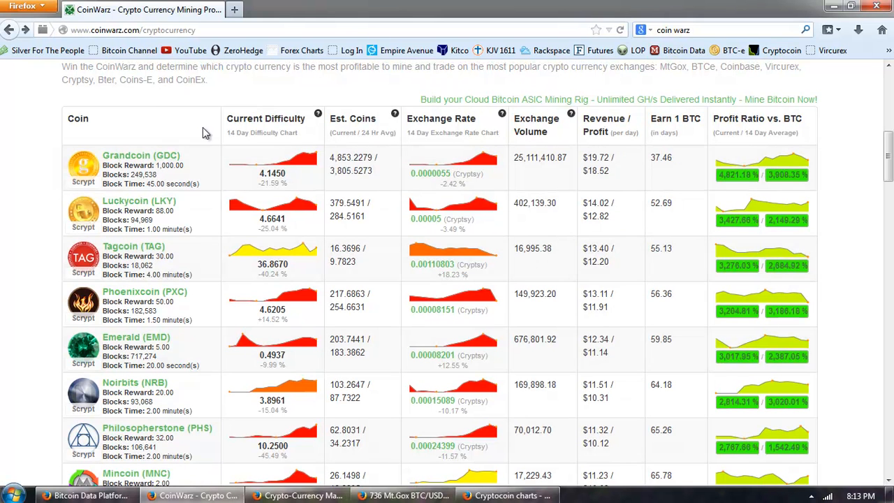
mouse_move(135, 293)
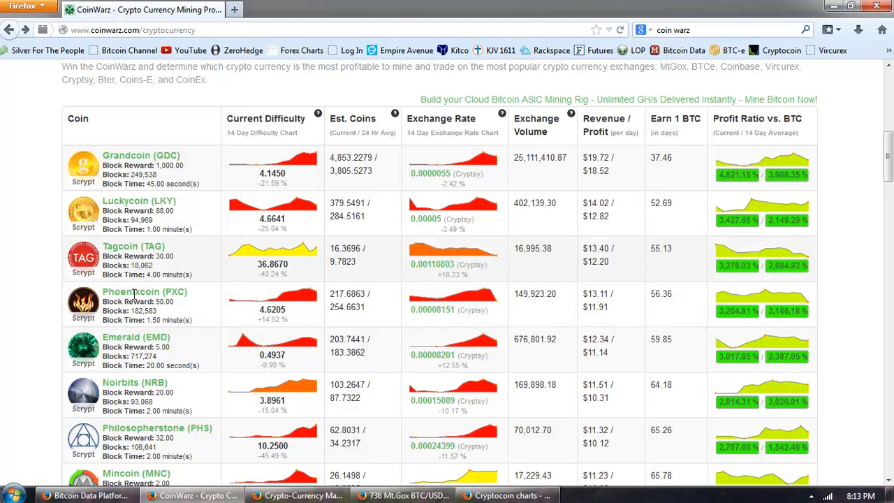
mouse_move(318, 432)
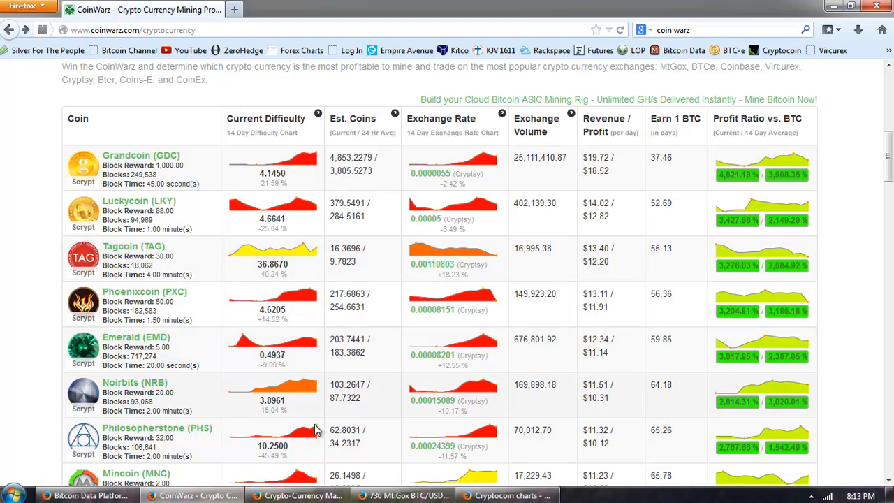
mouse_move(328, 244)
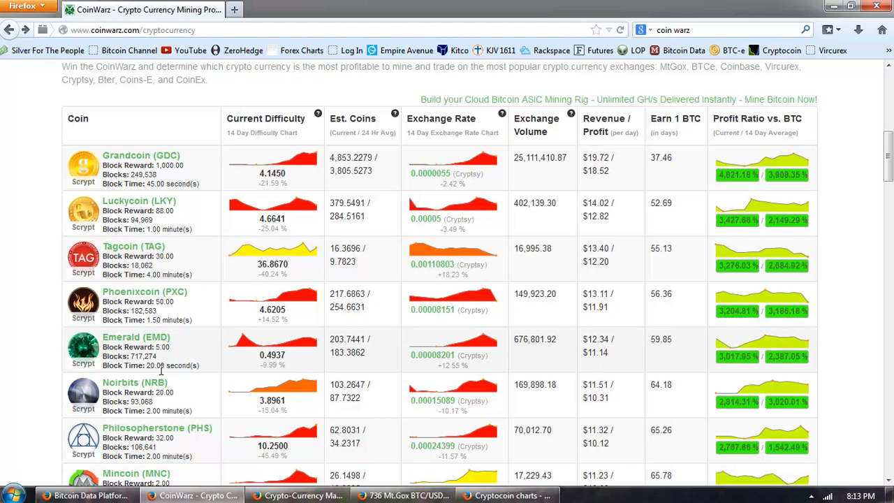
mouse_move(329, 362)
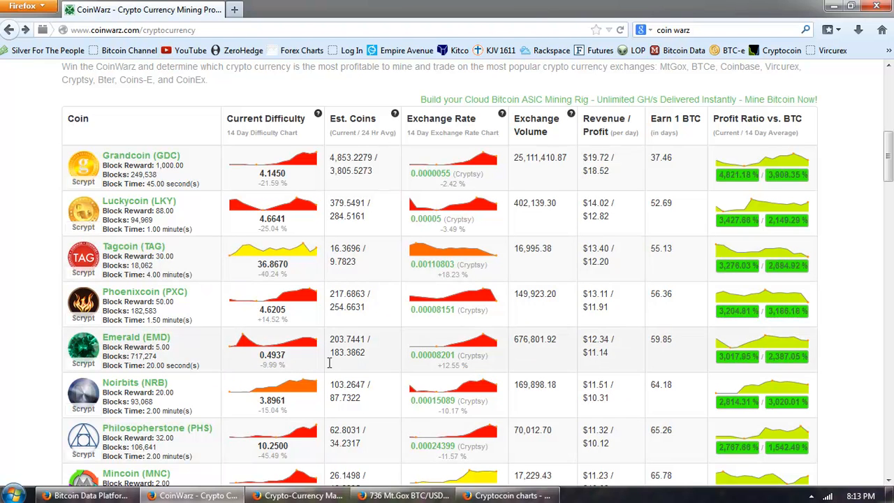
mouse_move(330, 407)
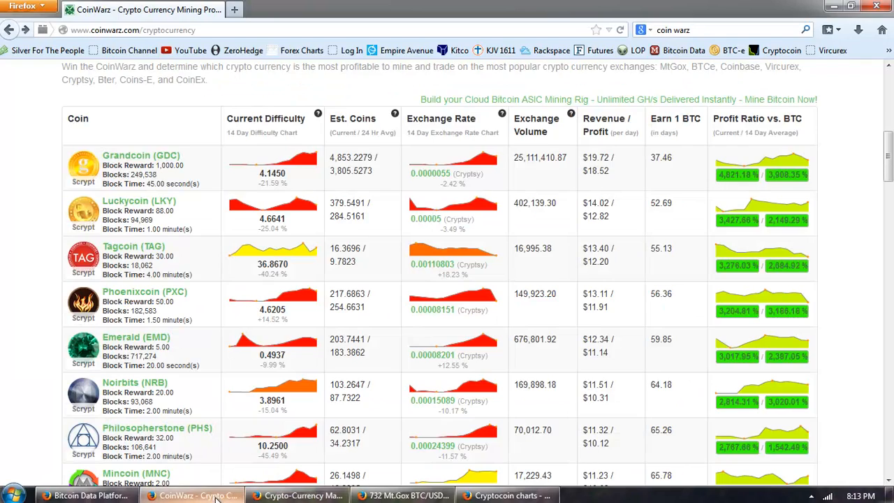
Switch to CryptocoinCharts and reach the LTC/CNY market table with OKCoin at 138 CNY
left_click(507, 495)
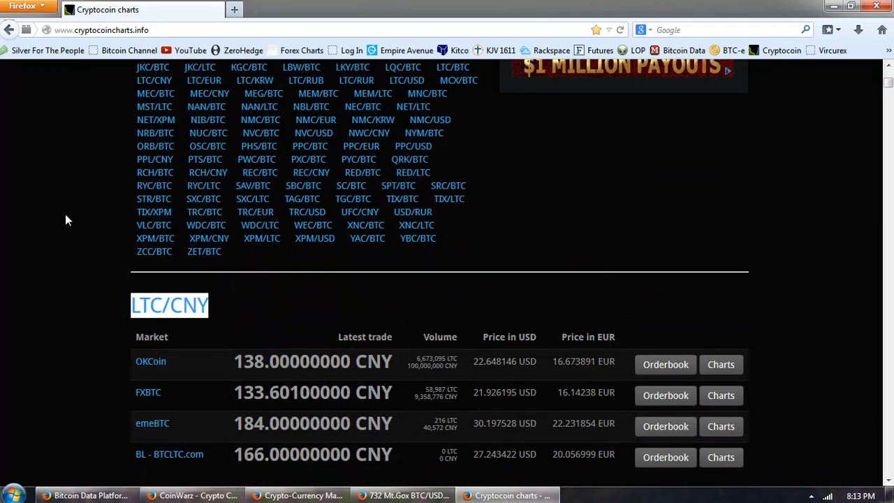
scroll("up", 3)
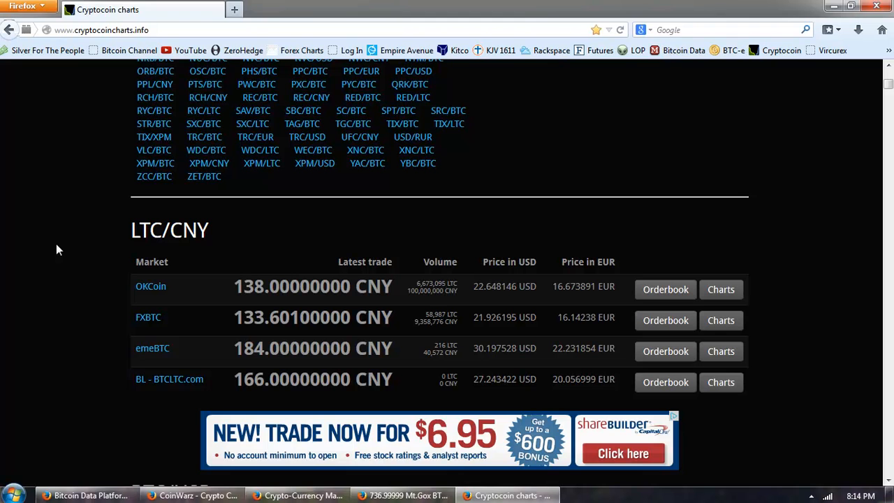
mouse_move(576, 207)
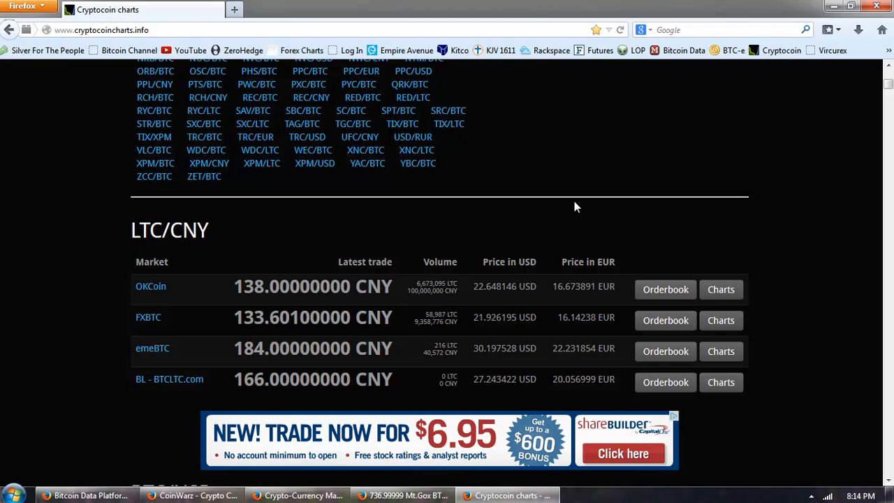
mouse_move(533, 274)
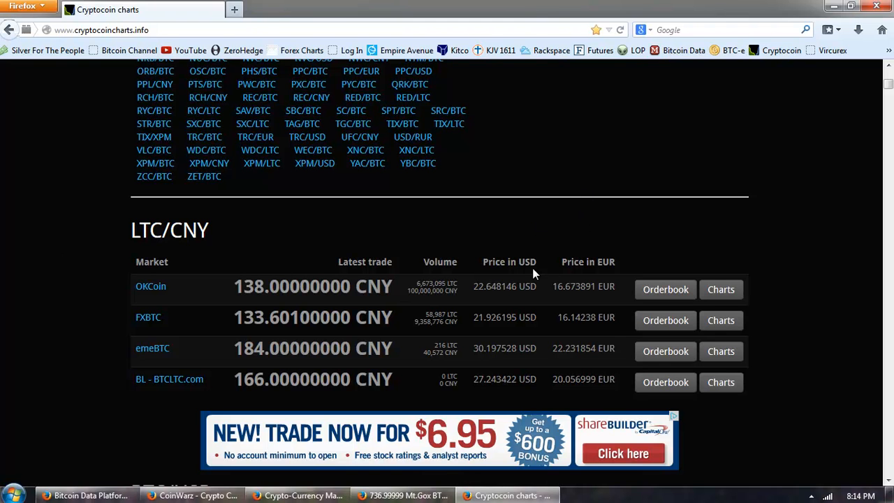
mouse_move(211, 237)
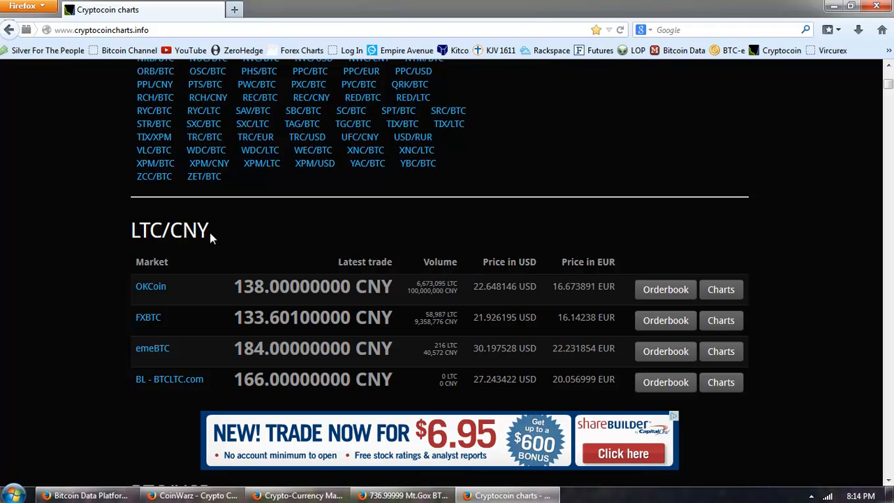
double_click(170, 230)
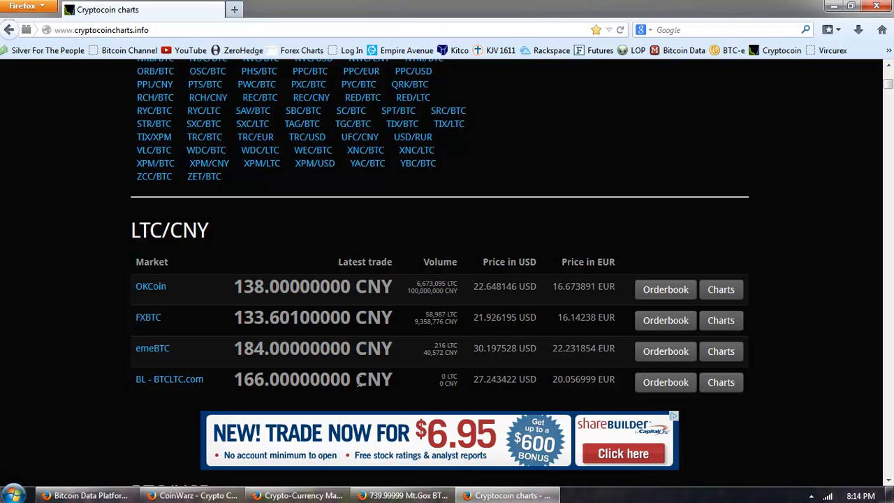
Scroll past the BTC/CNY, LTC/USD, LTC/BTC and BTC/EUR tables to the NMC/USD markets
scroll("down", 3)
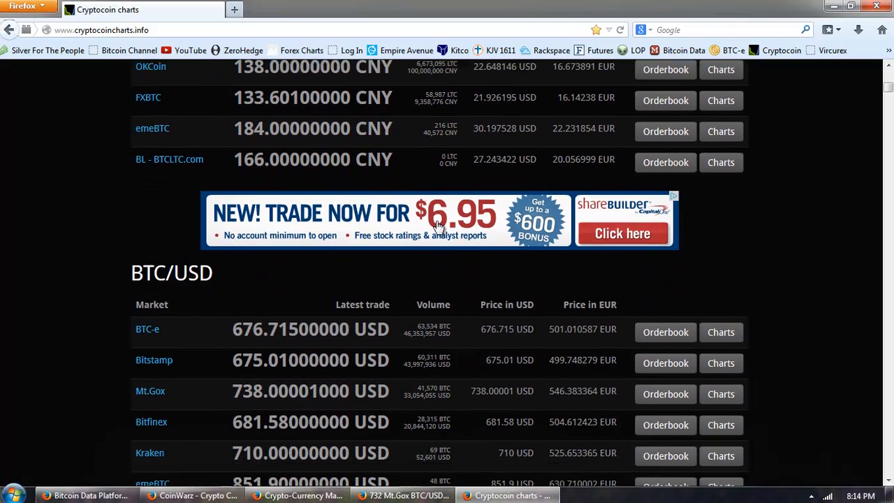
scroll("down", 3)
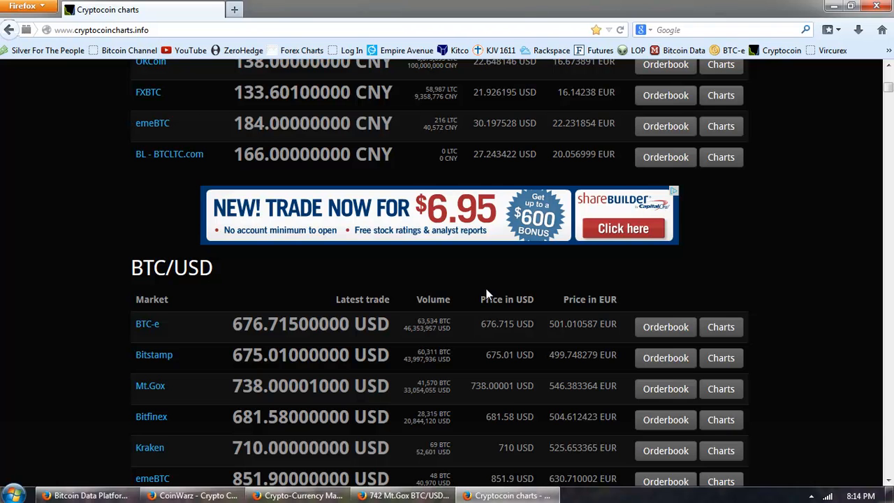
scroll("down", 3)
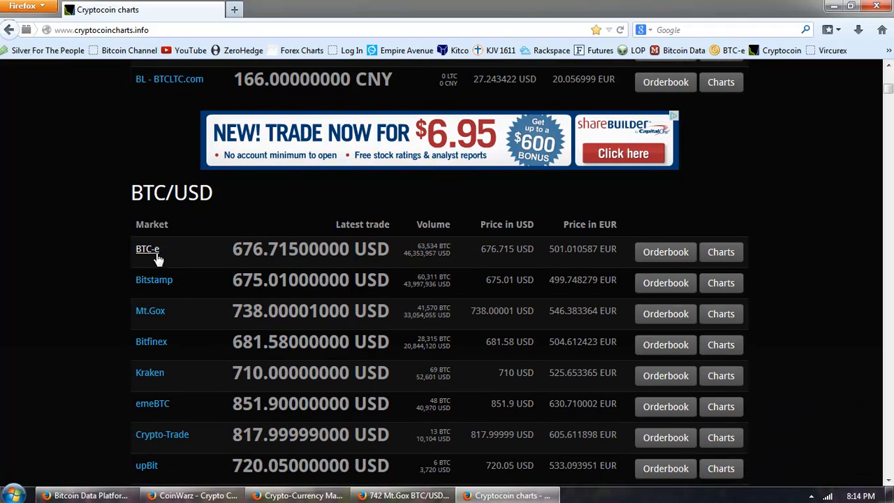
mouse_move(504, 280)
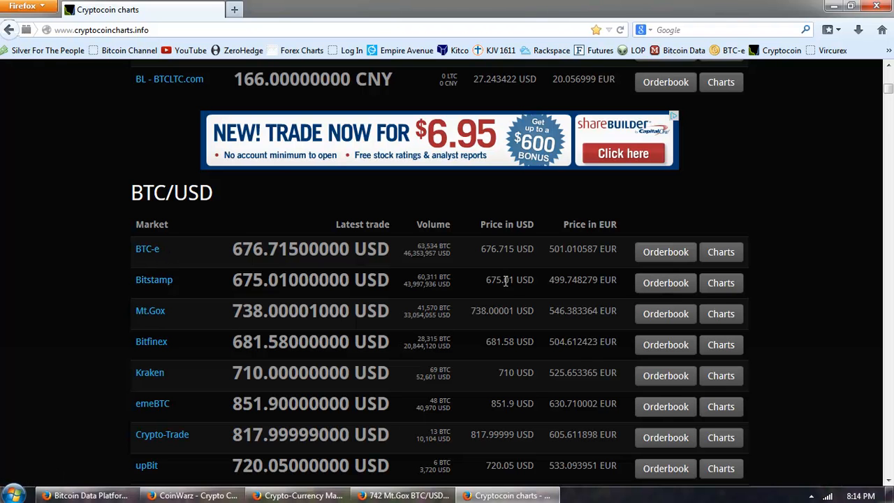
scroll("down", 3)
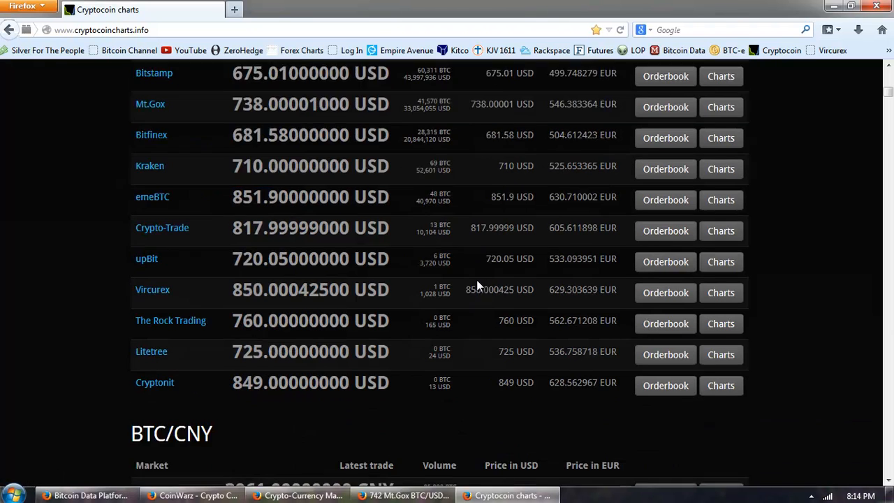
scroll("down", 3)
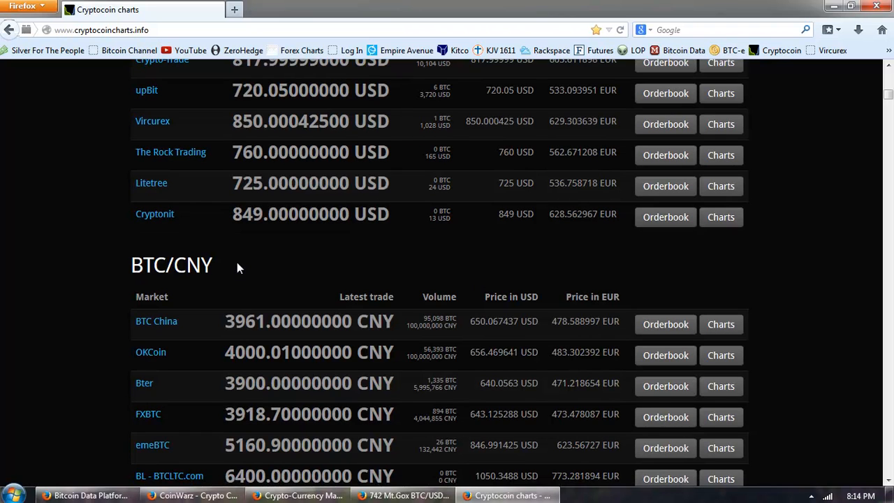
scroll("down", 3)
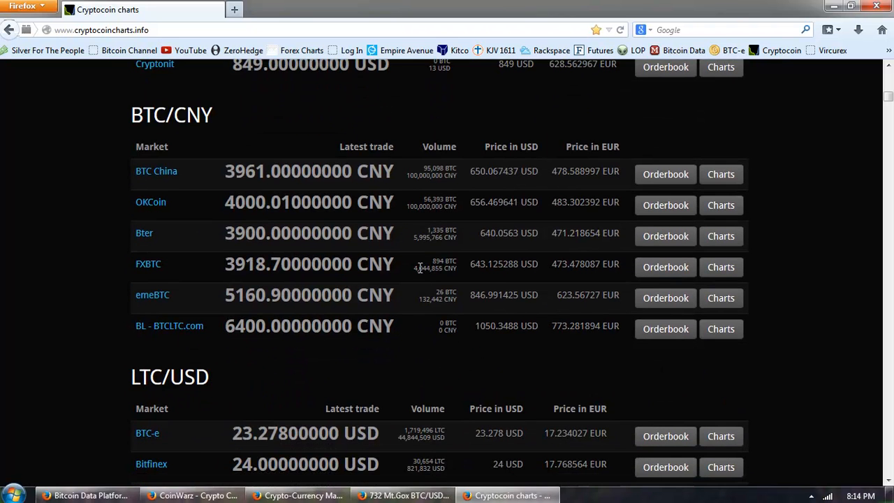
scroll("down", 3)
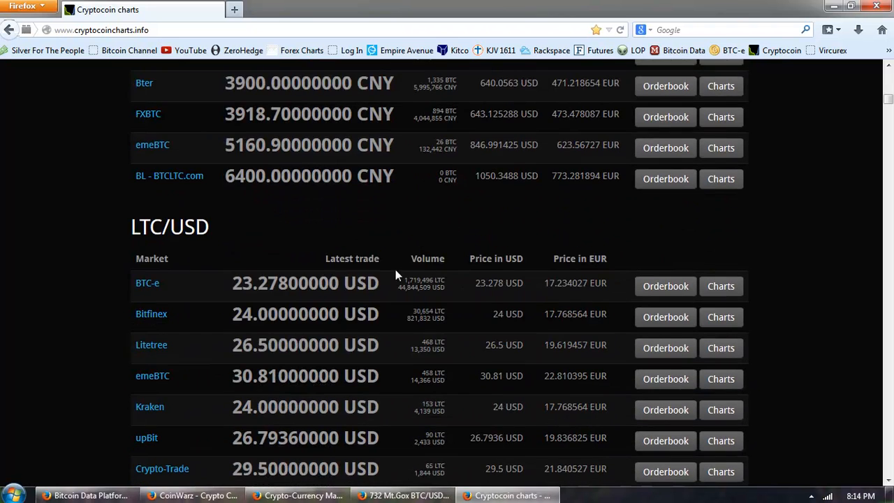
scroll("down", 3)
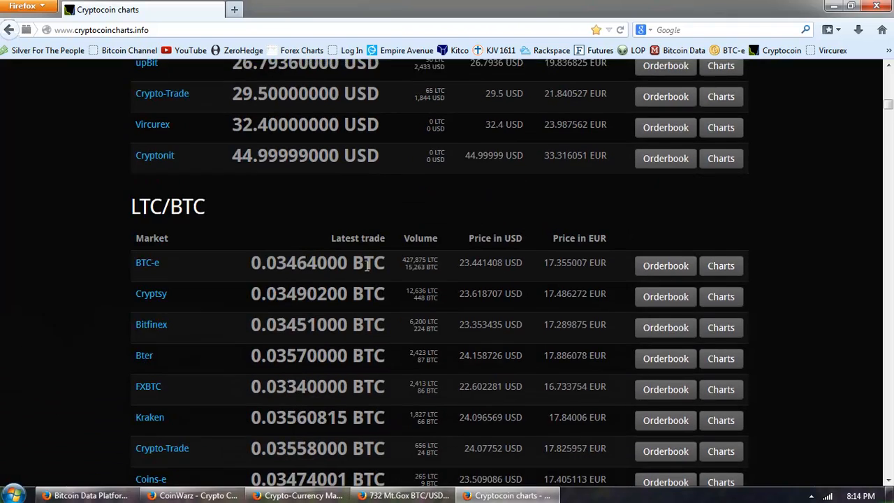
scroll("down", 3)
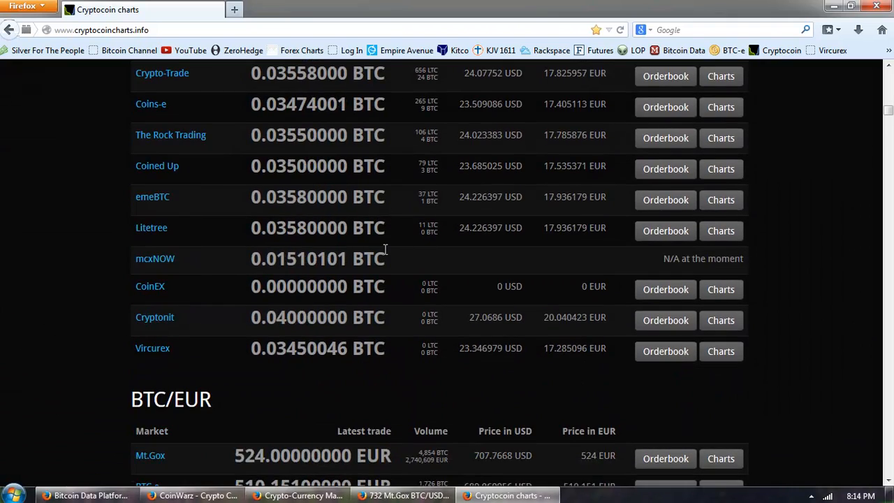
scroll("down", 3)
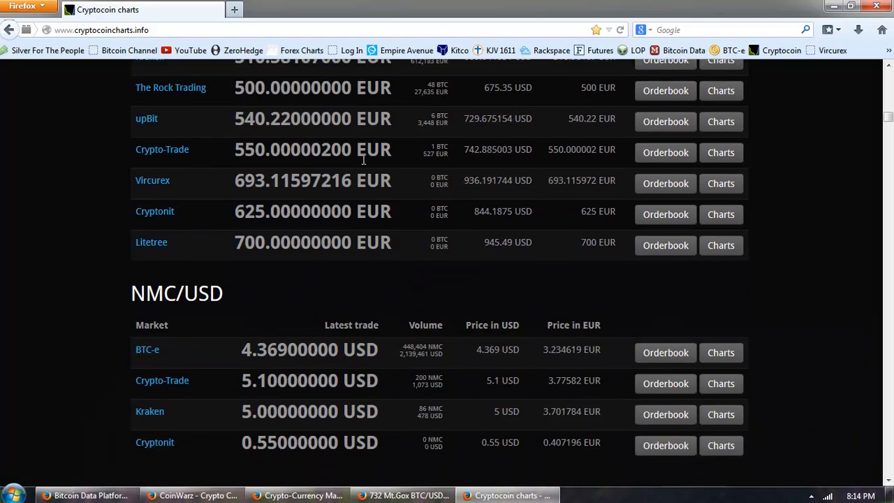
Scroll through the LTC/EUR, PPC/USD, QRK/BTC, NMC/BTC, FTC/BTC, DOGE/BTC and WDC/BTC tables to ZET/BTC
scroll("down", 3)
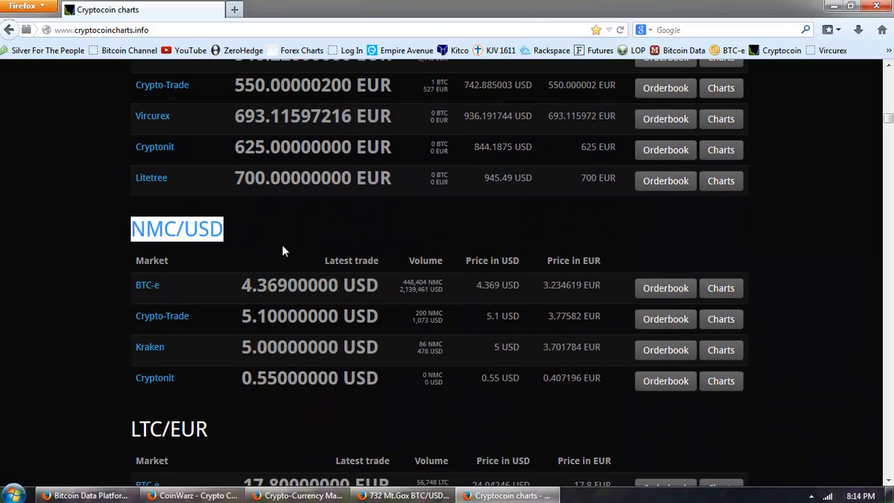
mouse_move(466, 209)
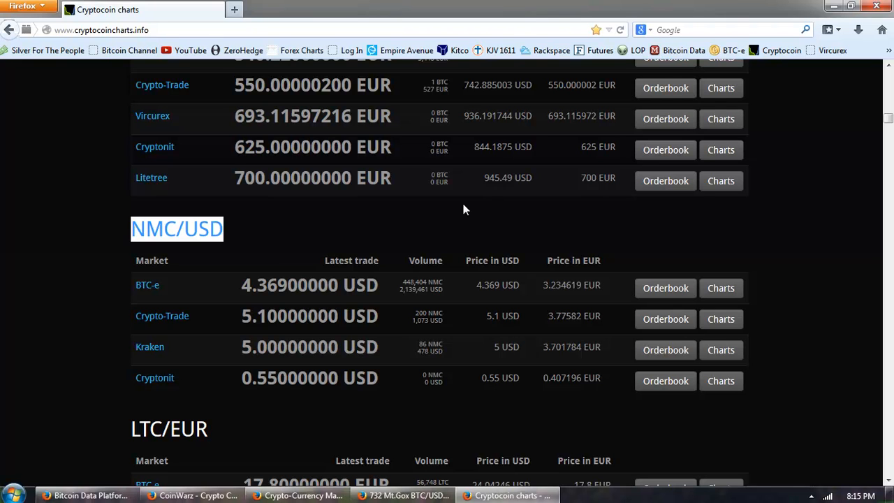
mouse_move(454, 211)
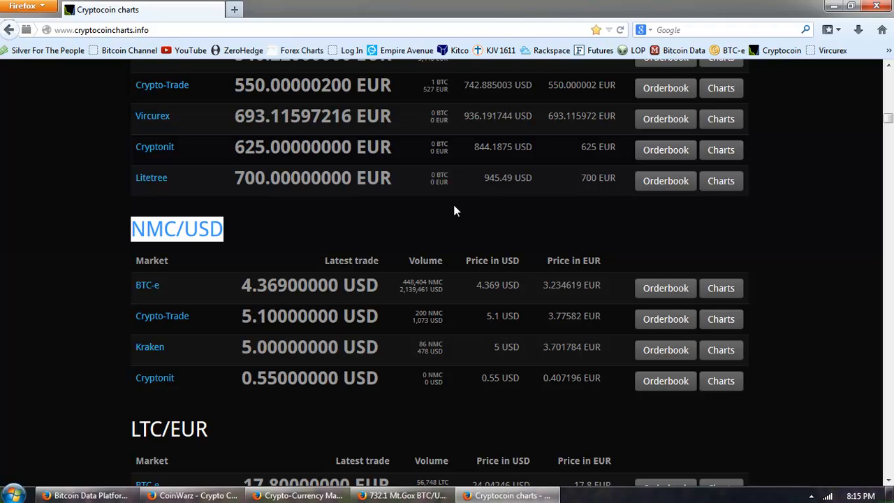
mouse_move(410, 218)
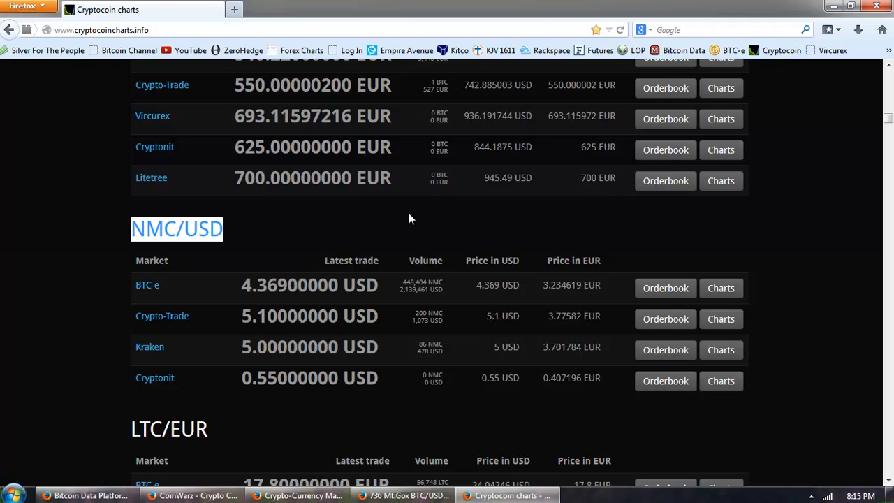
mouse_move(136, 278)
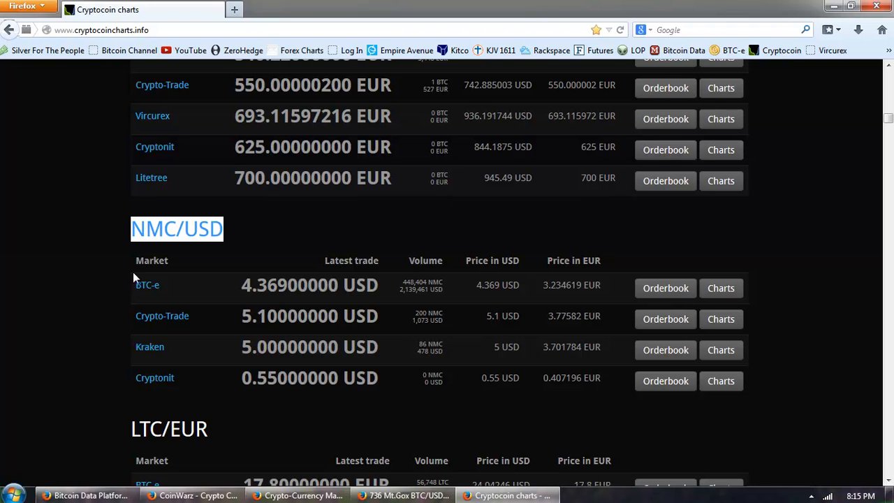
mouse_move(433, 301)
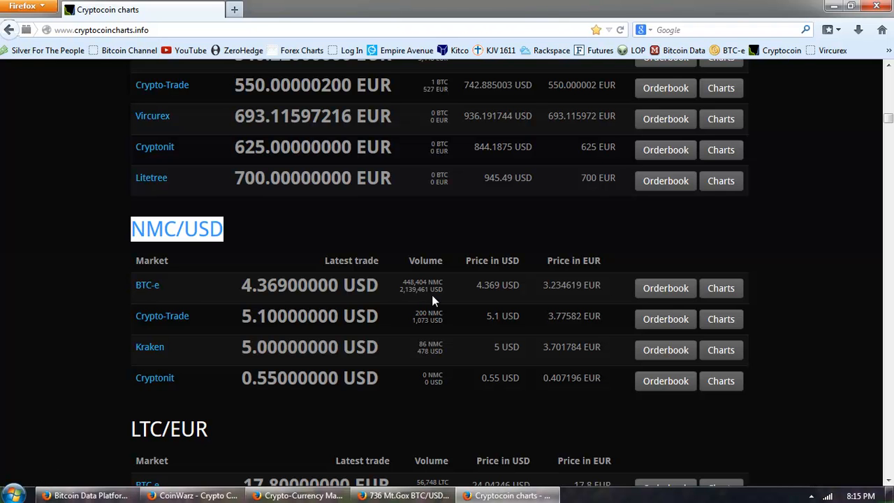
scroll("down", 3)
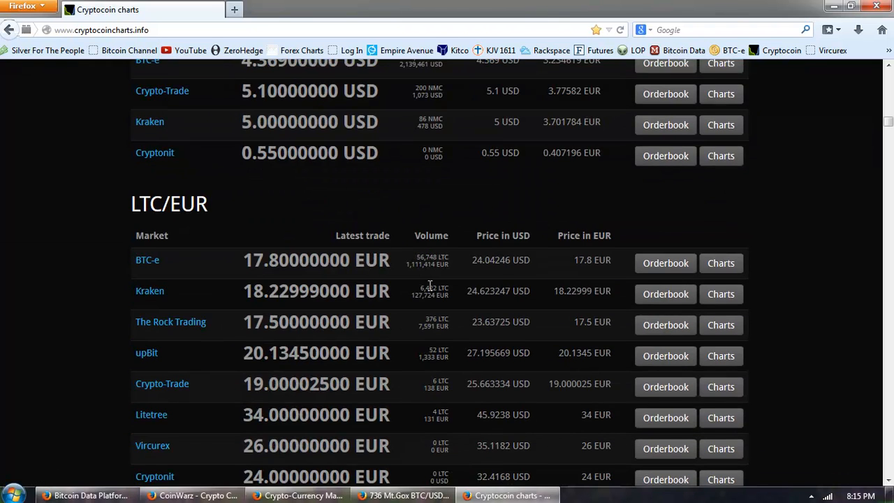
scroll("down", 3)
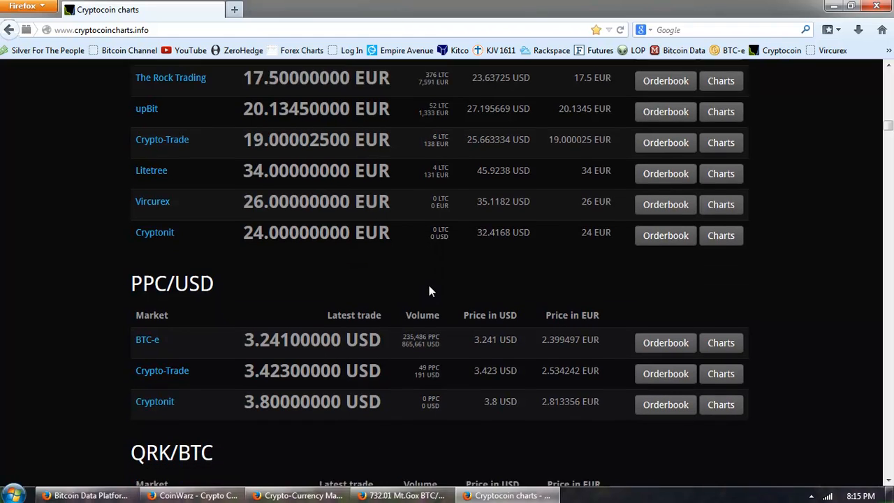
scroll("down", 3)
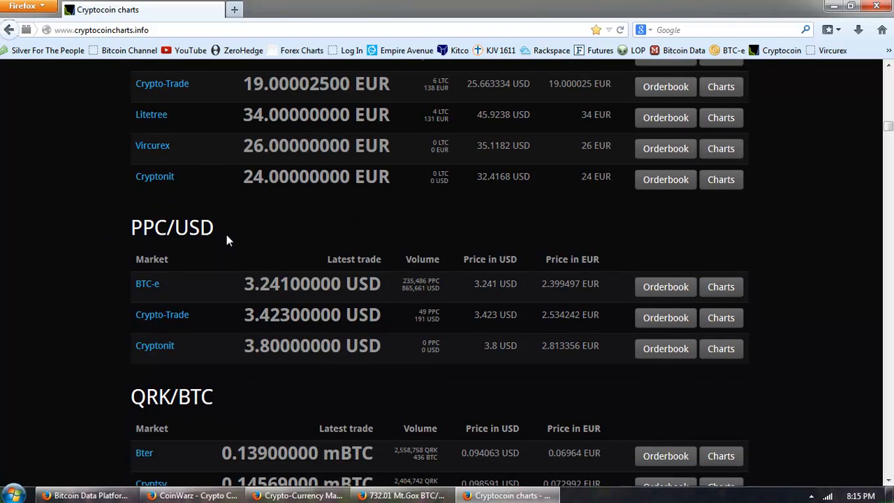
scroll("down", 3)
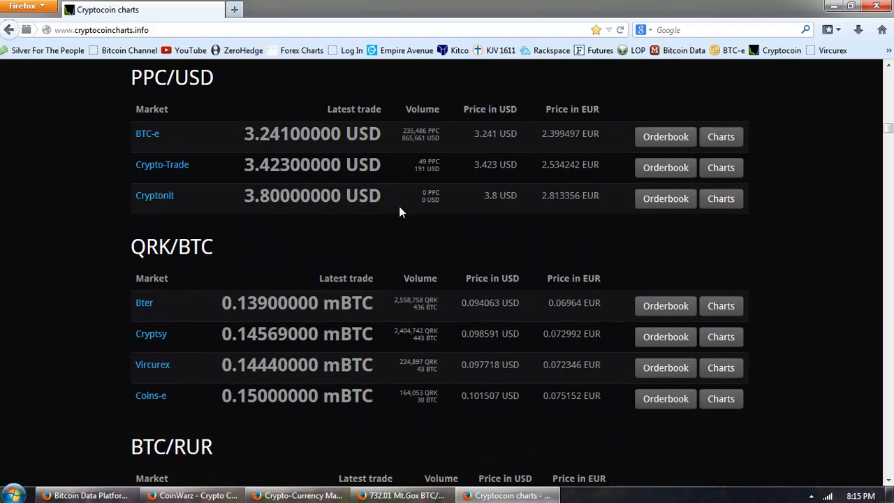
scroll("down", 3)
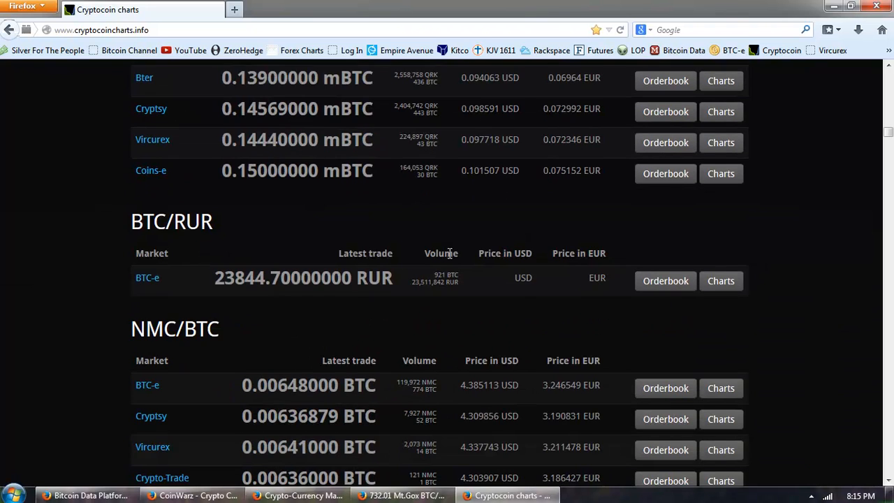
scroll("down", 3)
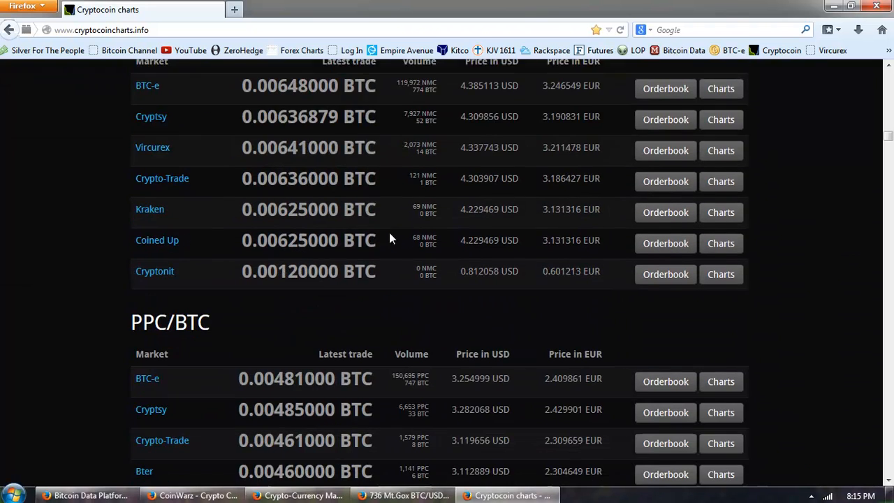
scroll("down", 3)
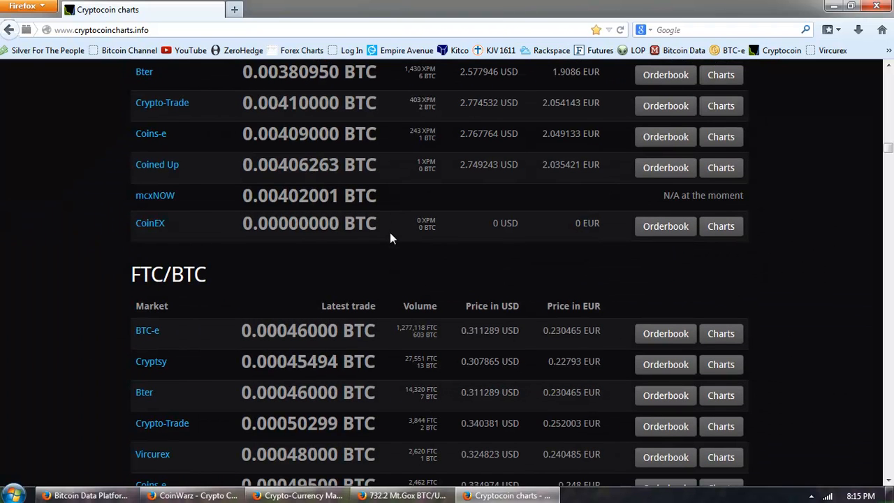
scroll("down", 3)
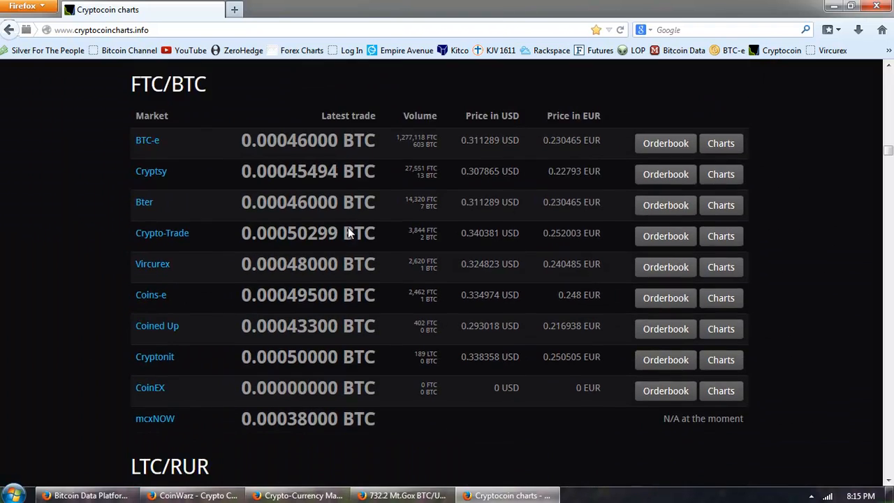
scroll("down", 3)
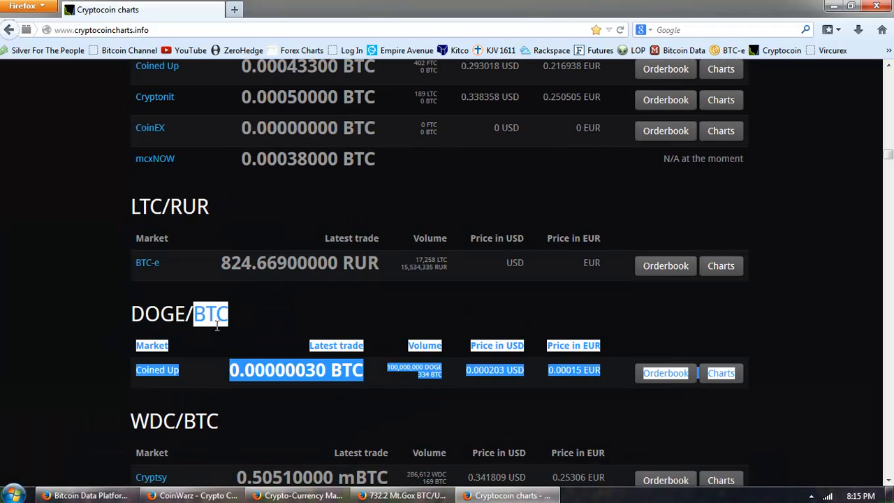
scroll("down", 3)
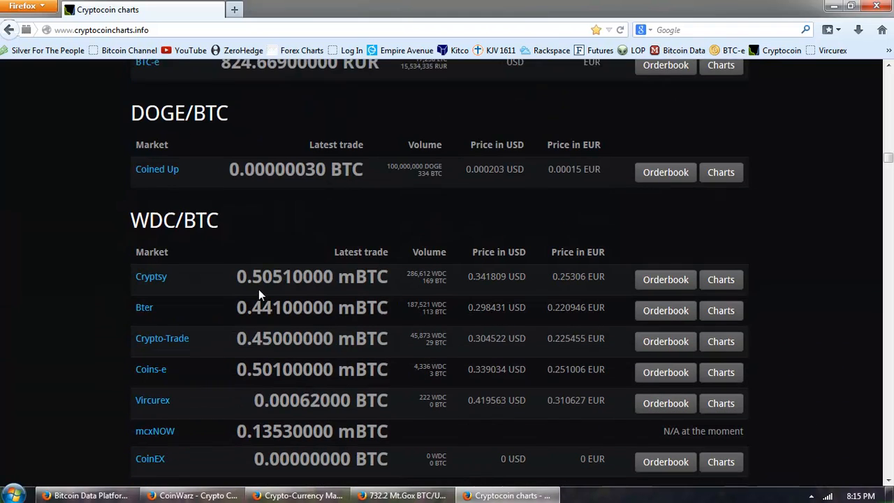
scroll("down", 3)
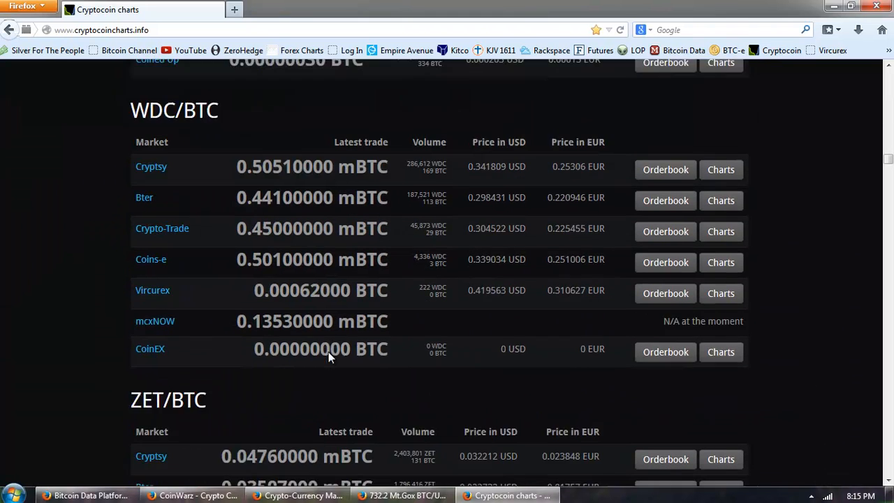
scroll("down", 3)
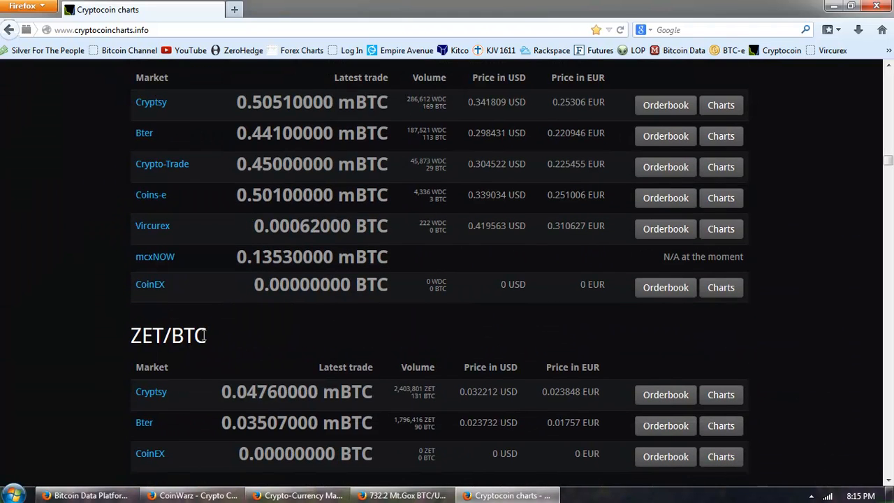
double_click(167, 336)
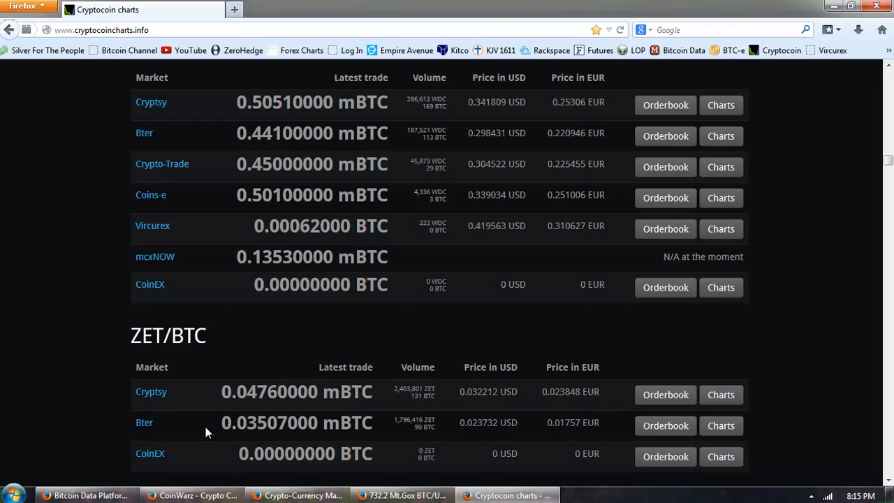
mouse_move(187, 373)
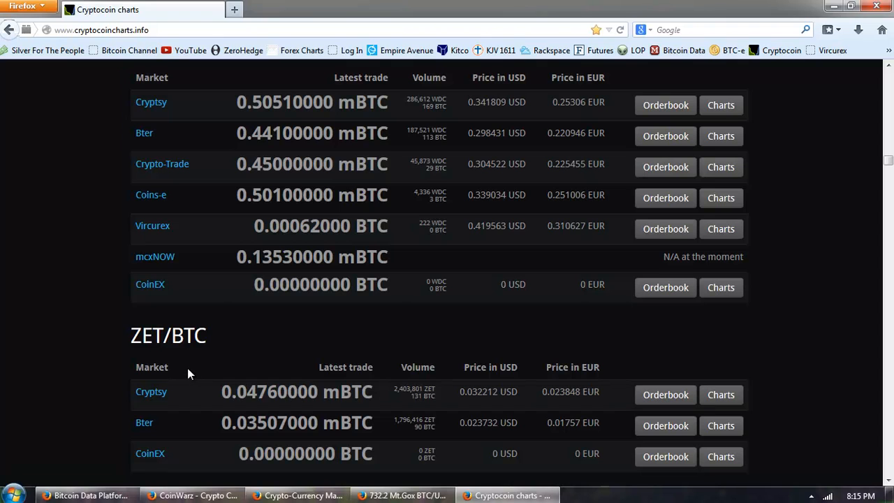
mouse_move(174, 429)
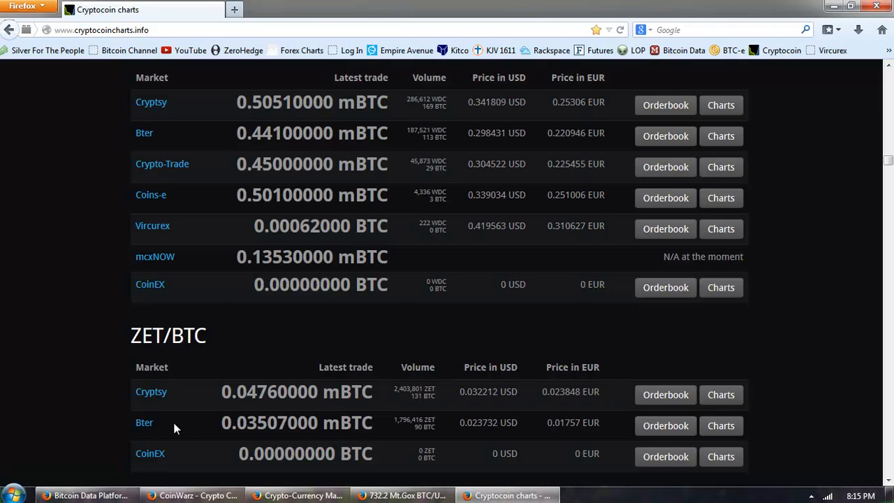
mouse_move(376, 341)
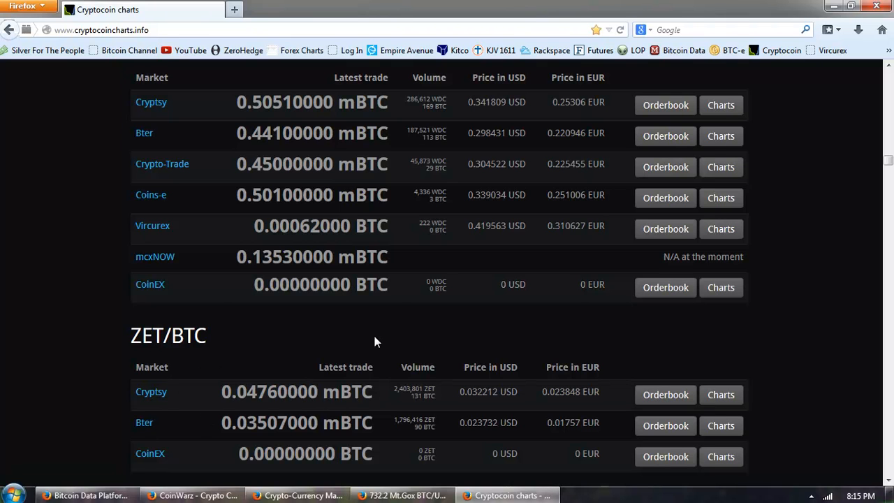
mouse_move(509, 496)
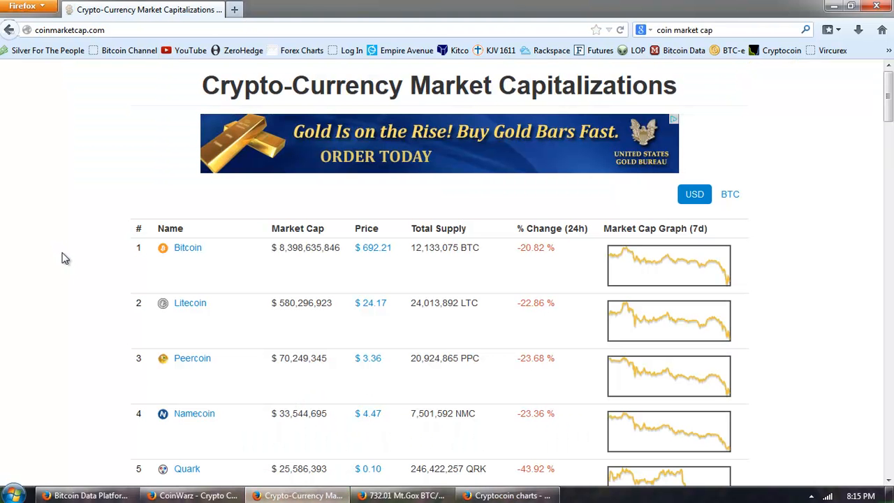
Scroll the current page briefly, then return to the CoinWarz profitability table
scroll("down", 3)
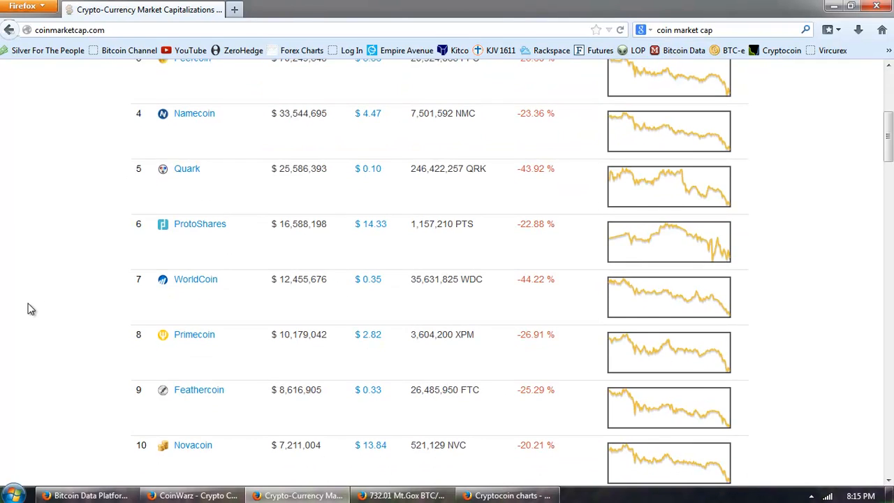
scroll("up", 3)
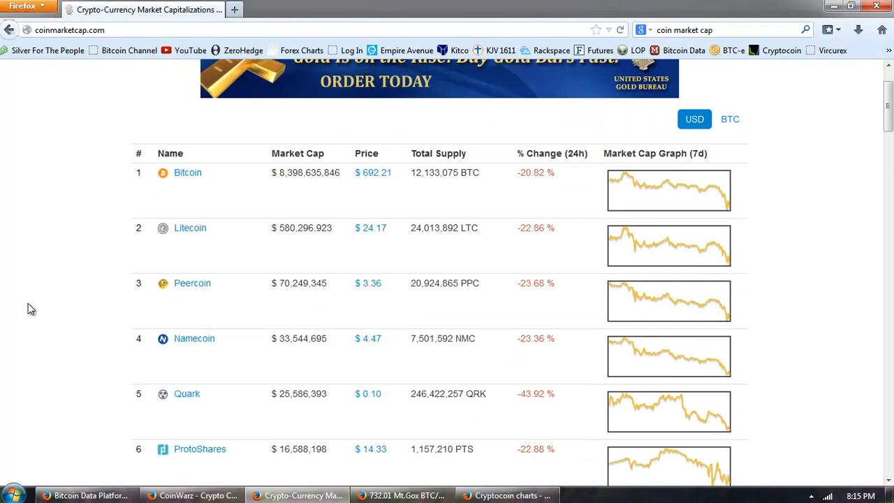
scroll("up", 3)
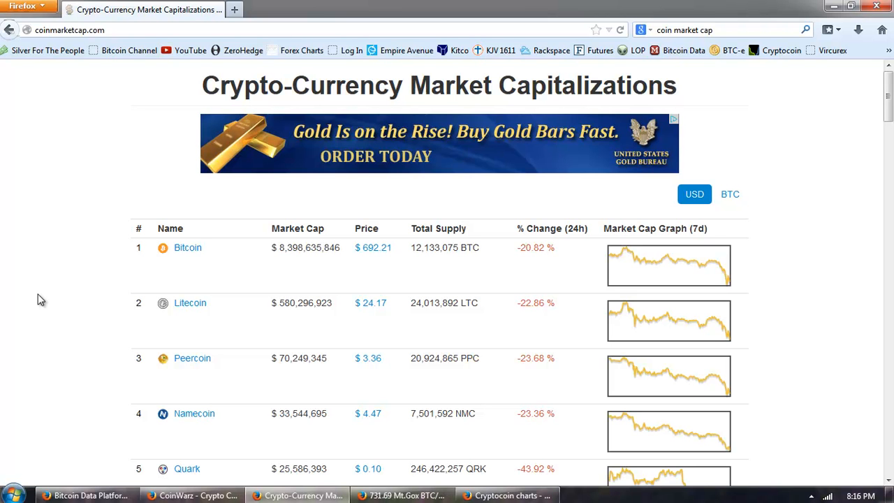
left_click(196, 495)
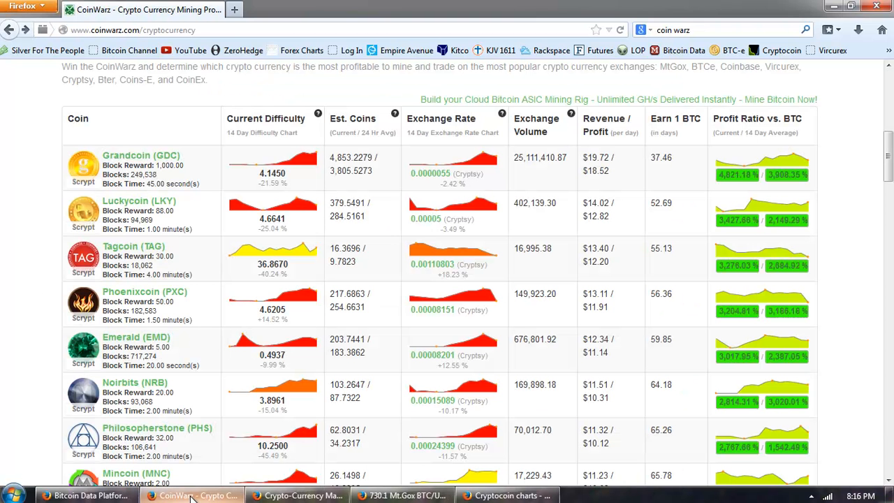
Review CoinMarketCap's table from Bitcoin at $8.40 billion to the $9.22 billion total cap
left_click(300, 495)
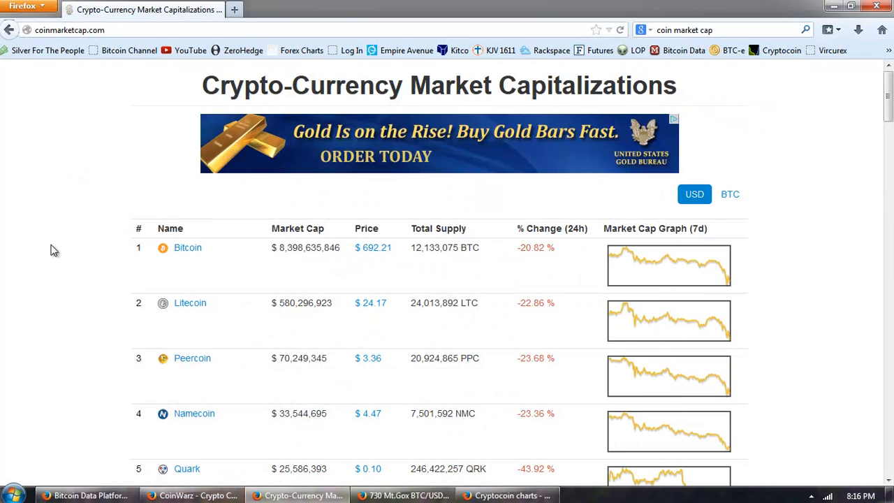
scroll("down", 3)
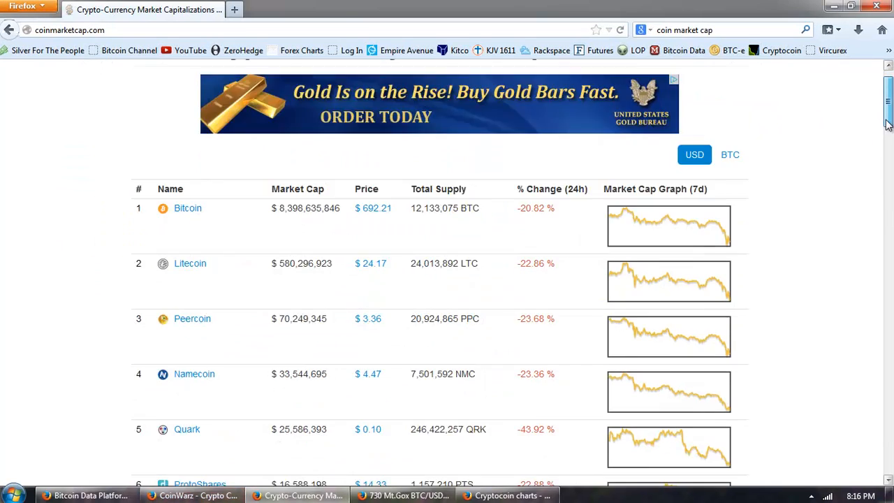
scroll("down", 3)
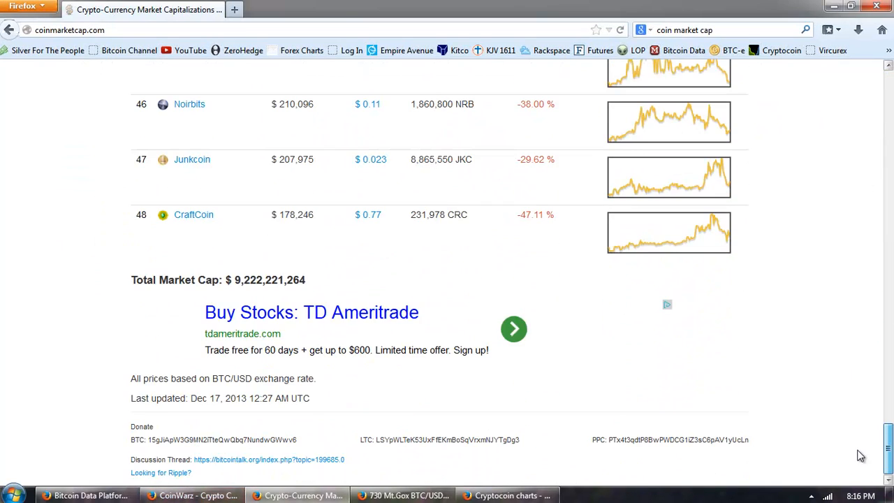
scroll("up", 3)
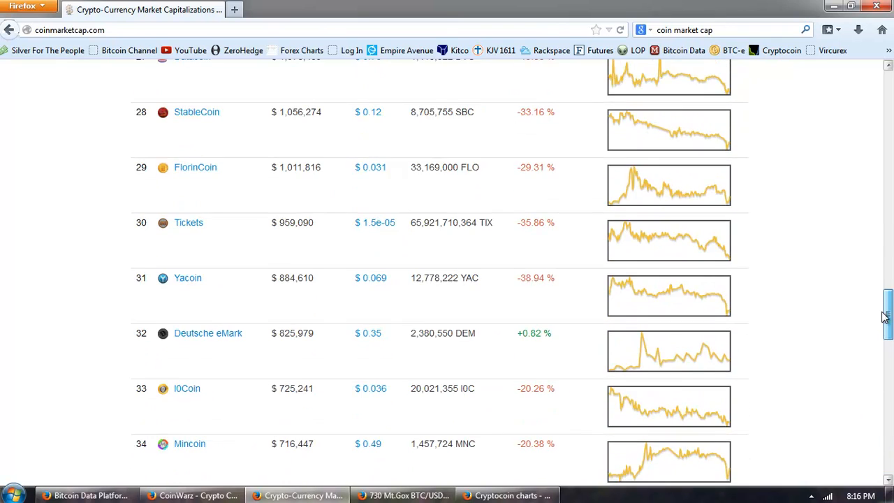
scroll("down", 3)
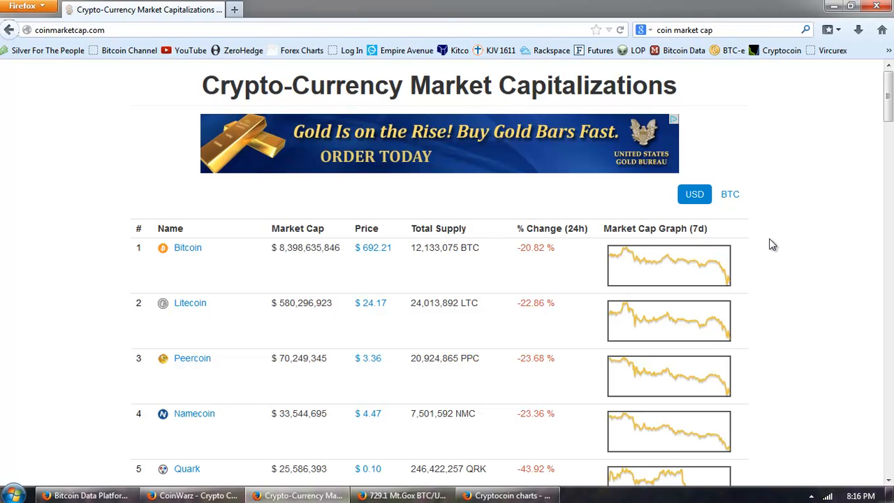
mouse_move(496, 290)
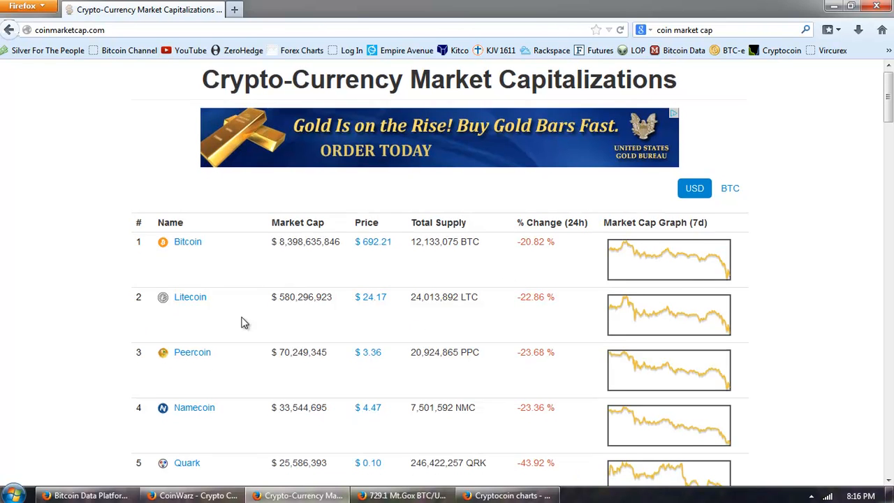
scroll("down", 3)
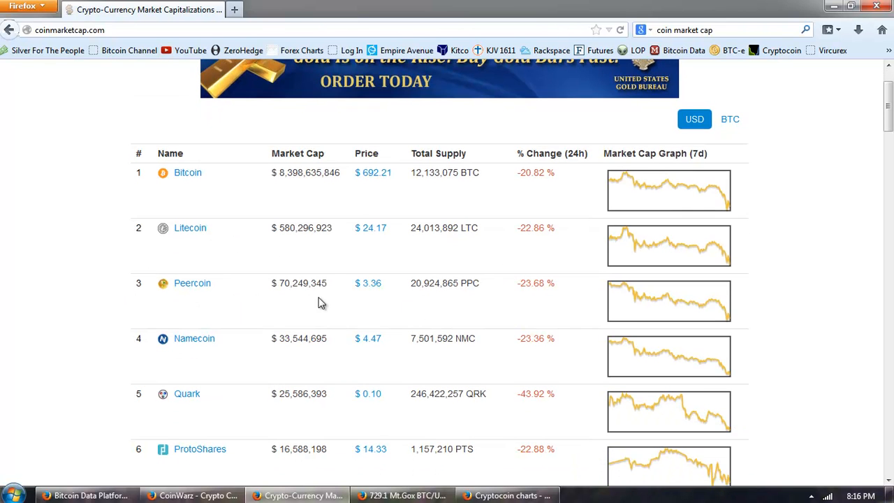
scroll("down", 3)
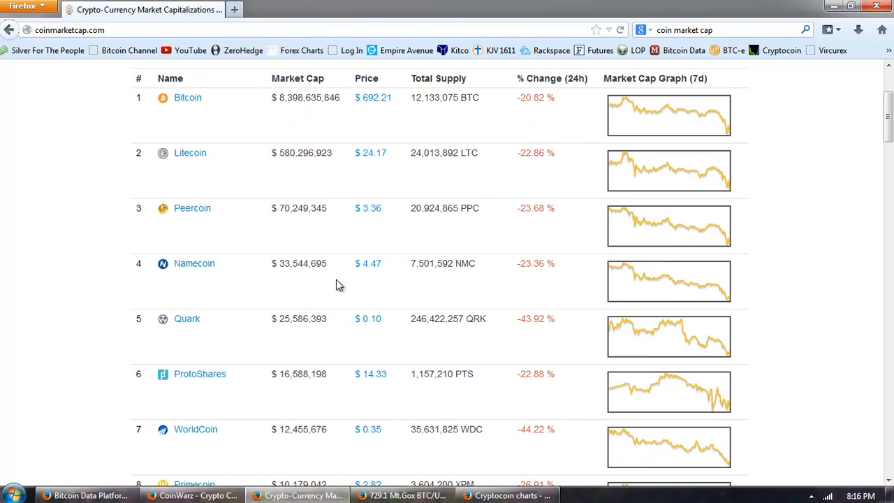
scroll("down", 3)
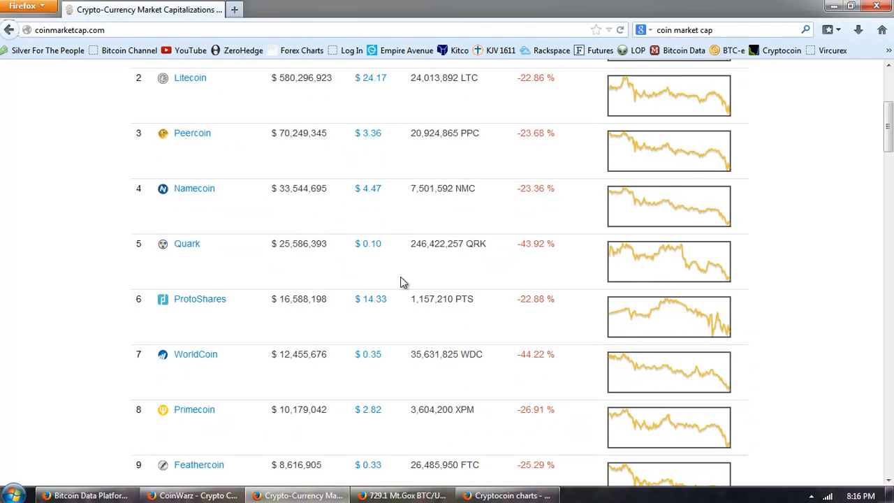
scroll("down", 3)
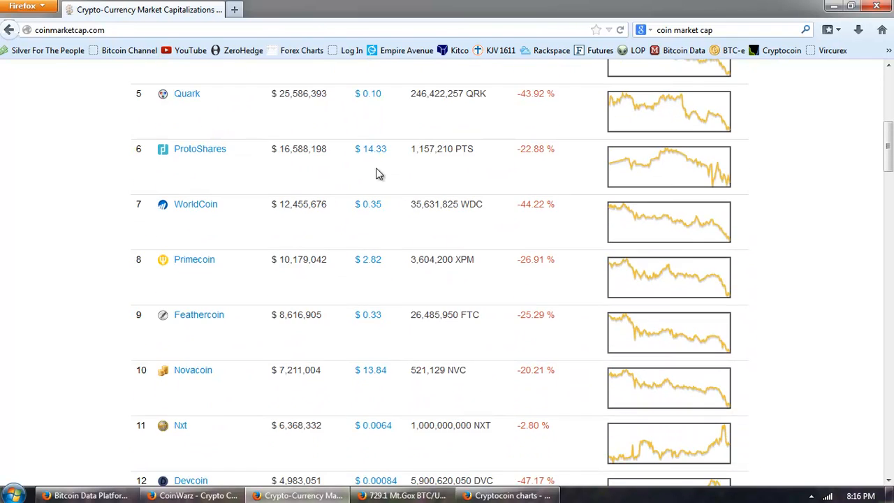
mouse_move(424, 253)
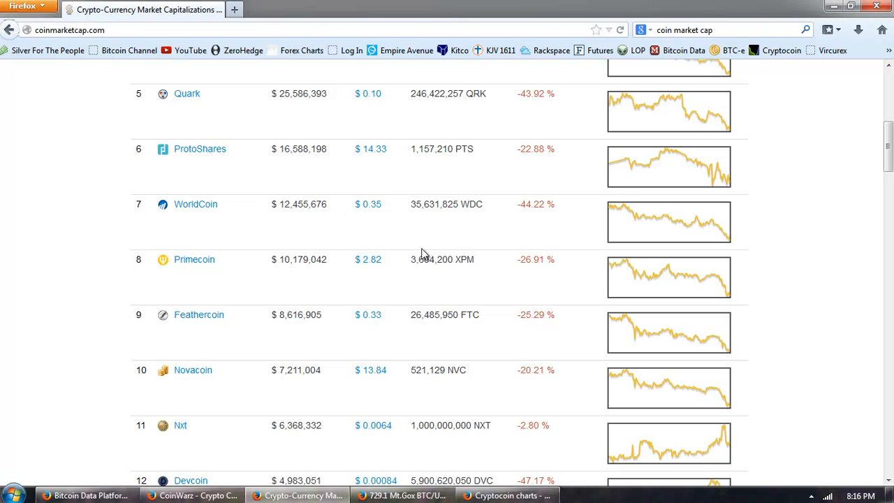
scroll("down", 3)
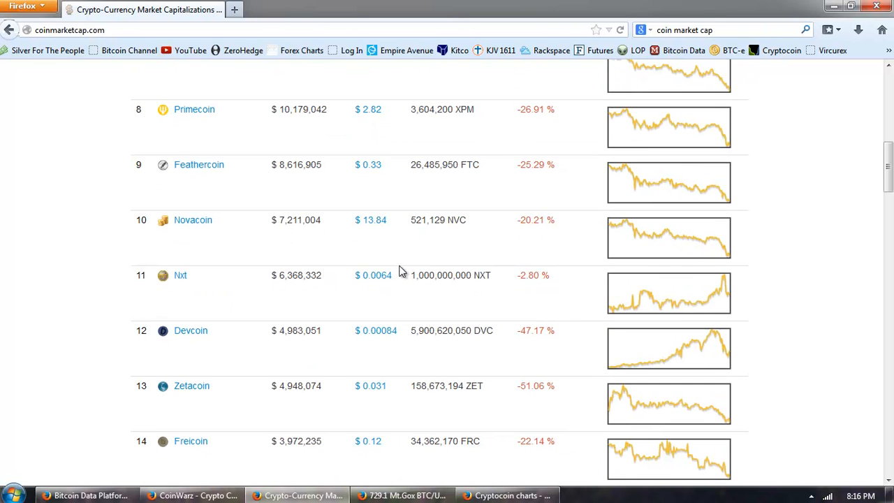
scroll("up", 3)
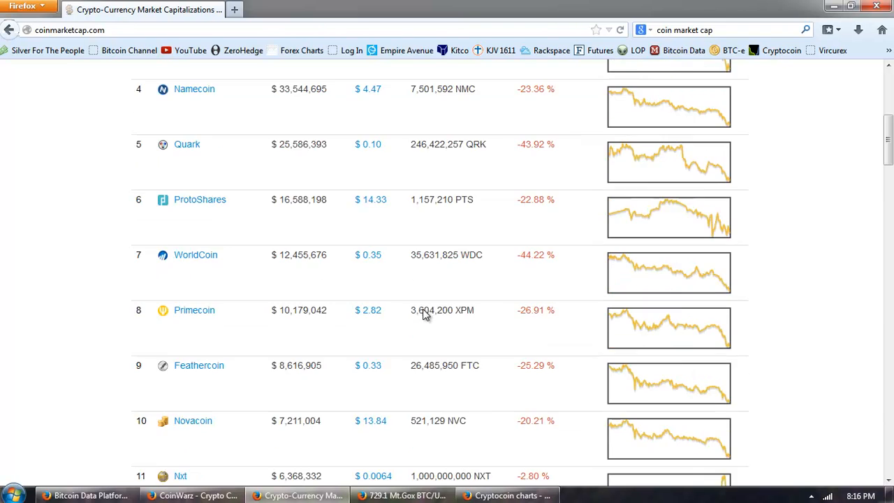
scroll("up", 3)
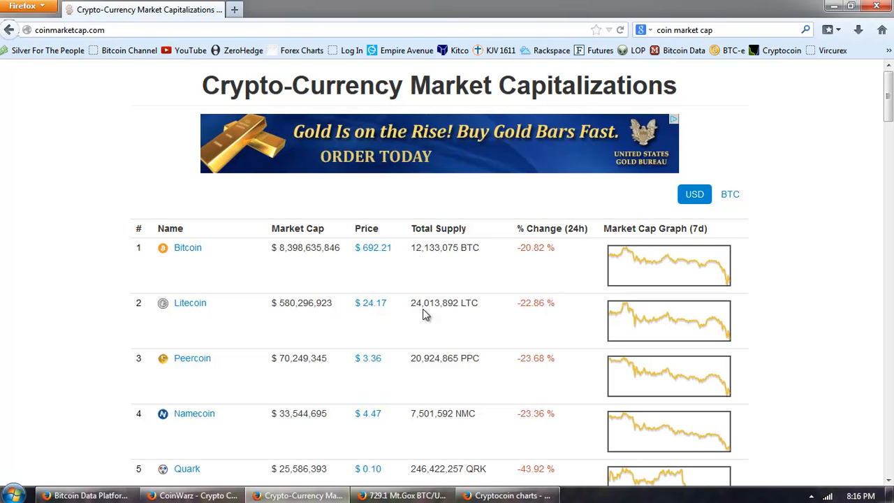
mouse_move(418, 314)
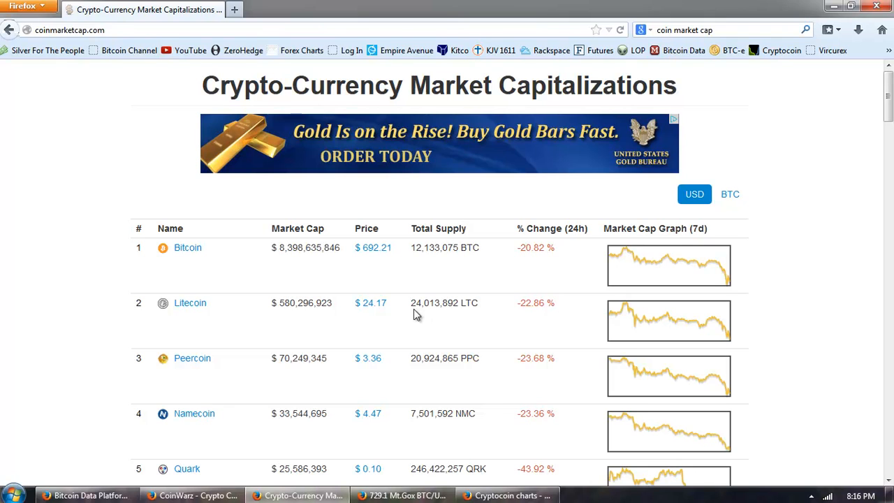
mouse_move(294, 321)
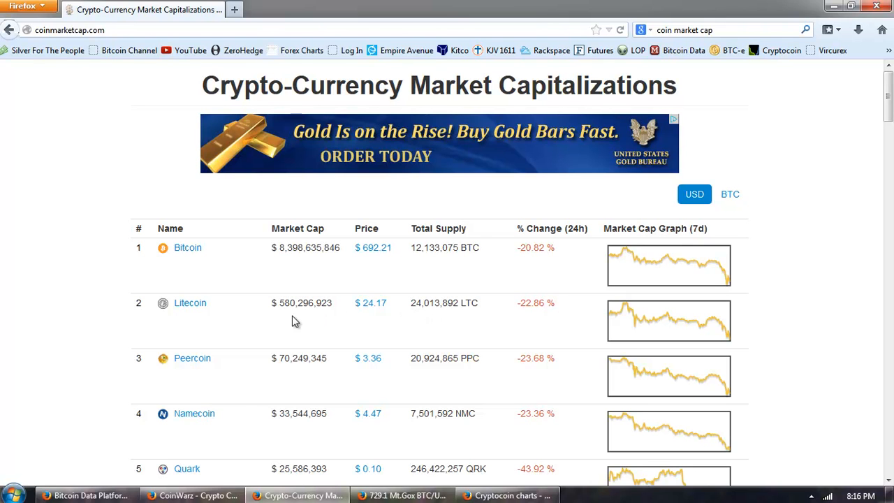
mouse_move(285, 324)
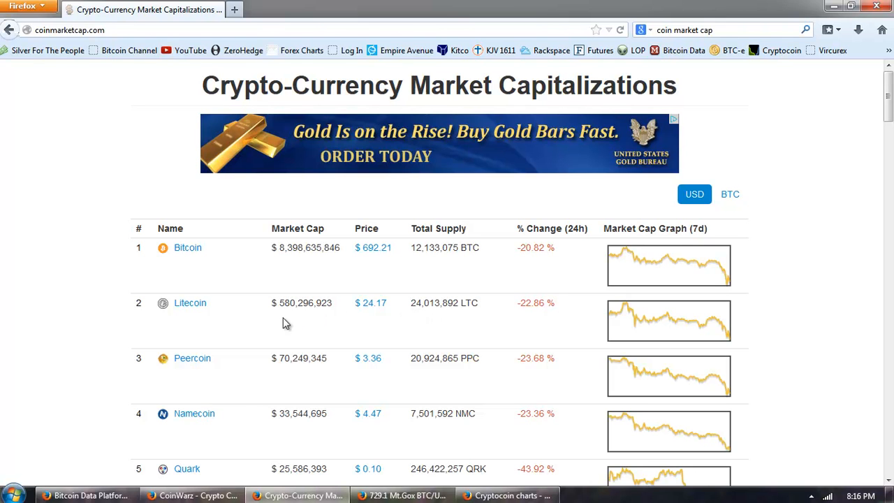
mouse_move(42, 291)
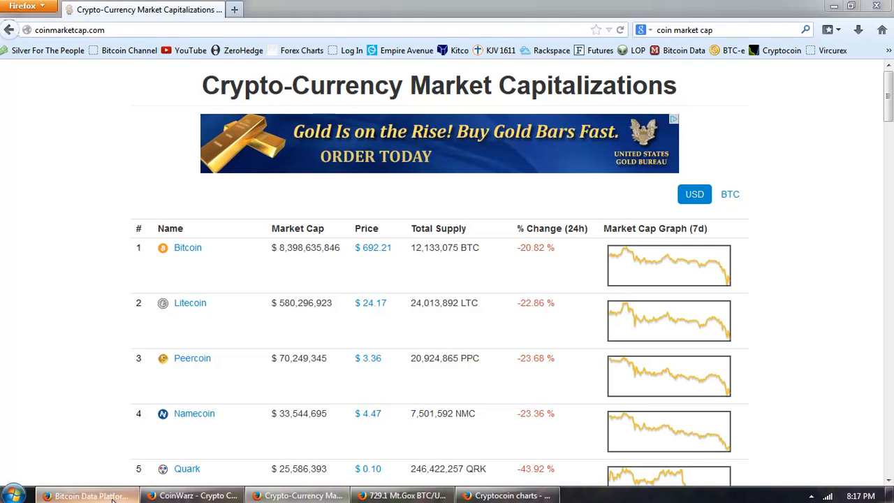
Change RTBTC's Mt.Gox USD chart from 3-day to M1 one-minute candles
left_click(87, 495)
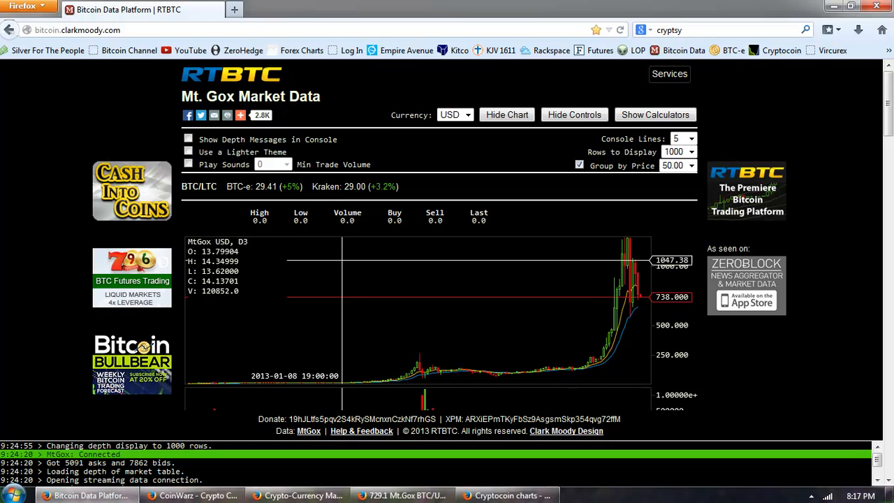
mouse_move(403, 117)
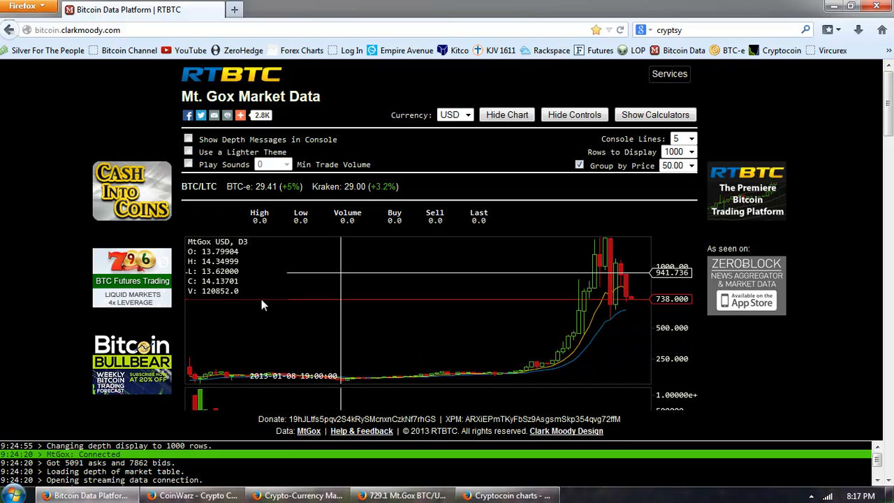
scroll("down", 3)
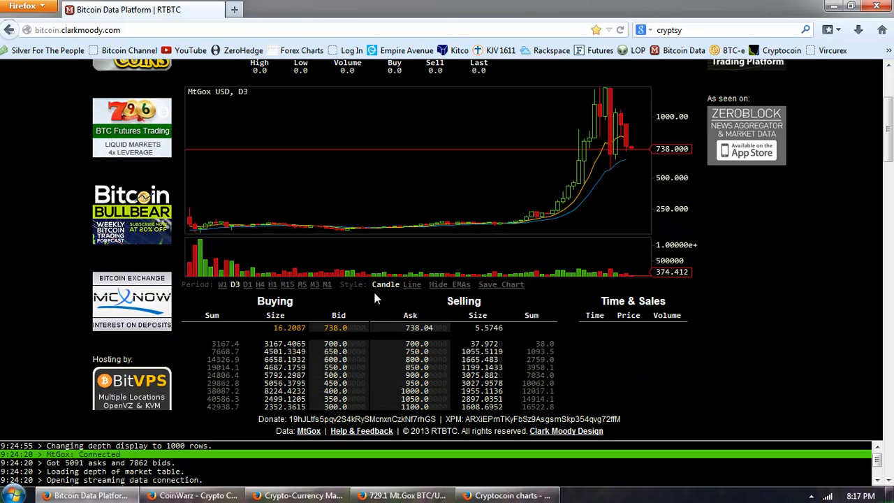
left_click(327, 284)
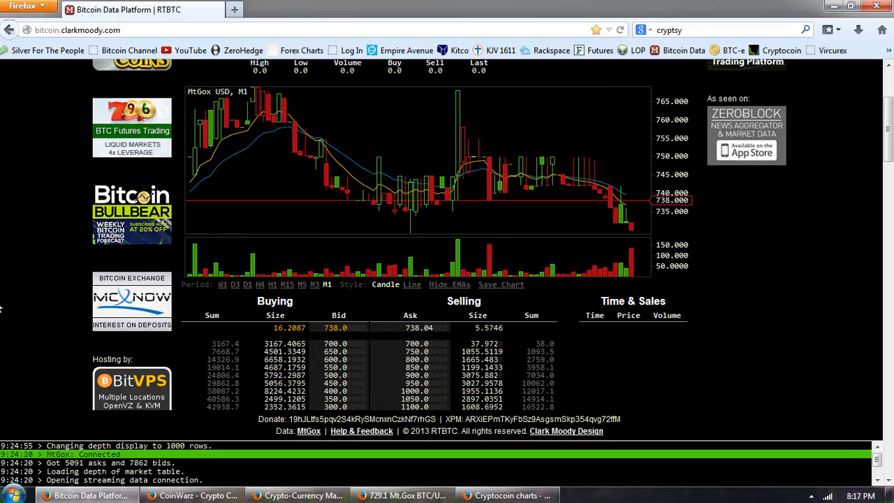
scroll("up", 3)
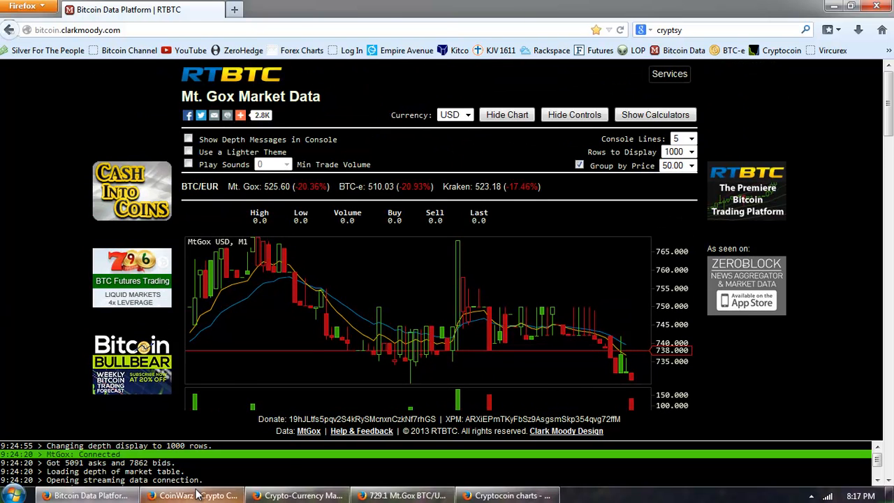
left_click(401, 495)
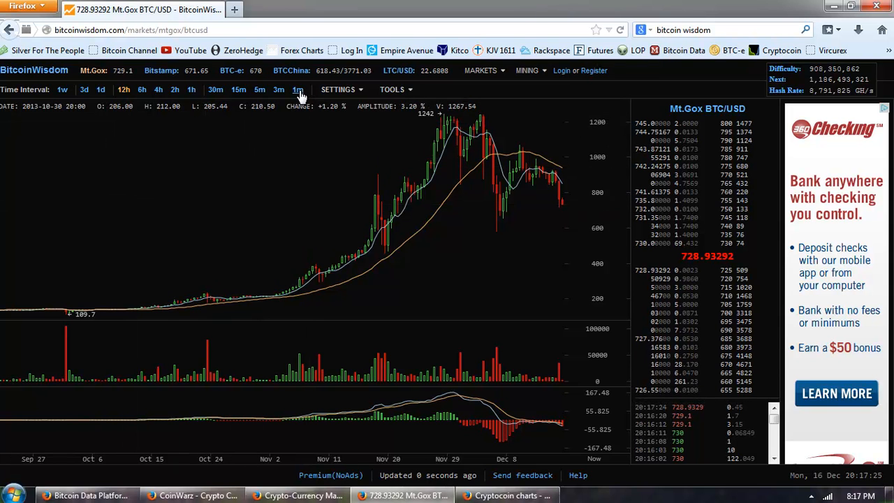
Step BitcoinWisdom's Mt.Gox BTC/USD chart through 1m, 3m, 5m, 15m, ending on 30m
left_click(296, 90)
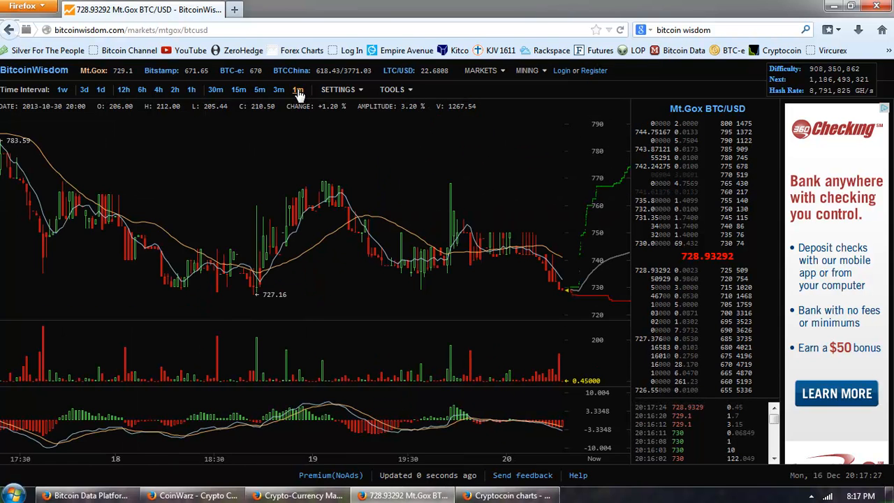
left_click(279, 90)
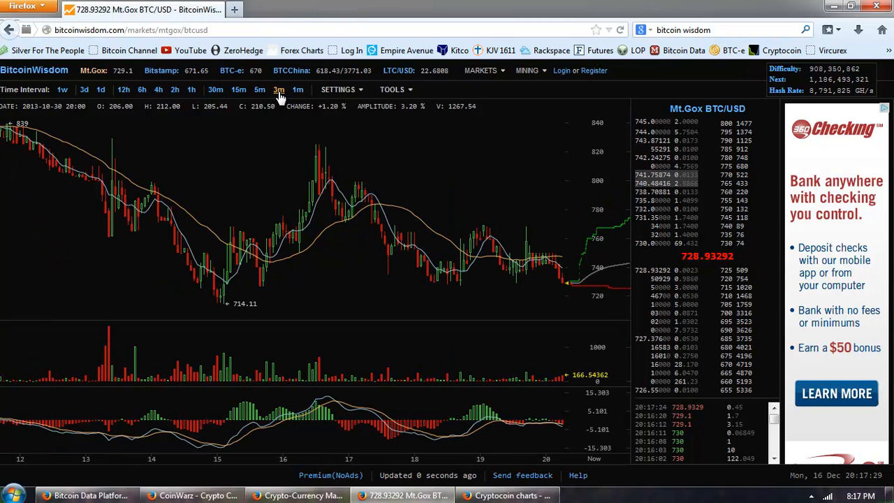
left_click(260, 89)
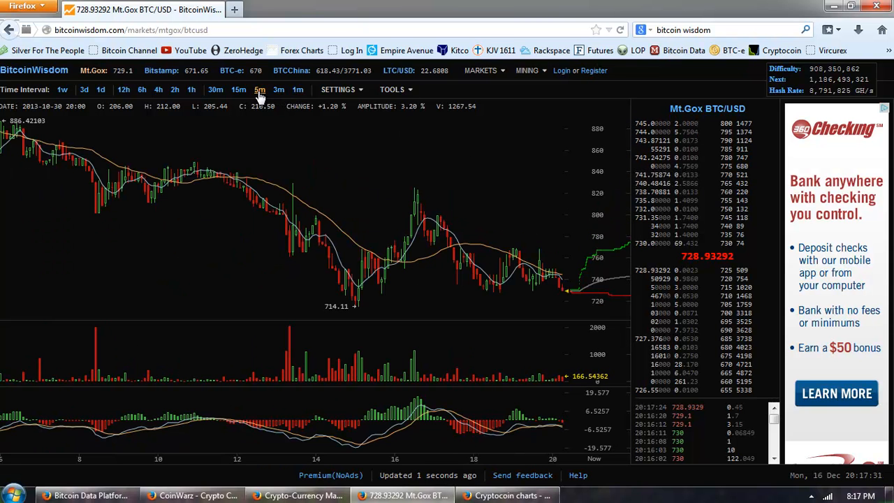
left_click(238, 90)
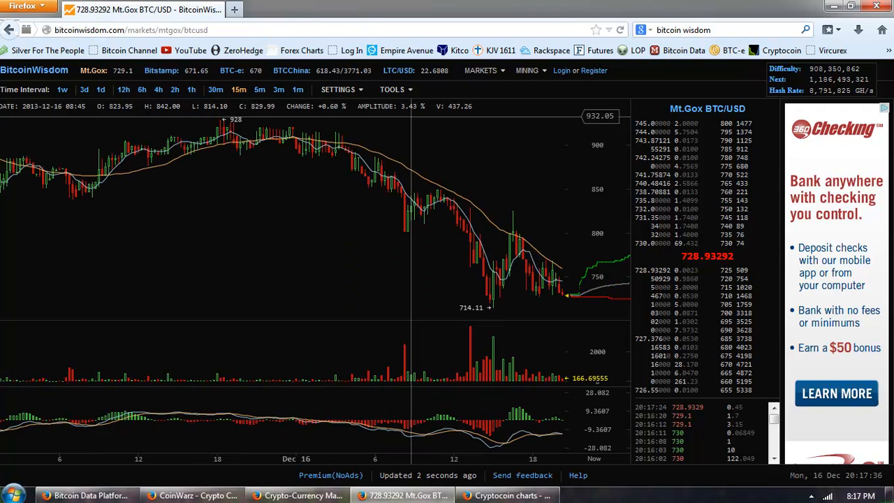
left_click(215, 89)
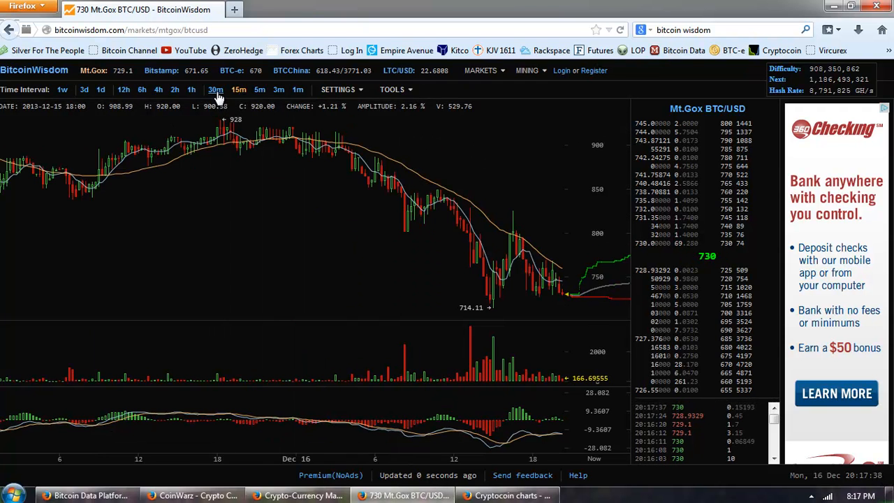
left_click(215, 90)
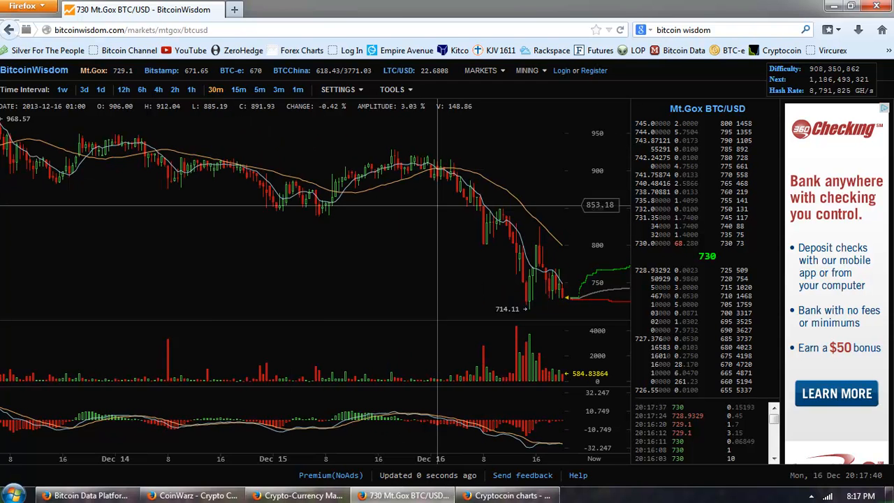
mouse_move(548, 252)
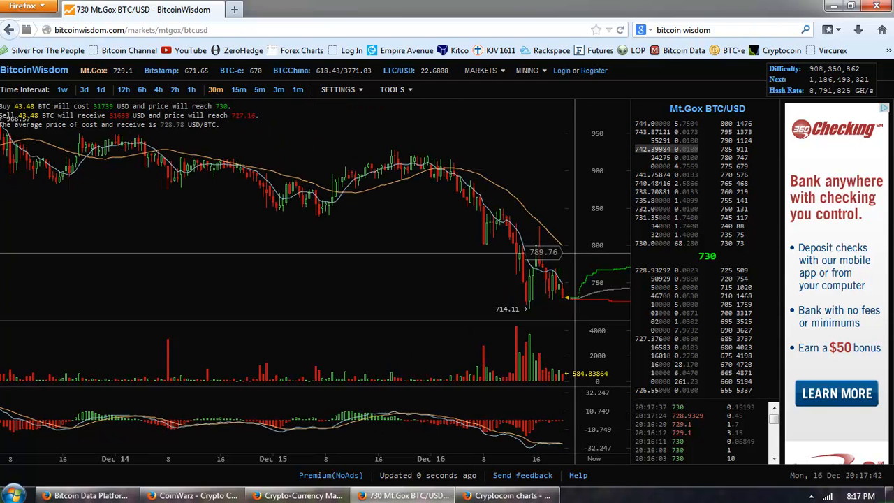